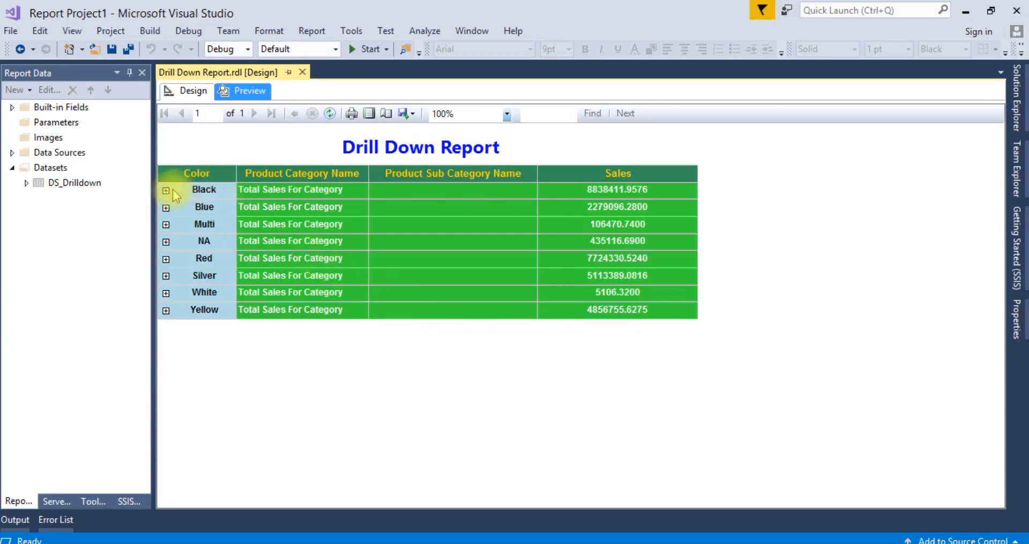
# Step: Expand Black and its Bikes category in Preview, then return to Design with Solution Explorer listed
pyautogui.click(166, 189)
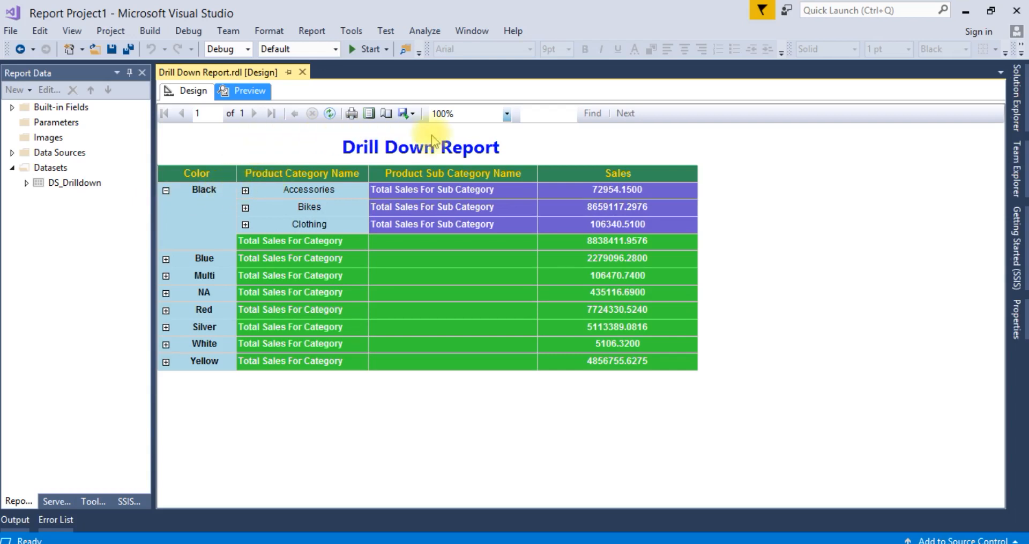
pyautogui.moveTo(226, 365)
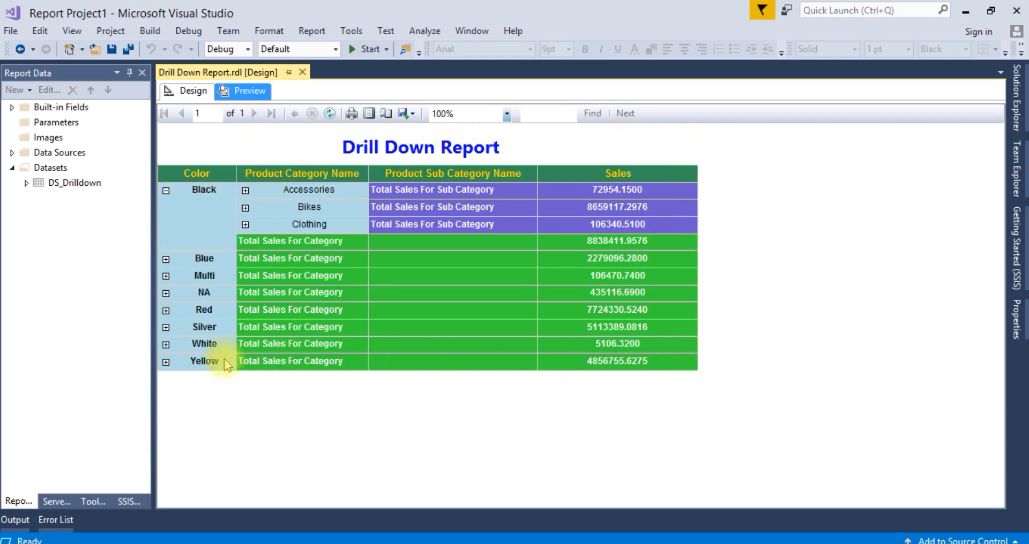
pyautogui.moveTo(229, 207)
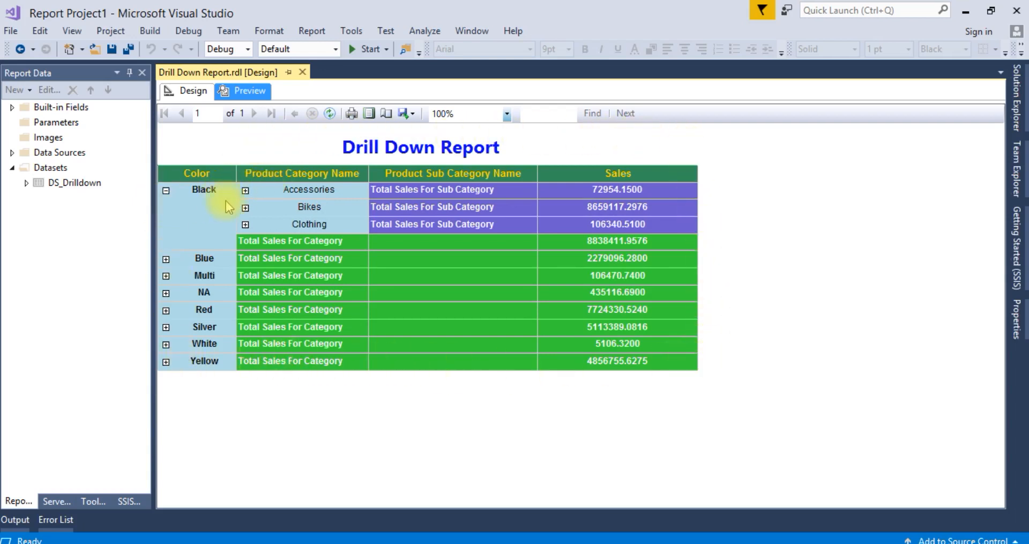
pyautogui.moveTo(194, 190)
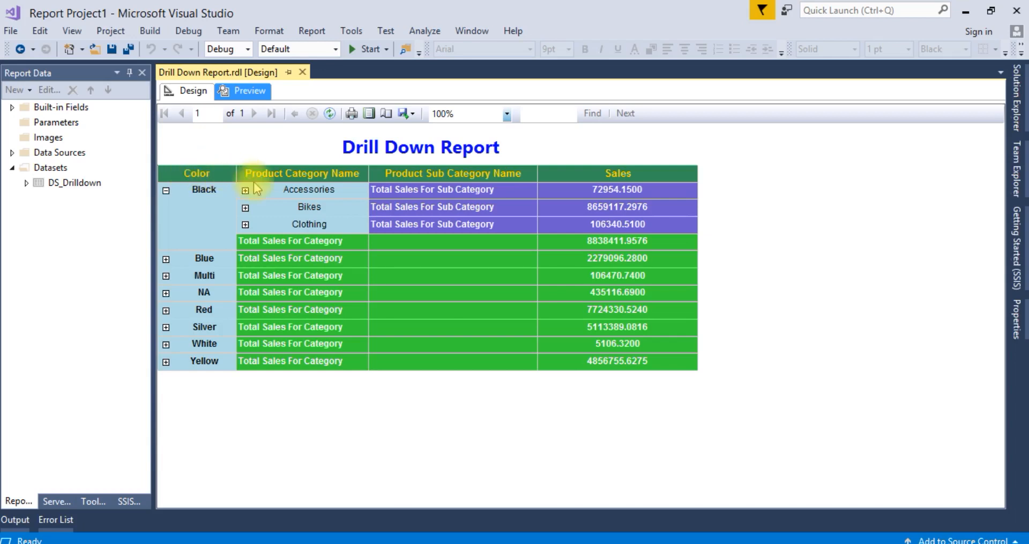
pyautogui.moveTo(369, 182)
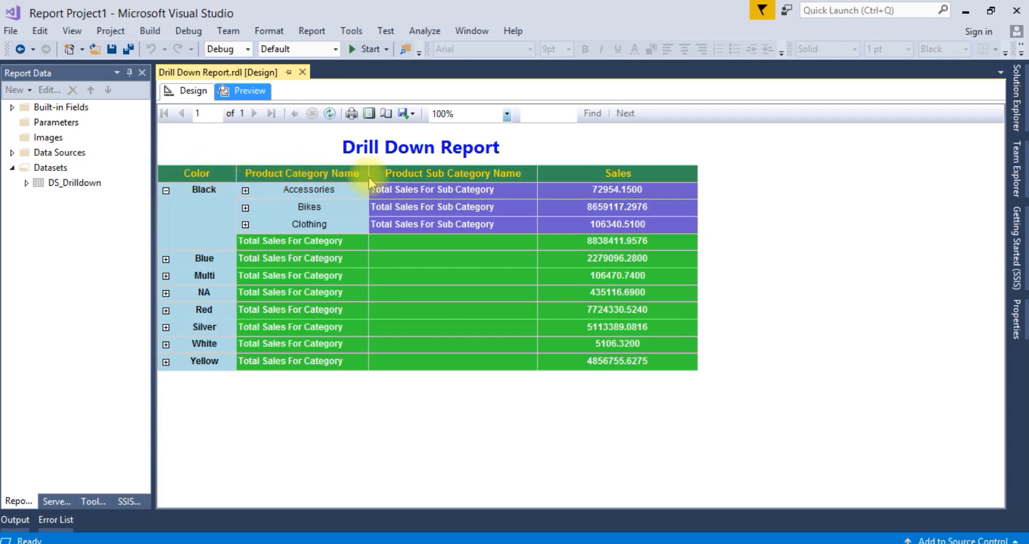
pyautogui.moveTo(233, 198)
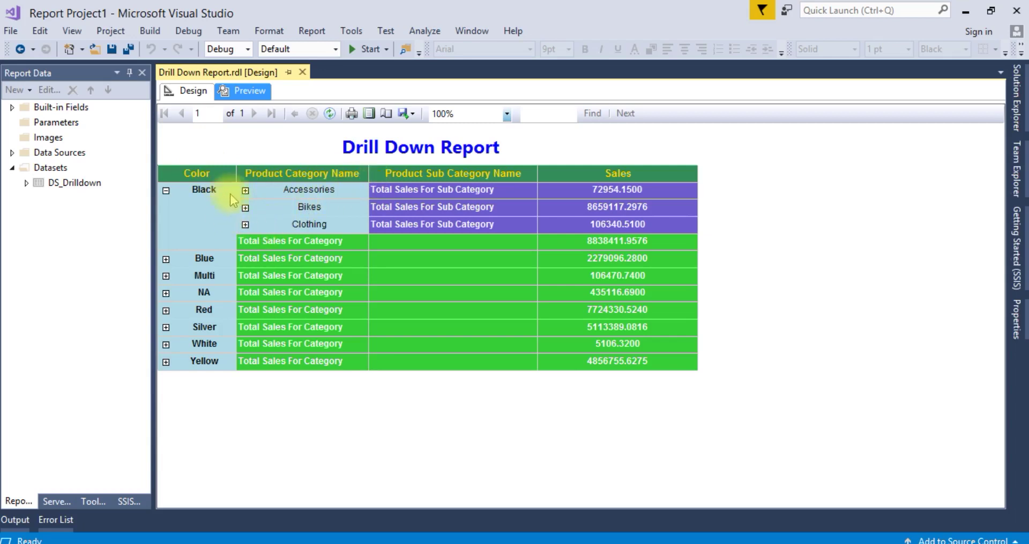
pyautogui.click(244, 207)
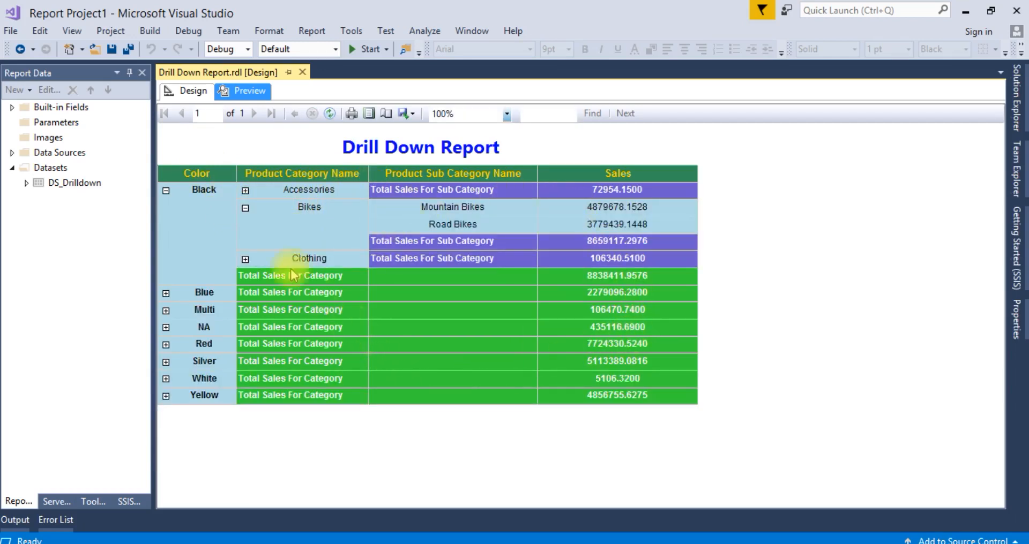
pyautogui.moveTo(216, 145)
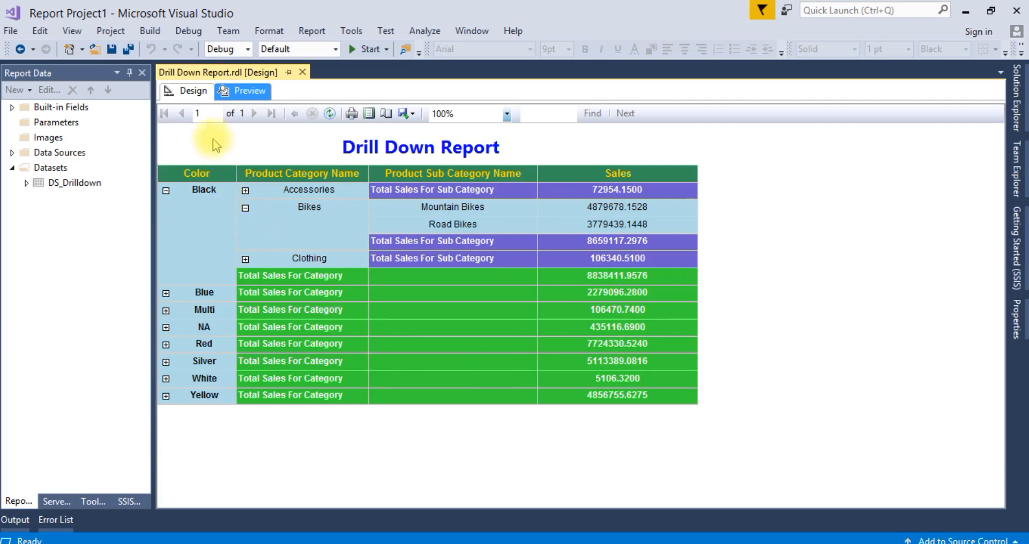
pyautogui.moveTo(194, 90)
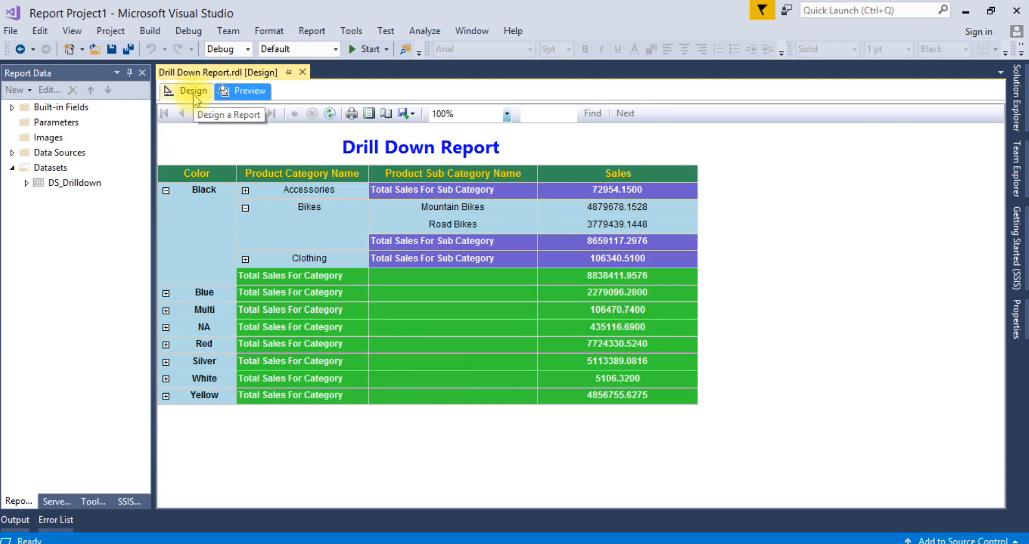
pyautogui.click(193, 90)
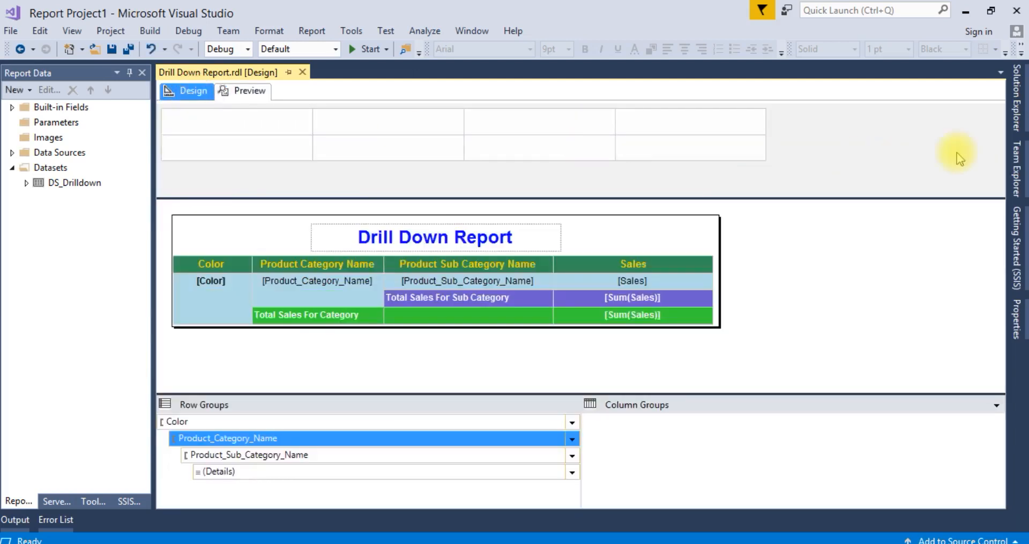
pyautogui.click(1019, 86)
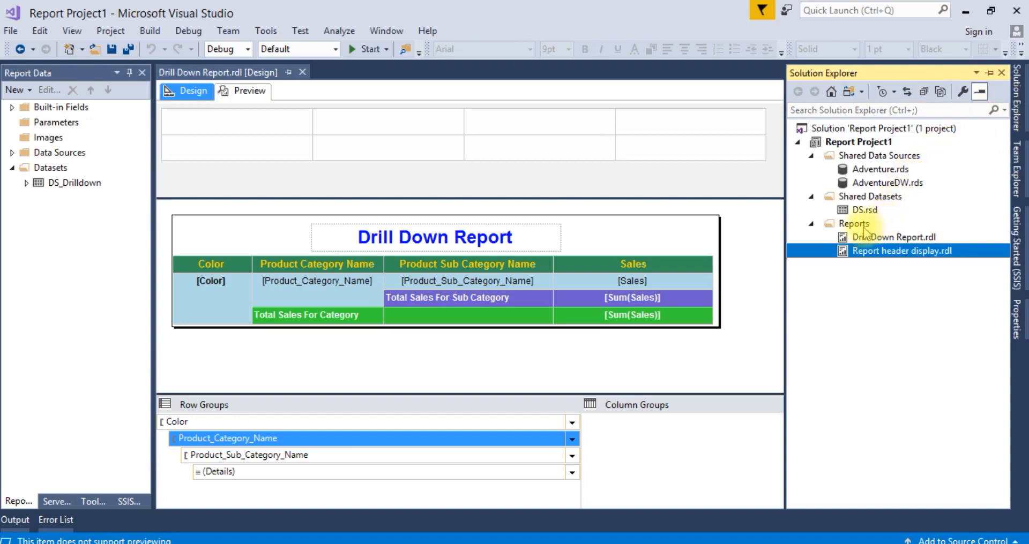
# Step: Add a new blank Report item named 'Drill Down Ex.rdl' to the Reports folder
pyautogui.rightClick(852, 223)
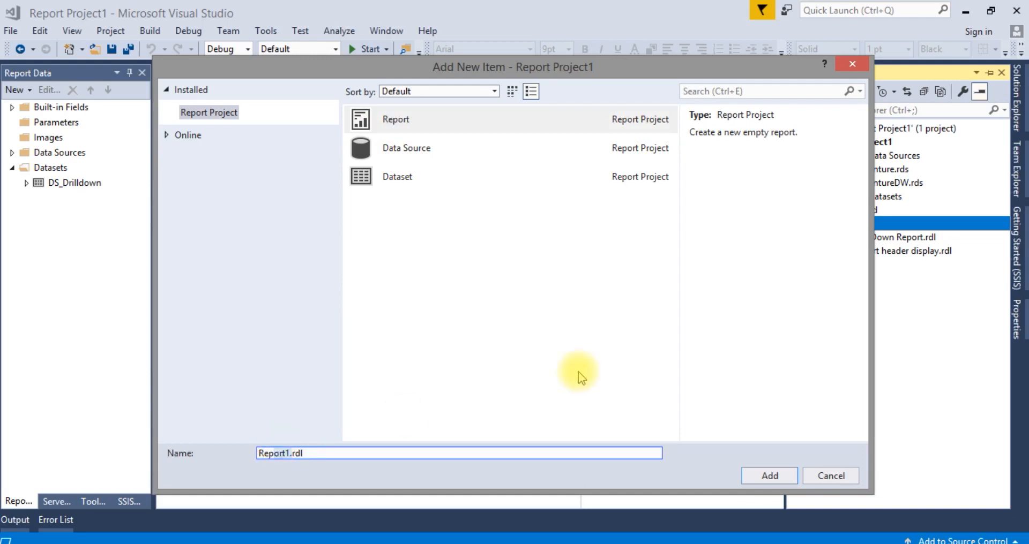
pyautogui.press('Delete')
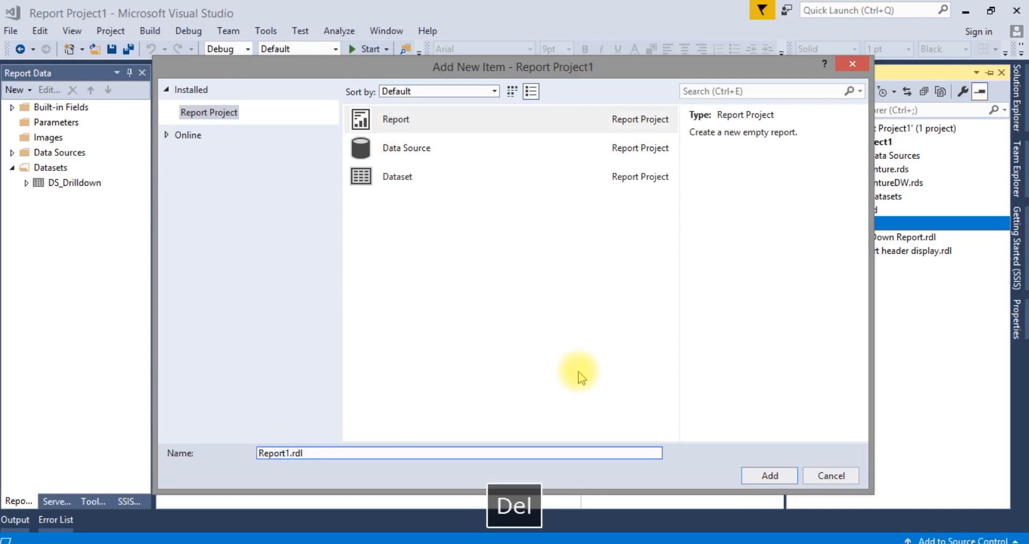
pyautogui.press('Delete')
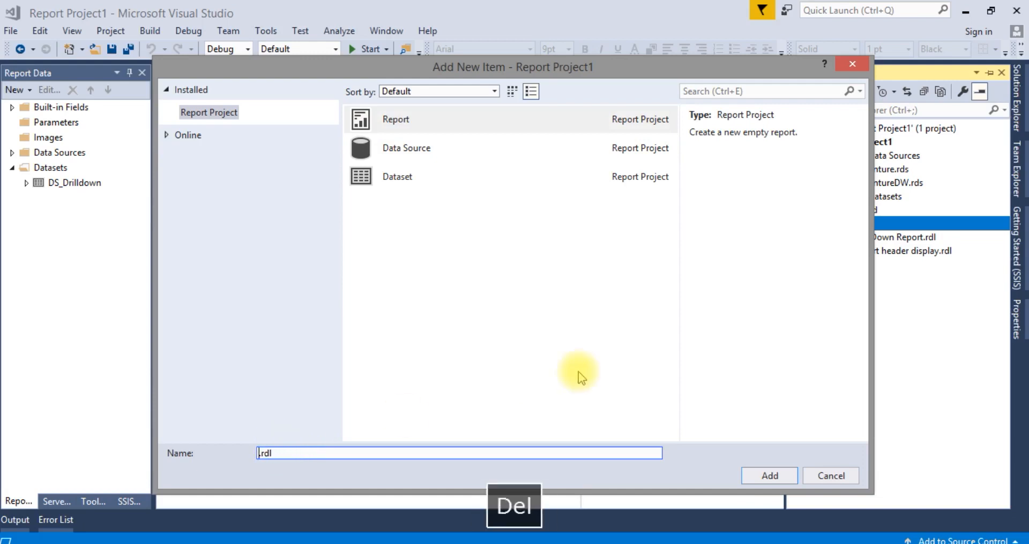
pyautogui.write('Drill Down')
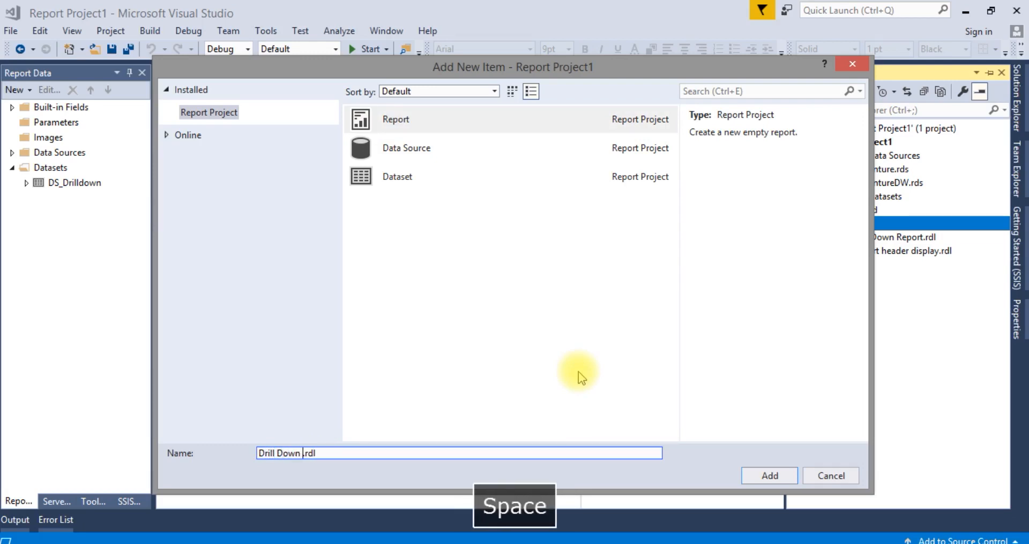
pyautogui.write('Ex')
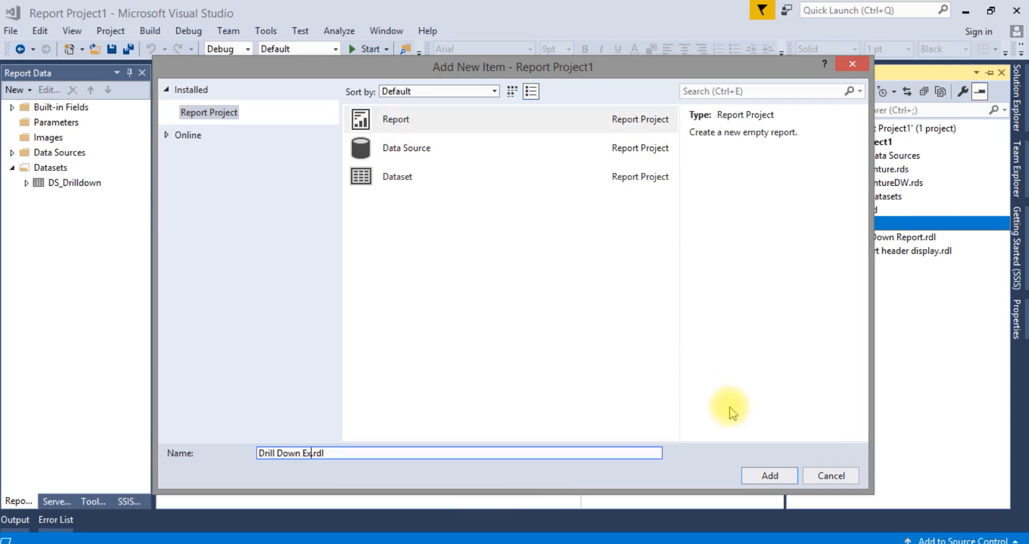
pyautogui.click(769, 476)
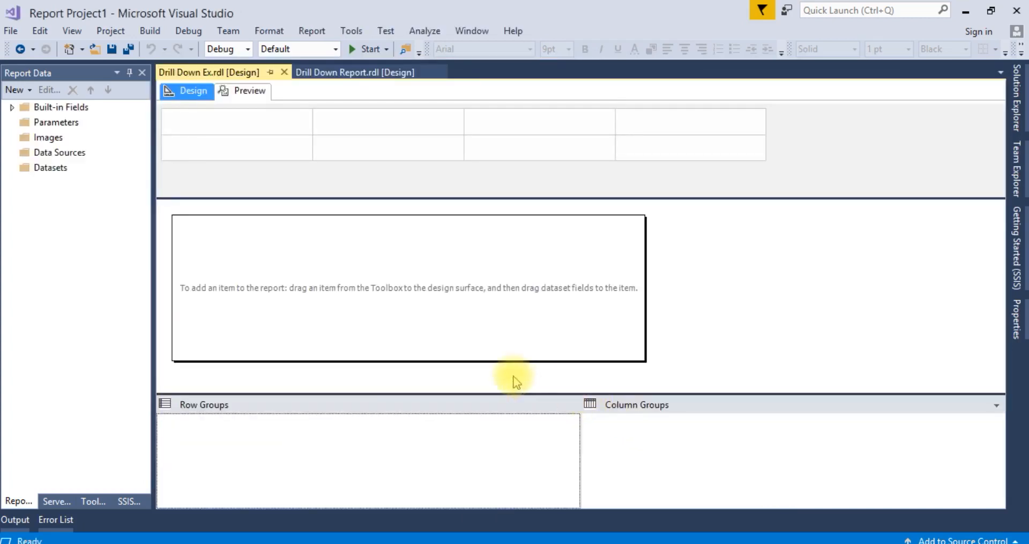
pyautogui.moveTo(62, 164)
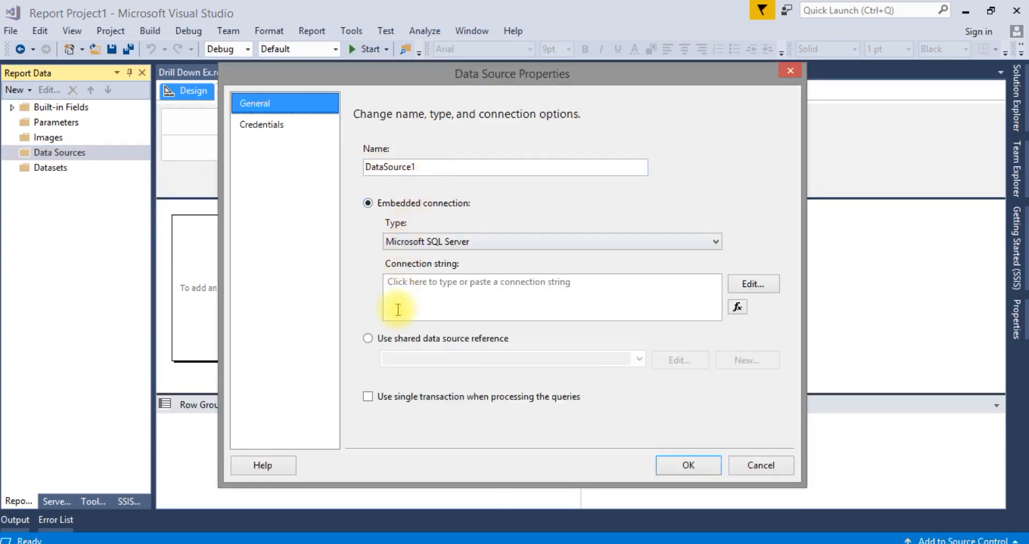
# Step: Create data source DSDrillDown as a shared reference to AdventureDW
pyautogui.click(368, 339)
pyautogui.write('D')
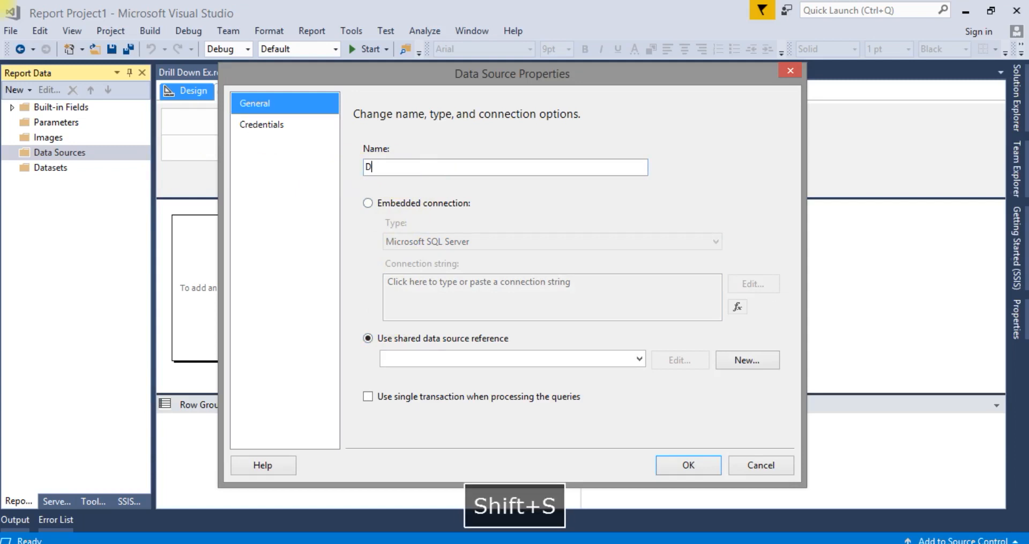
pyautogui.write('S')
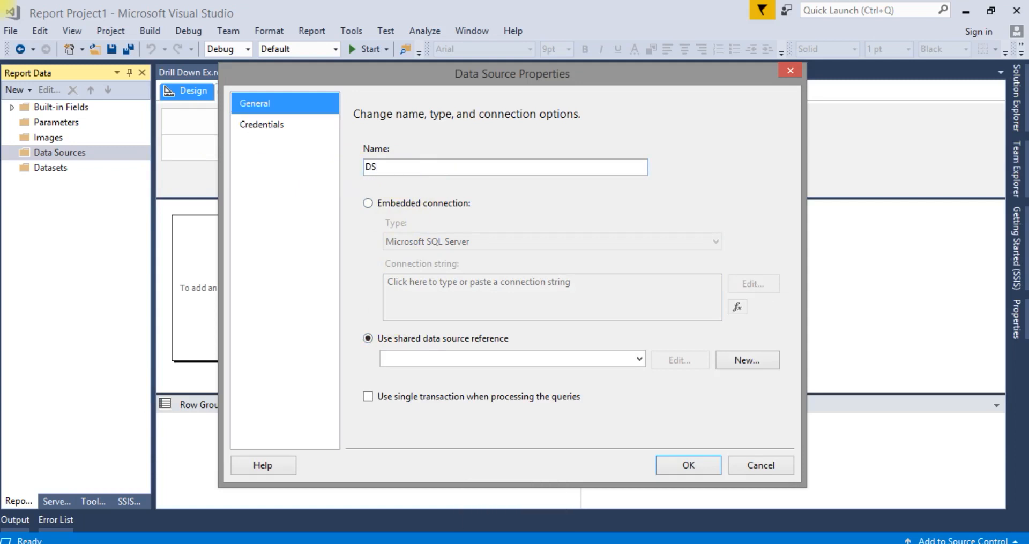
pyautogui.write('D')
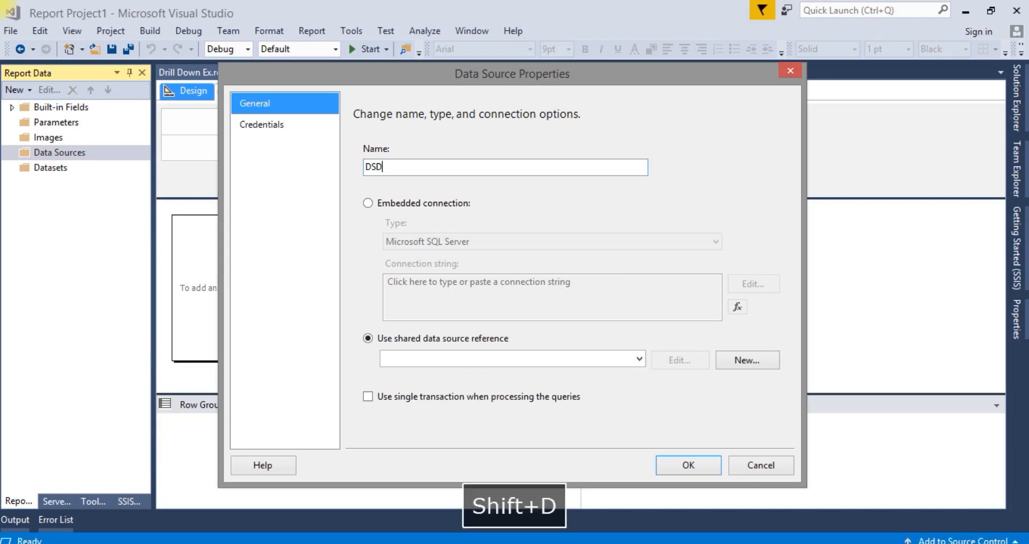
pyautogui.write('rillDo')
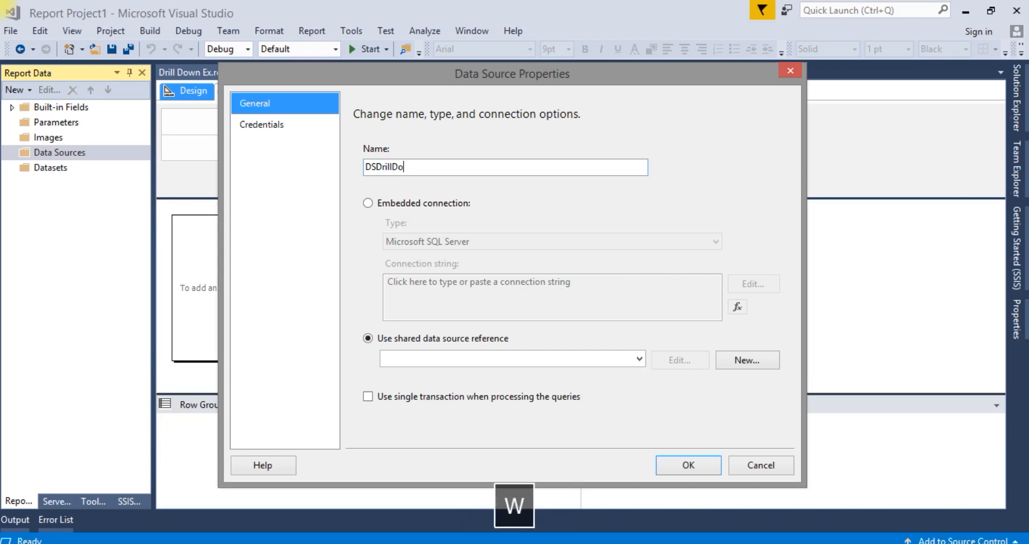
pyautogui.write('wn')
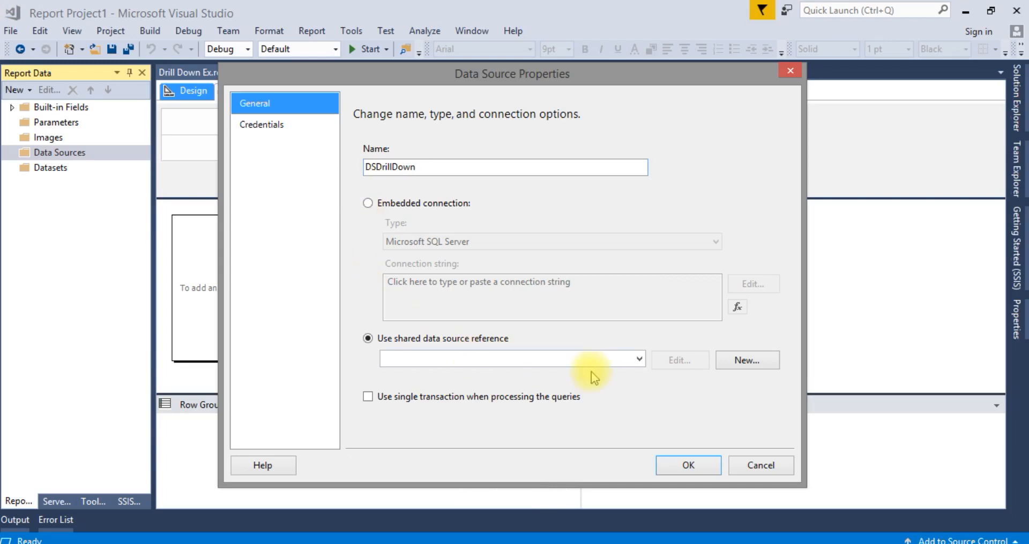
pyautogui.click(637, 359)
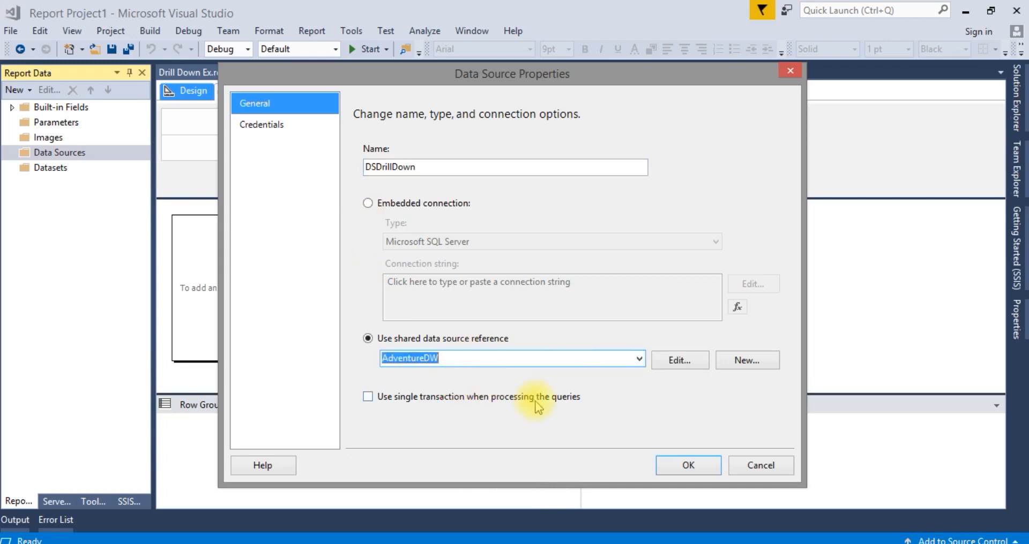
pyautogui.moveTo(688, 466)
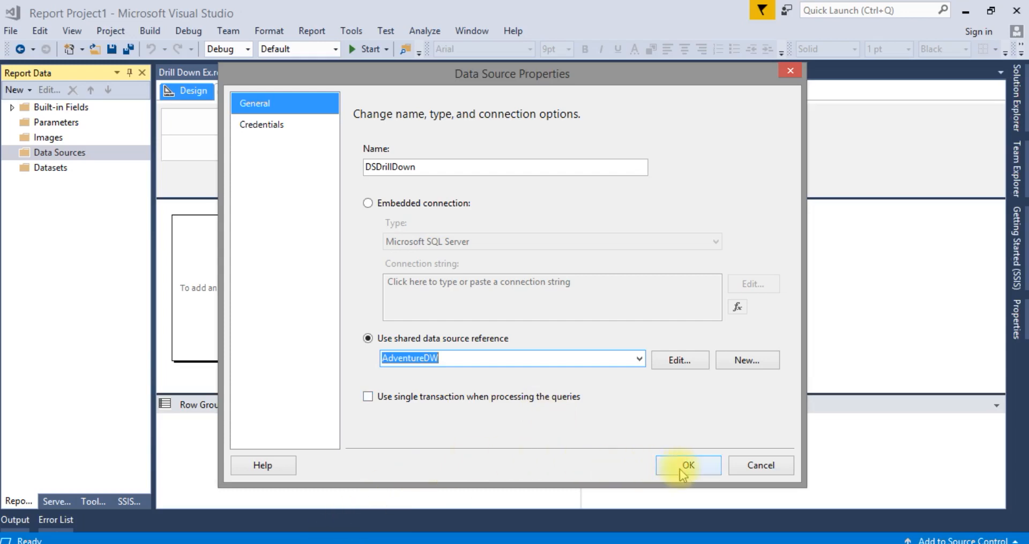
pyautogui.click(688, 466)
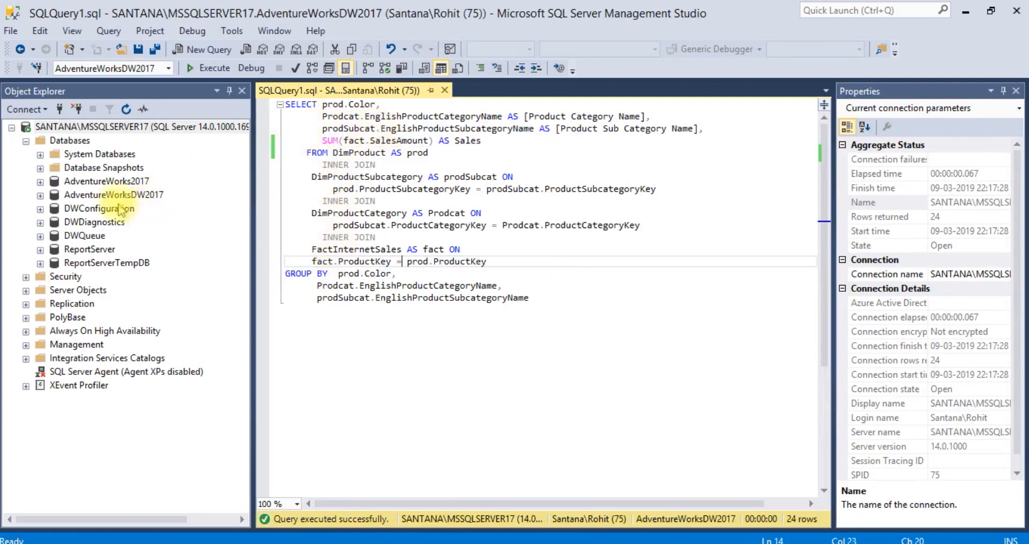
pyautogui.moveTo(135, 195)
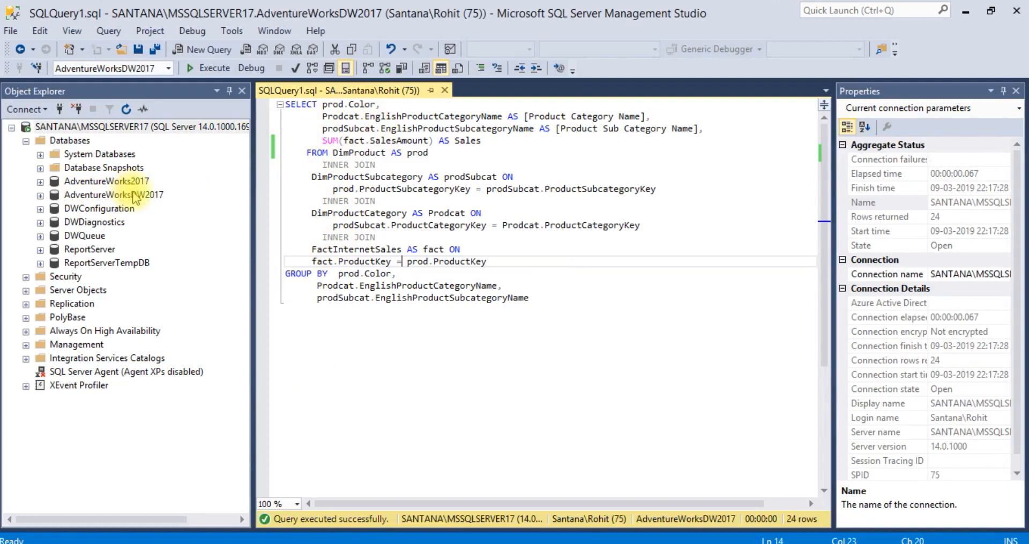
pyautogui.moveTo(135, 204)
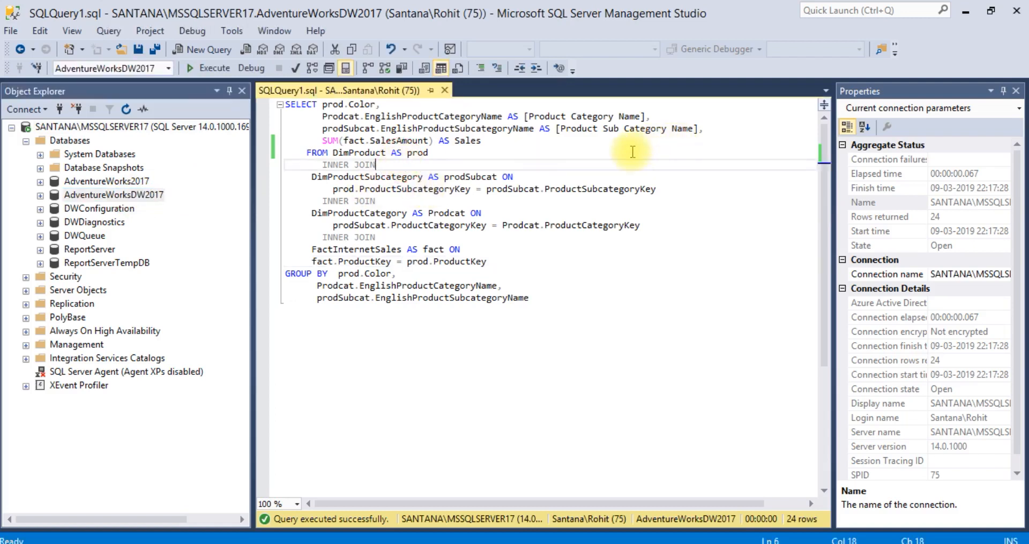
pyautogui.moveTo(581, 192)
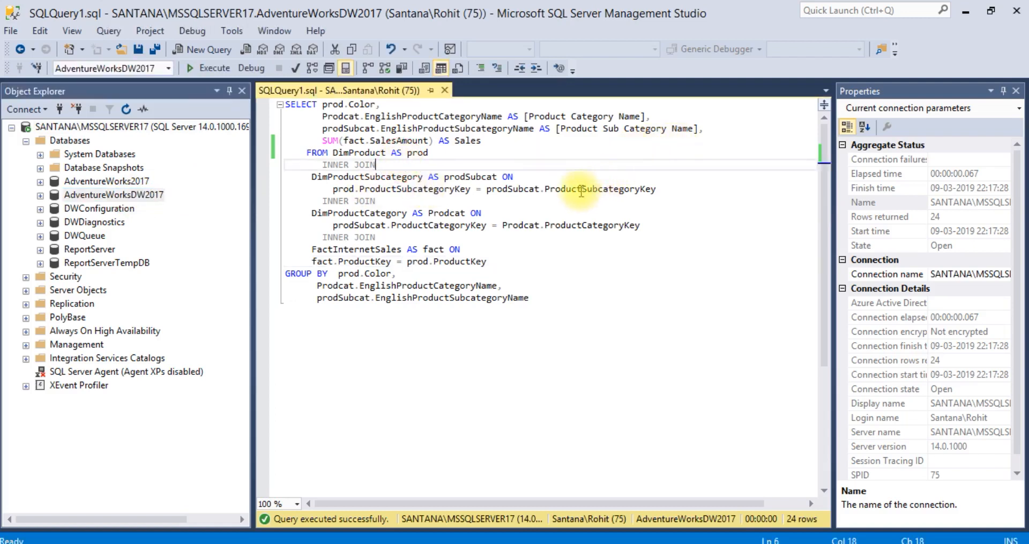
pyautogui.moveTo(355, 152)
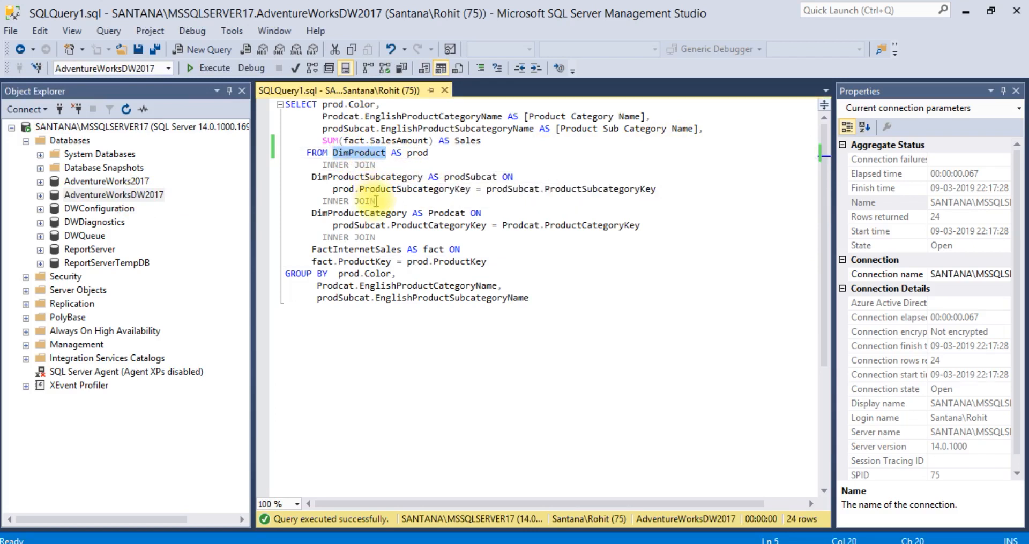
pyautogui.moveTo(369, 177)
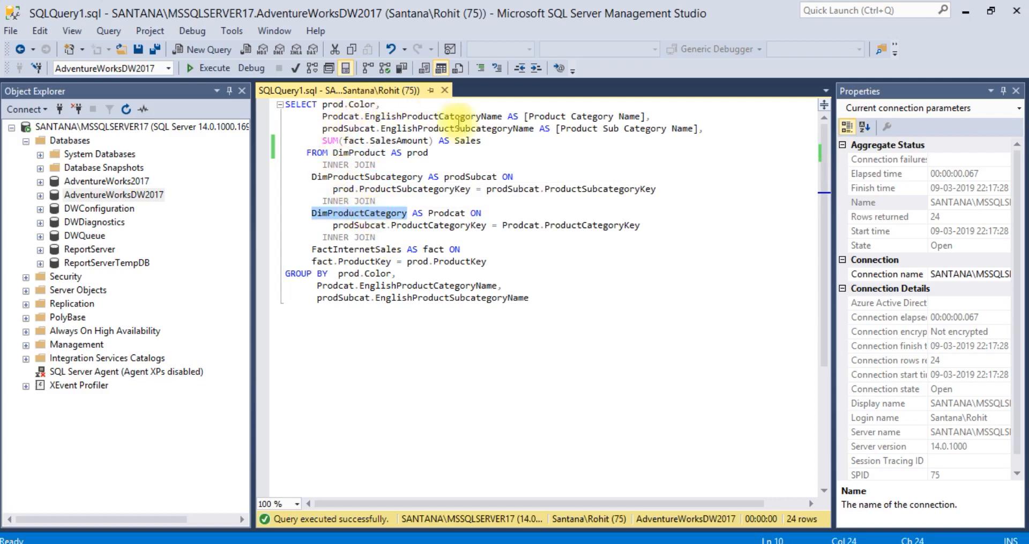
pyautogui.moveTo(395, 140)
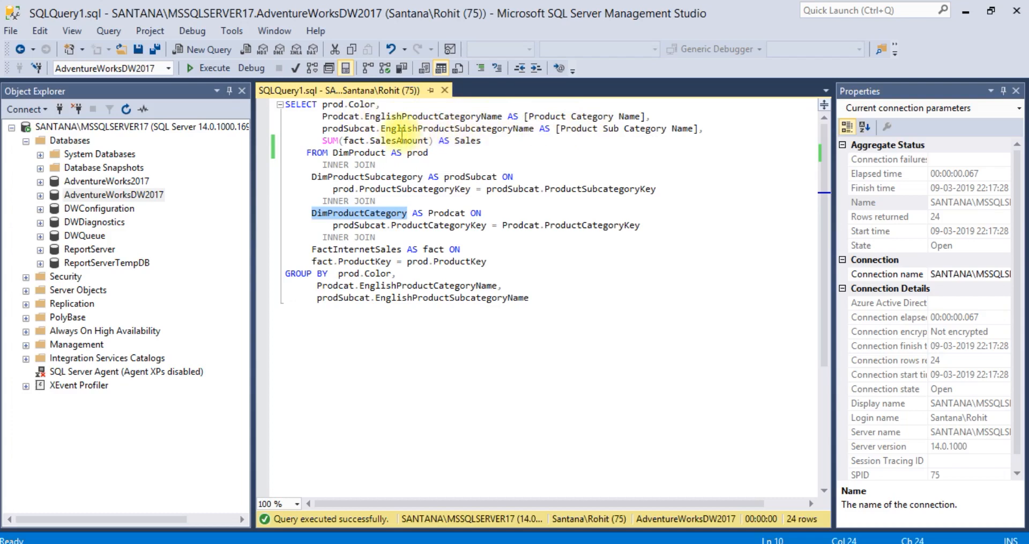
pyautogui.moveTo(627, 136)
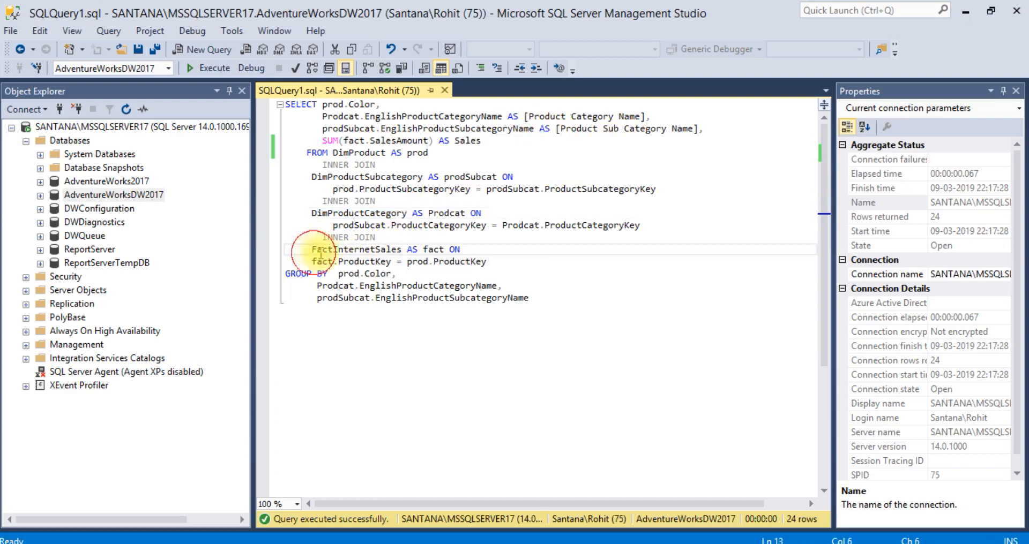
# Step: Select and copy the whole sales query joining DimProduct, subcategory, category and FactInternetSales
pyautogui.doubleClick(355, 250)
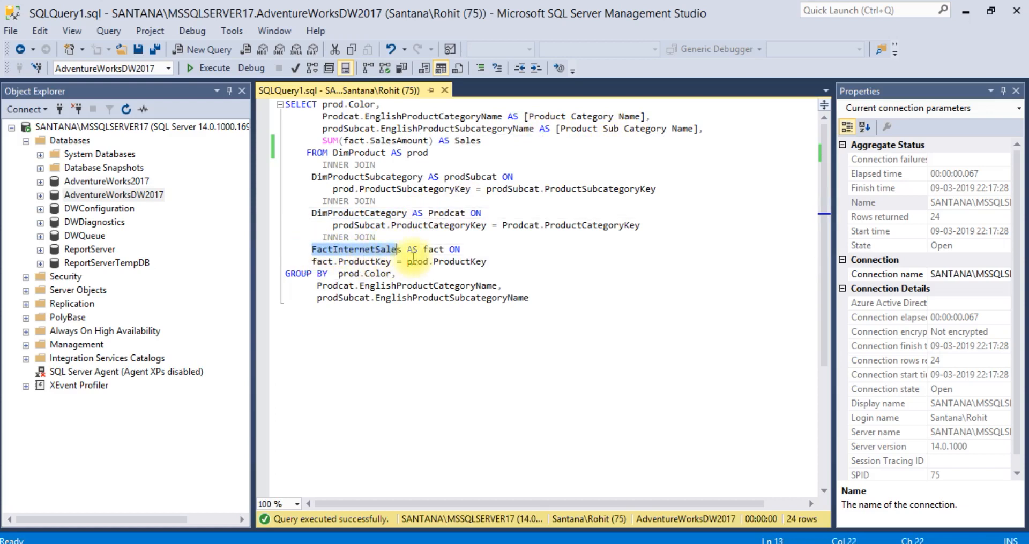
pyautogui.moveTo(387, 212)
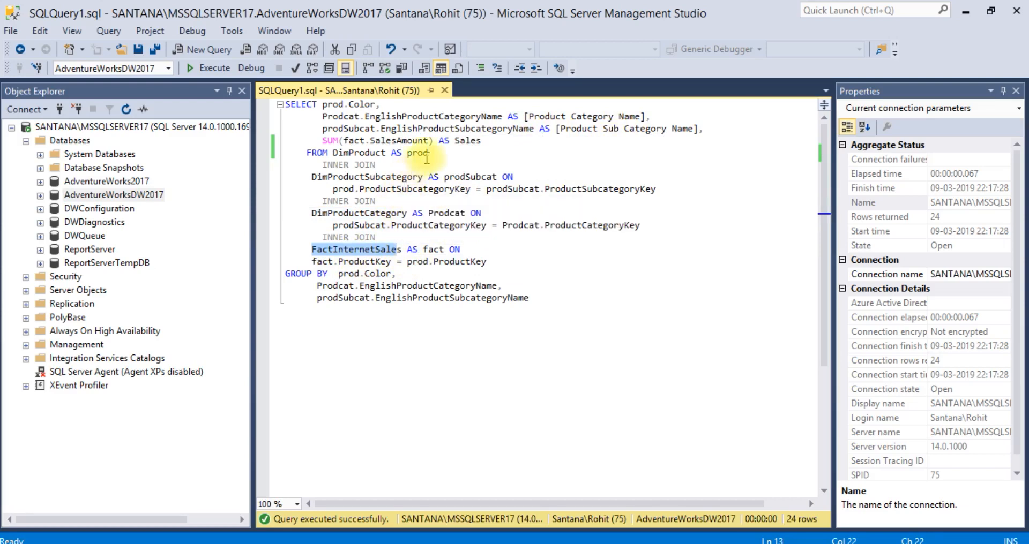
pyautogui.moveTo(475, 140)
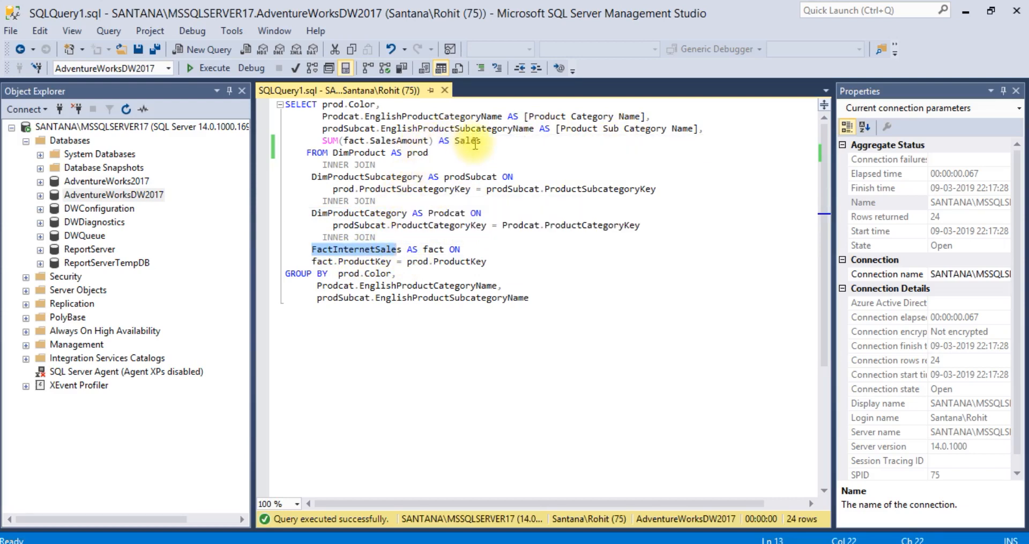
pyautogui.moveTo(434, 225)
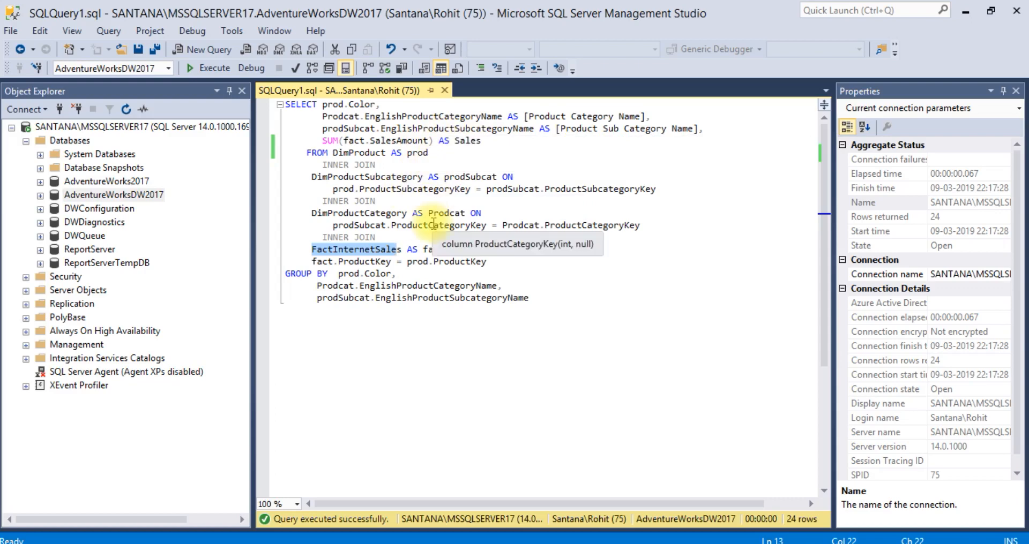
pyautogui.press('ctrl+a')
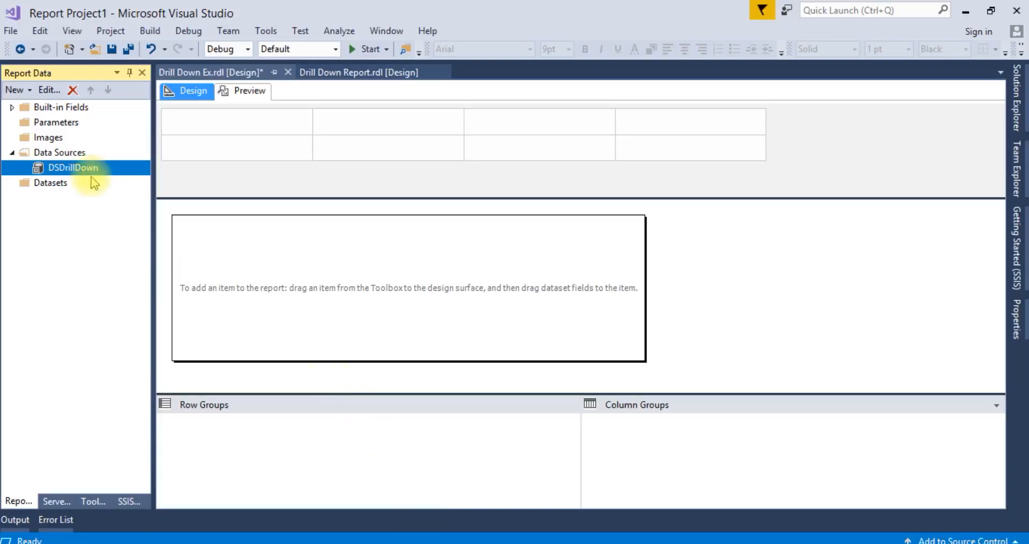
# Step: Create embedded DataSet1 on DSDrillDown from the pasted query with Color, category, subcategory and Sales fields
pyautogui.click(50, 183)
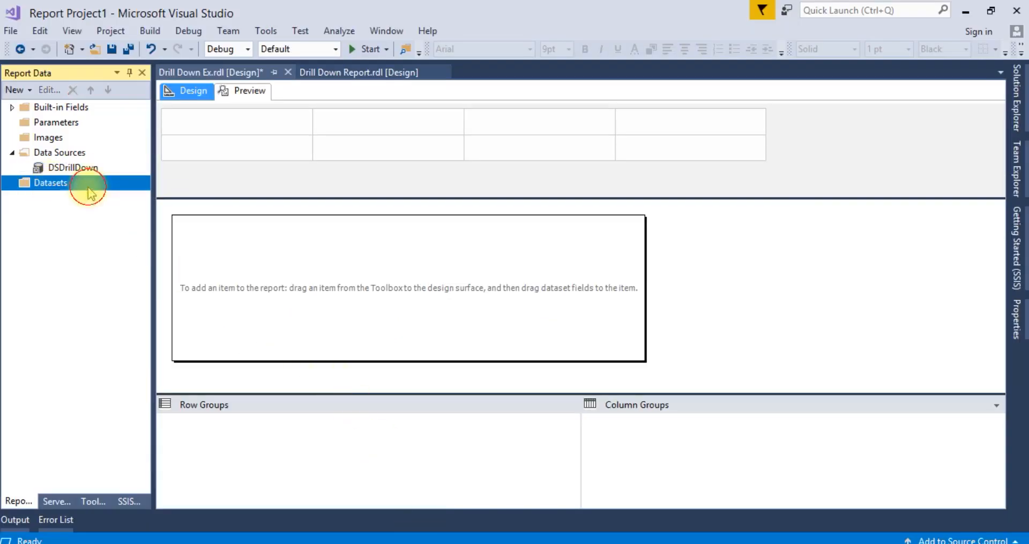
pyautogui.doubleClick(51, 184)
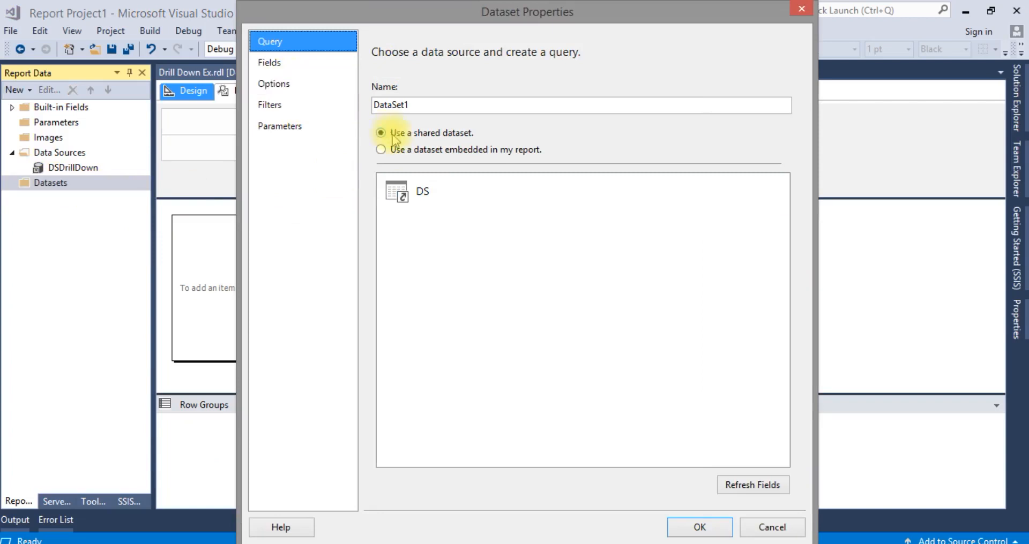
pyautogui.click(381, 150)
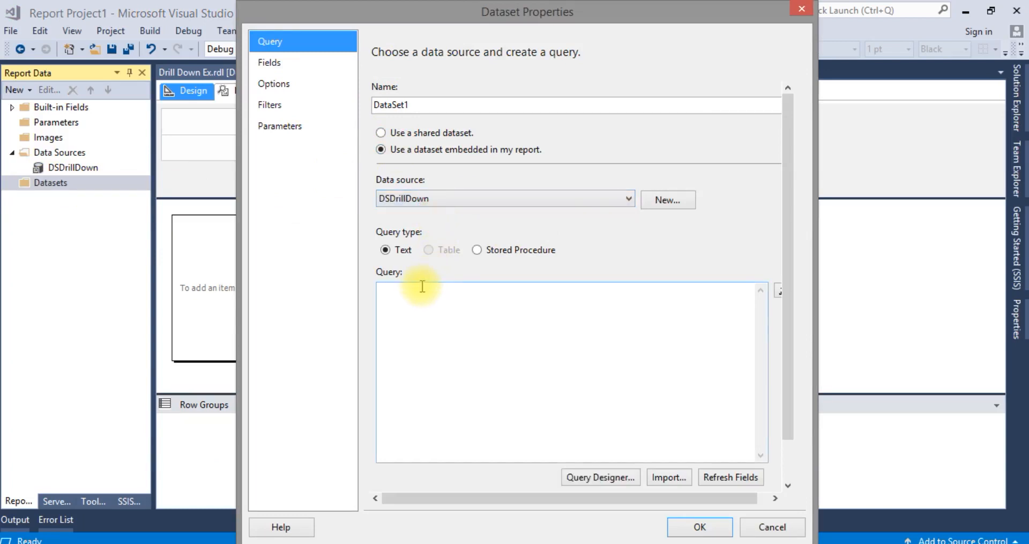
pyautogui.press('ctrl+v')
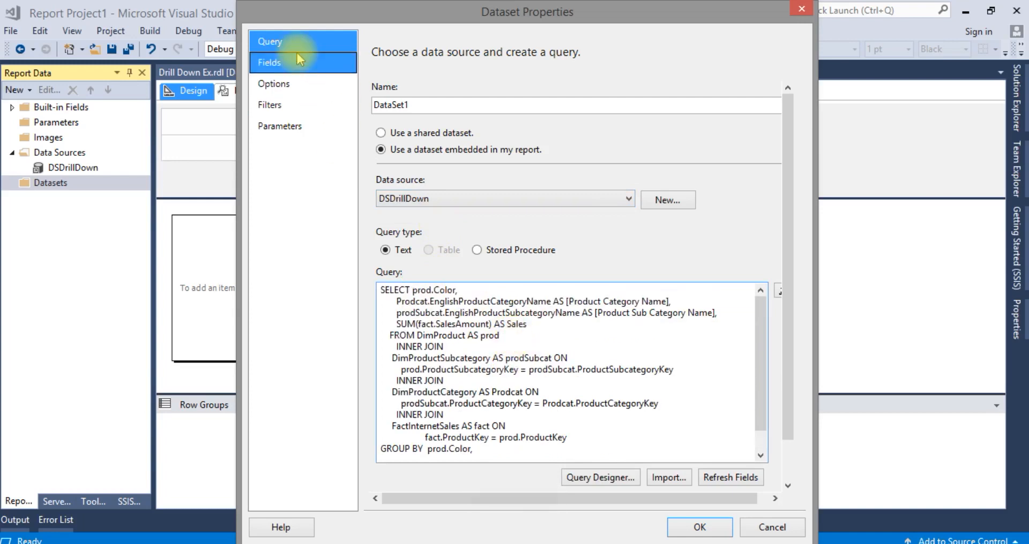
pyautogui.click(268, 62)
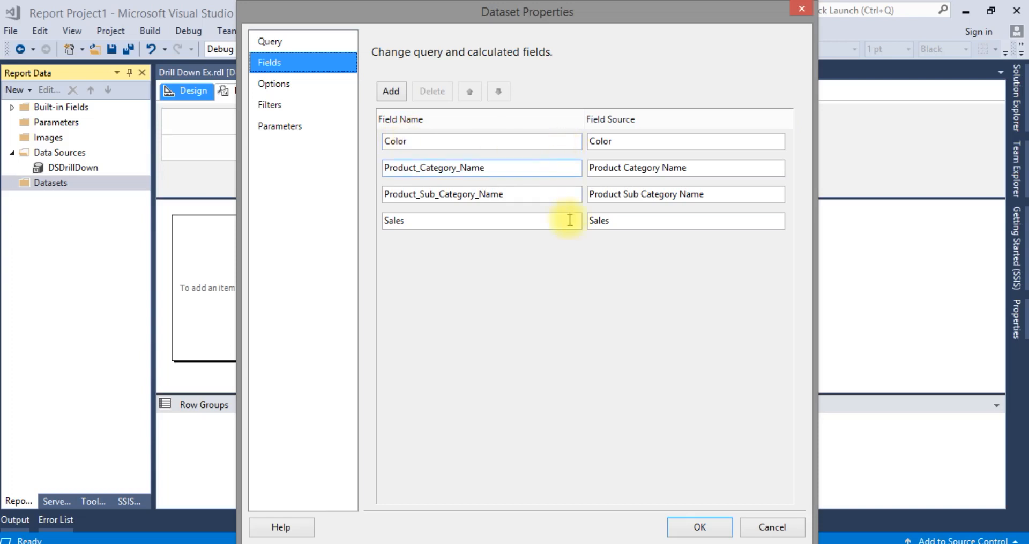
pyautogui.moveTo(352, 187)
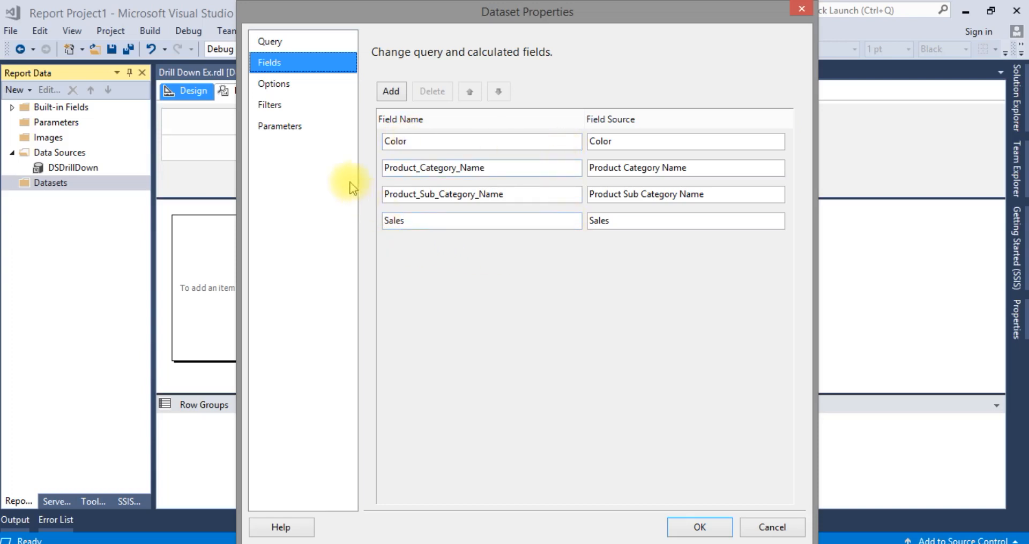
pyautogui.click(700, 527)
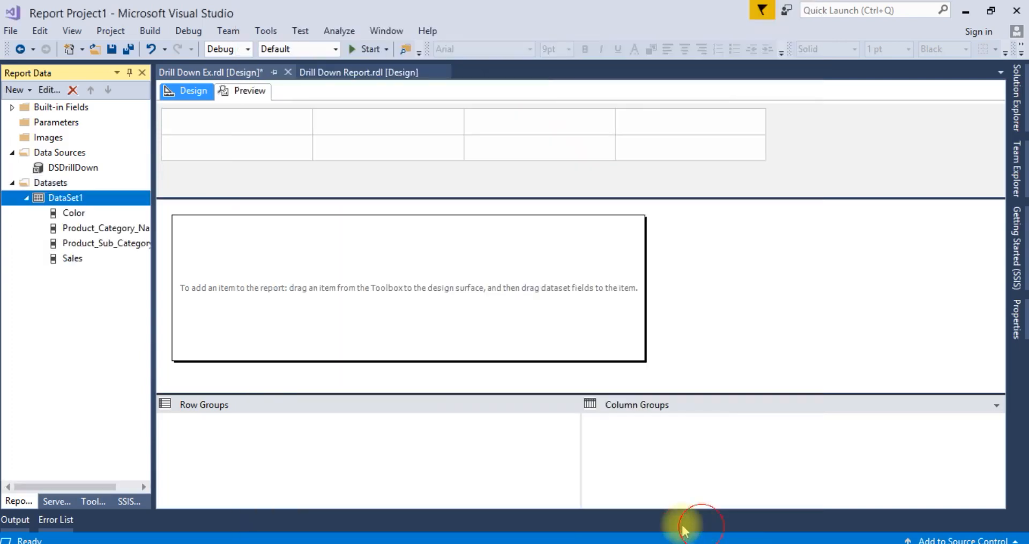
pyautogui.moveTo(192, 246)
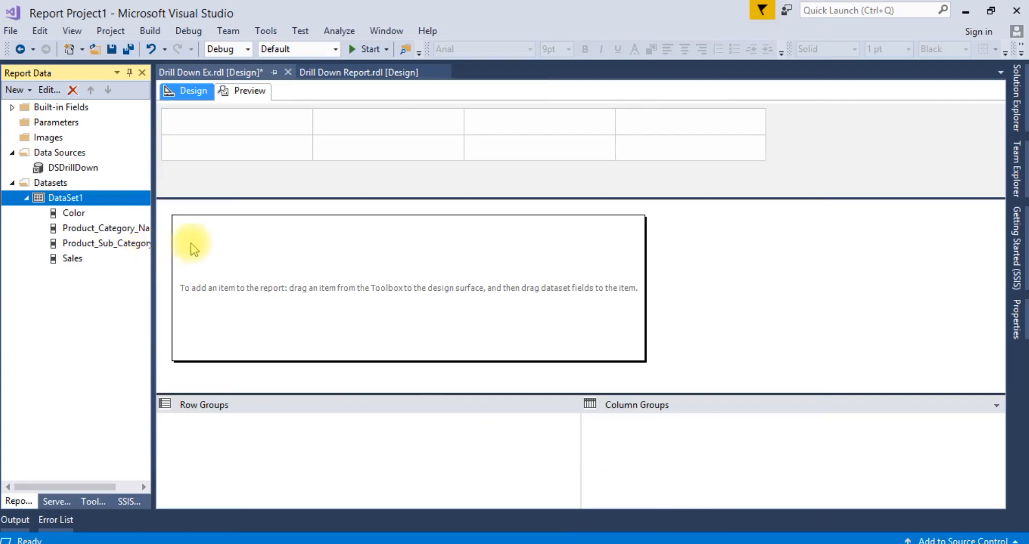
# Step: Insert a table holding Color, Product_Category_Name, Product_Sub_Category_Name and Sales columns
pyautogui.rightClick(195, 250)
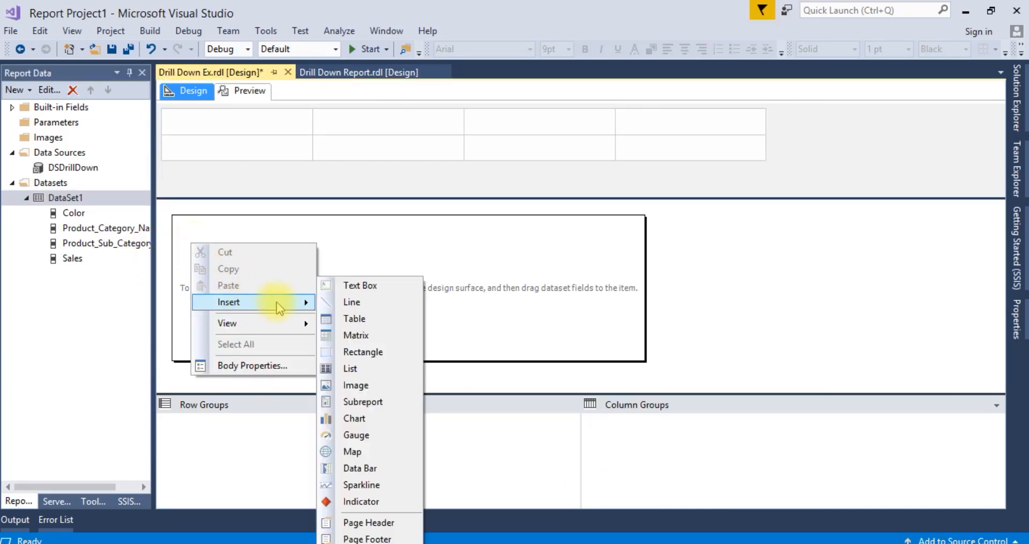
pyautogui.click(354, 318)
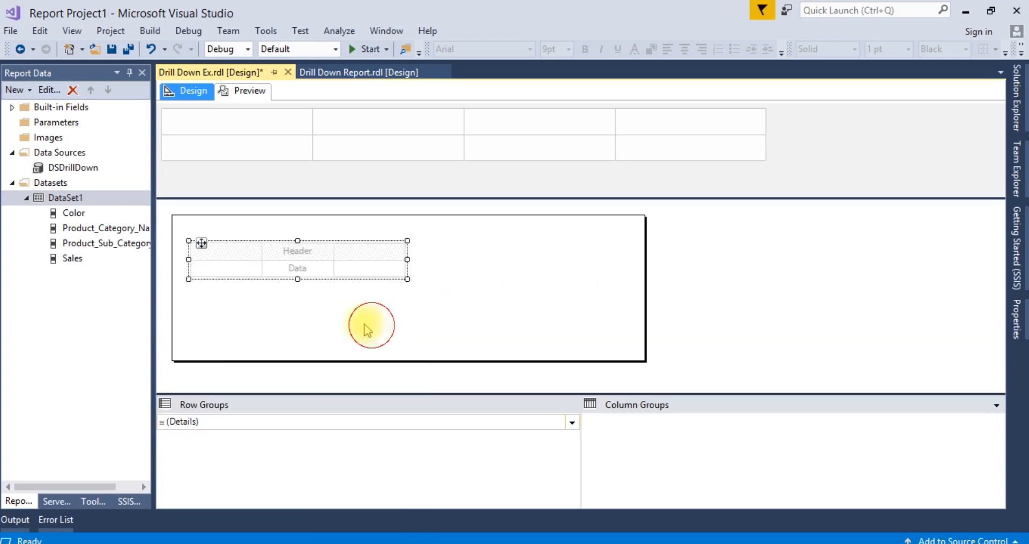
pyautogui.click(73, 213)
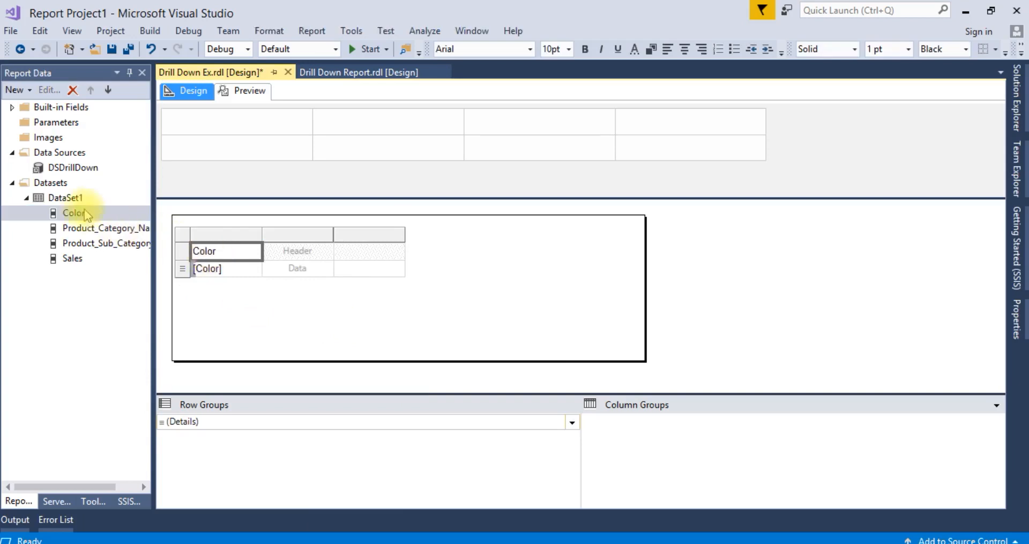
pyautogui.click(106, 228)
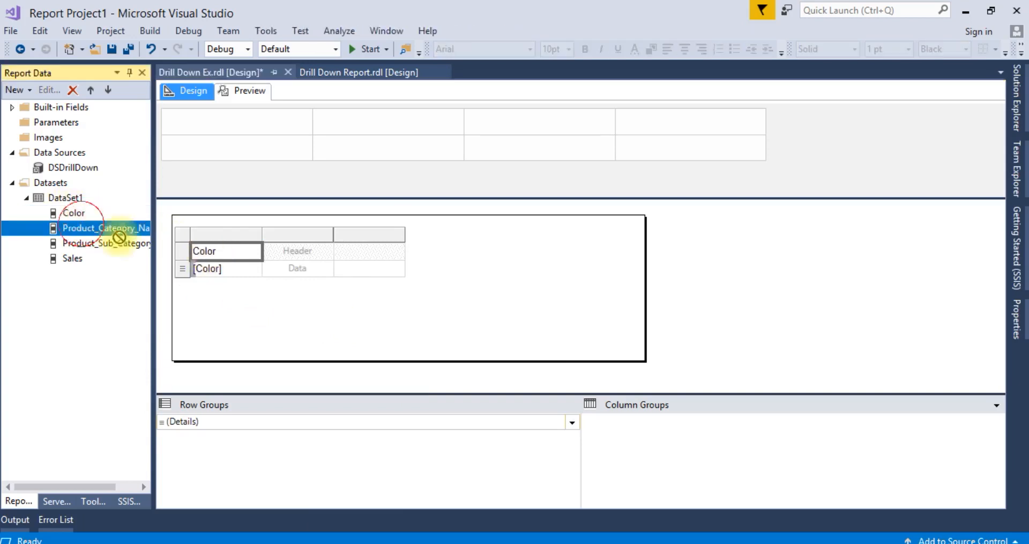
pyautogui.moveTo(105, 229); pyautogui.dragTo(297, 251)
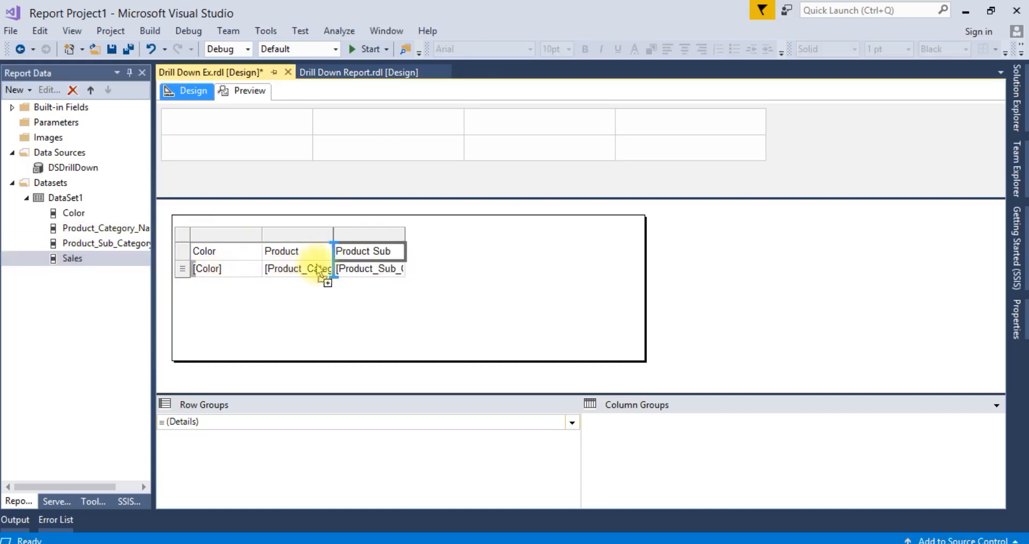
pyautogui.moveTo(72, 258); pyautogui.dragTo(440, 251)
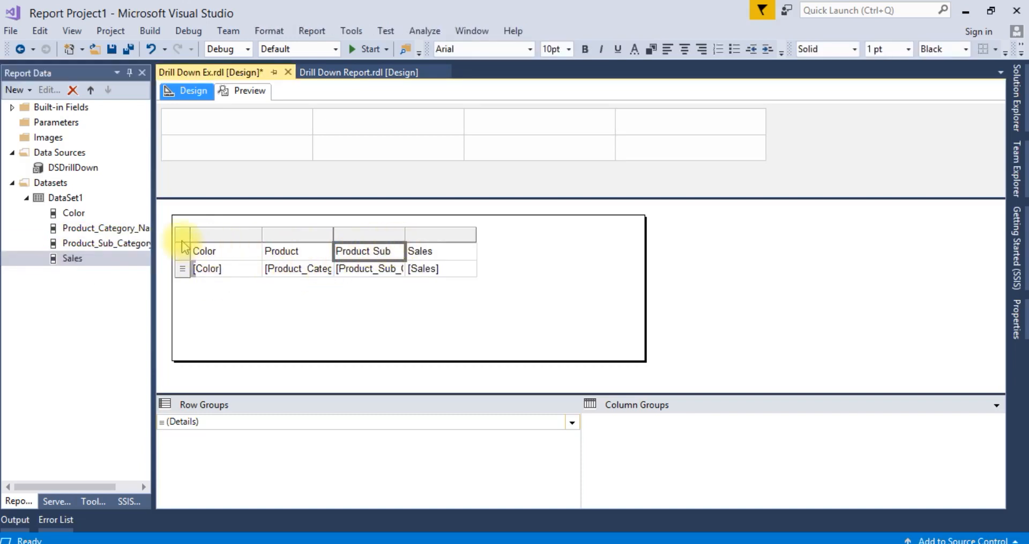
pyautogui.rightClick(229, 226)
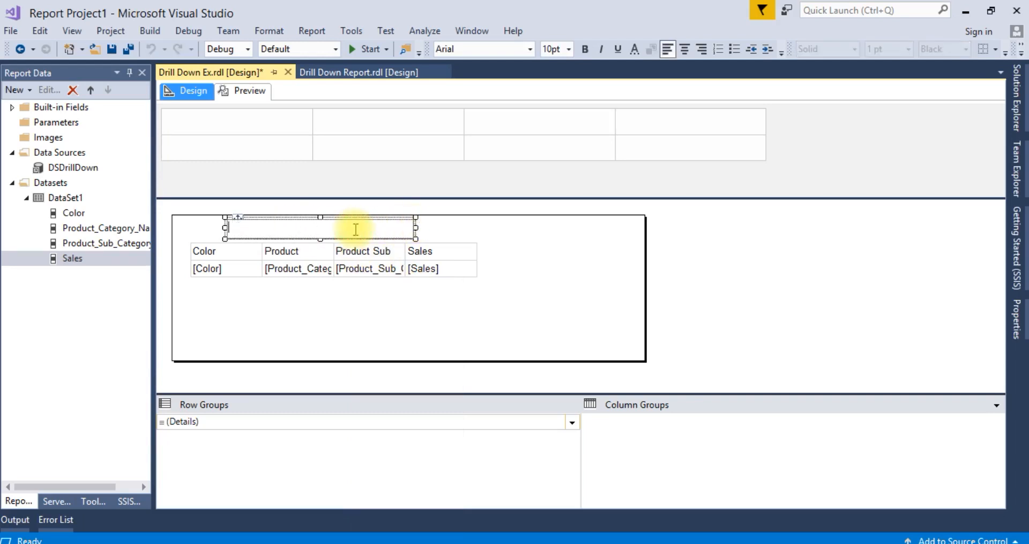
# Step: Title the report 'Drill Down Report', centred, bold and 18pt
pyautogui.write('Drill')
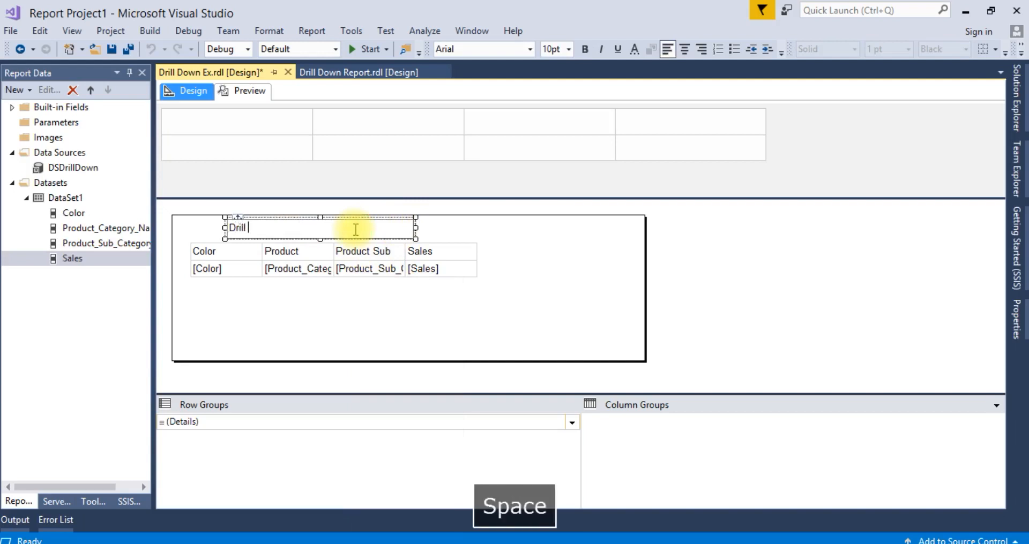
pyautogui.write('Down')
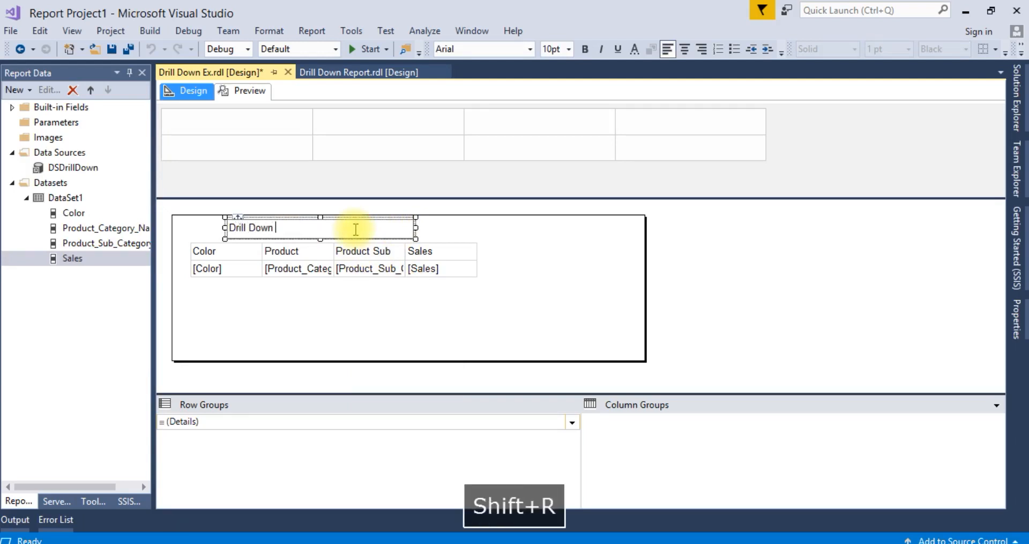
pyautogui.write('Report')
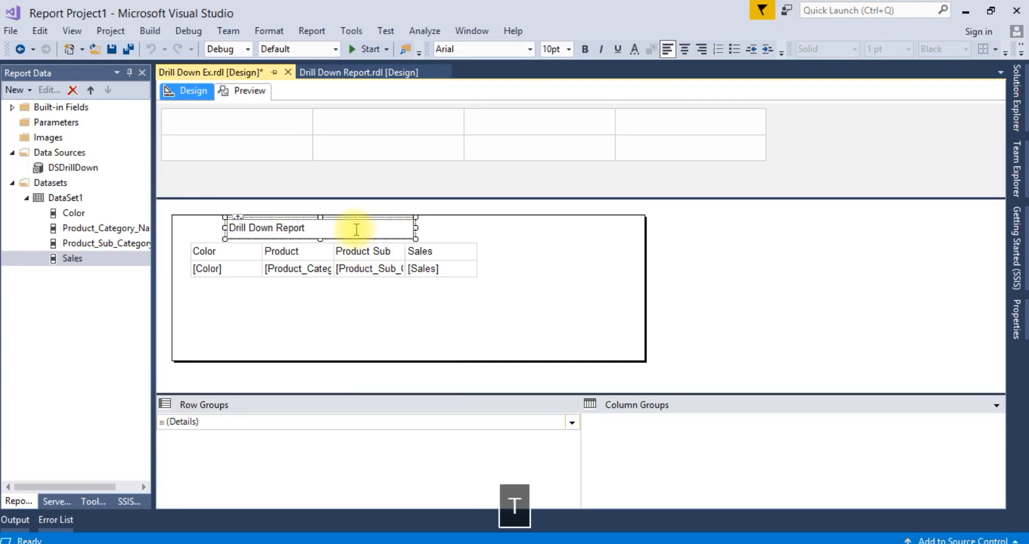
pyautogui.click(281, 251)
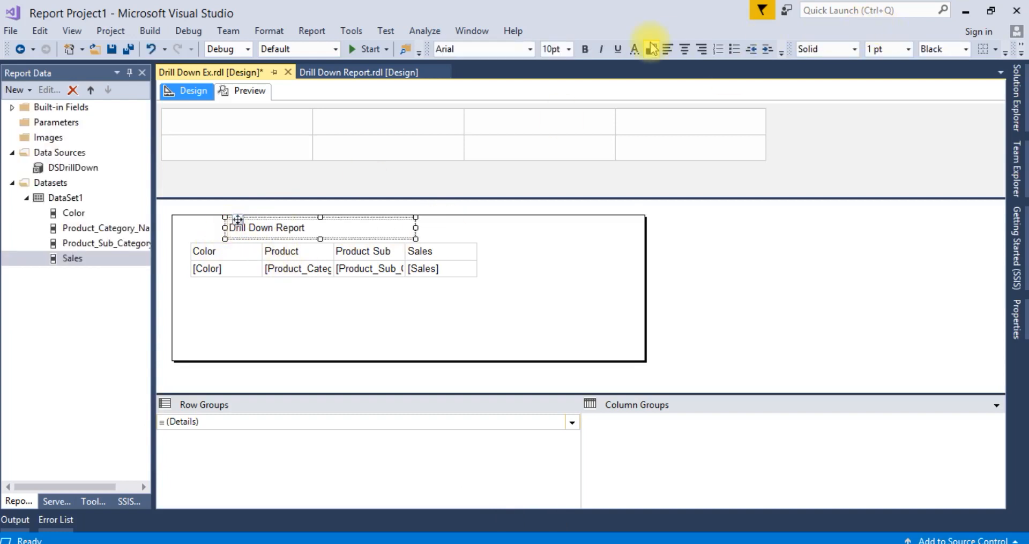
pyautogui.click(684, 49)
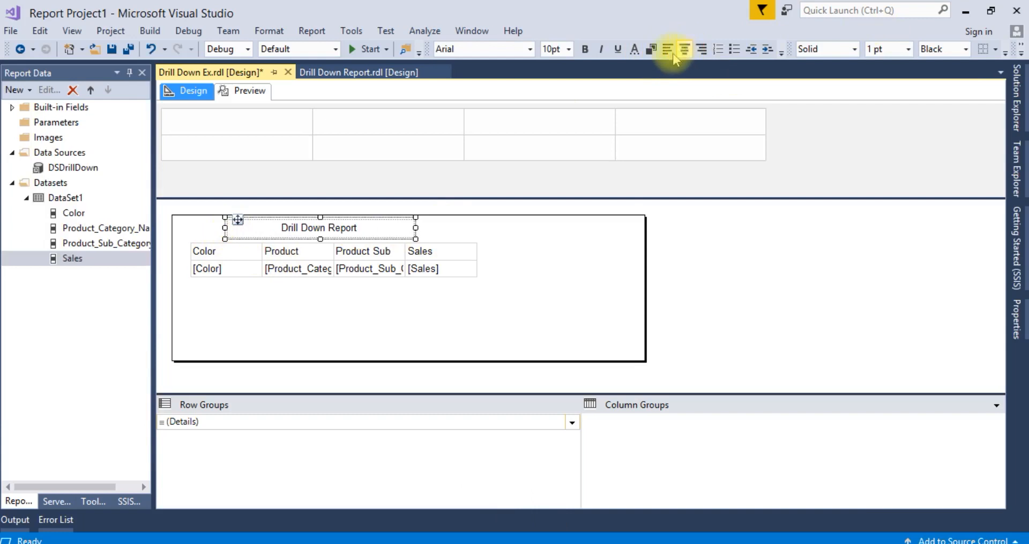
pyautogui.click(583, 48)
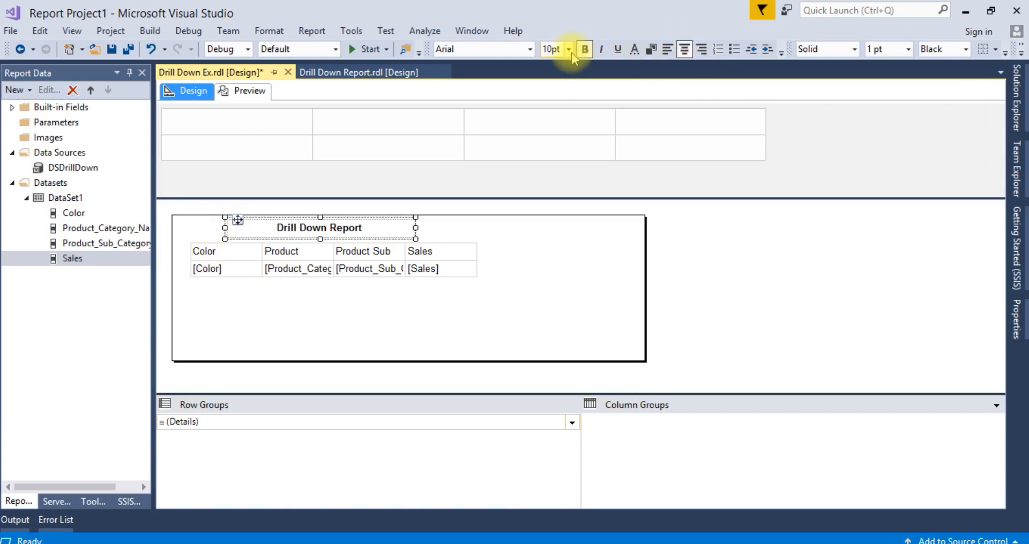
pyautogui.click(568, 48)
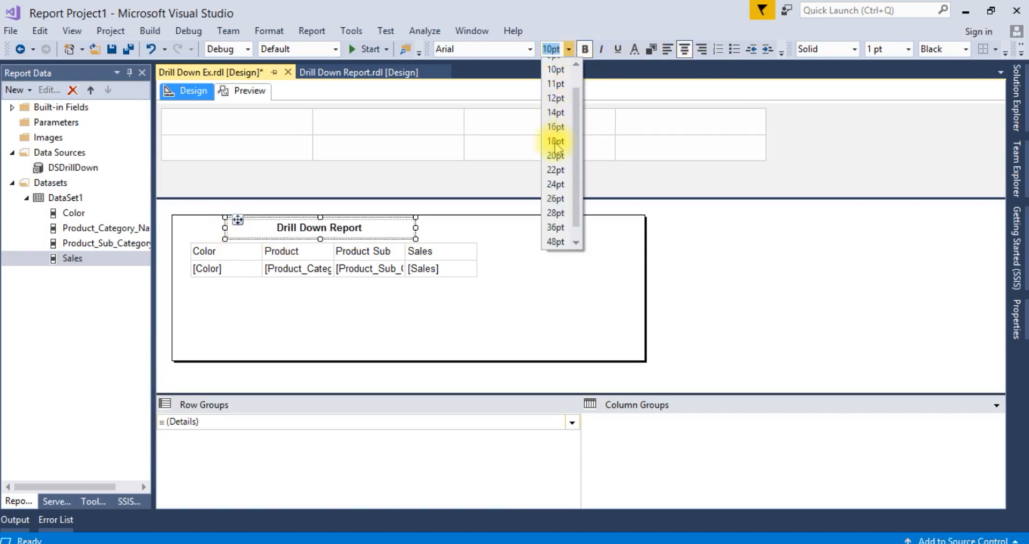
pyautogui.click(555, 142)
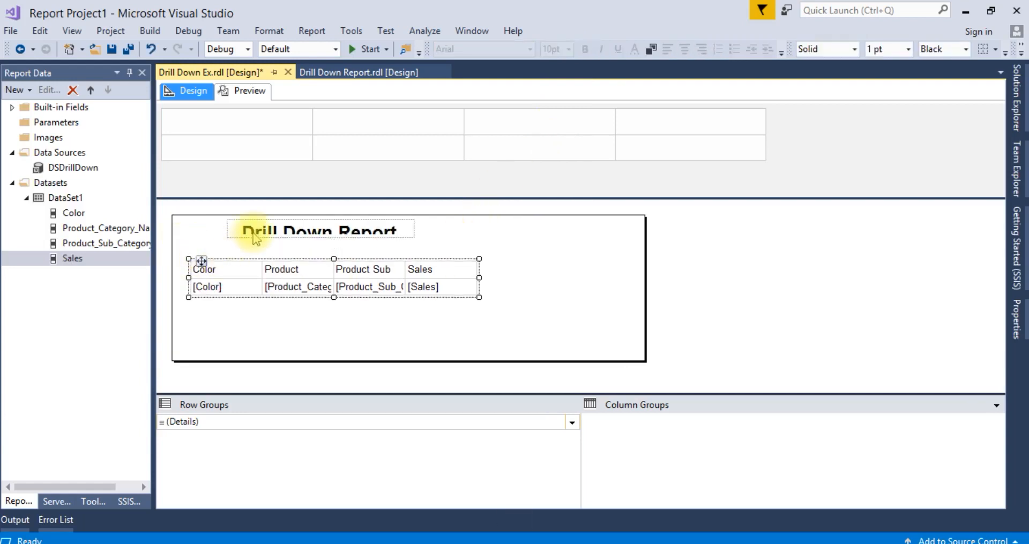
# Step: Colour the title blue and preview the report with data before returning to Design
pyautogui.click(319, 231)
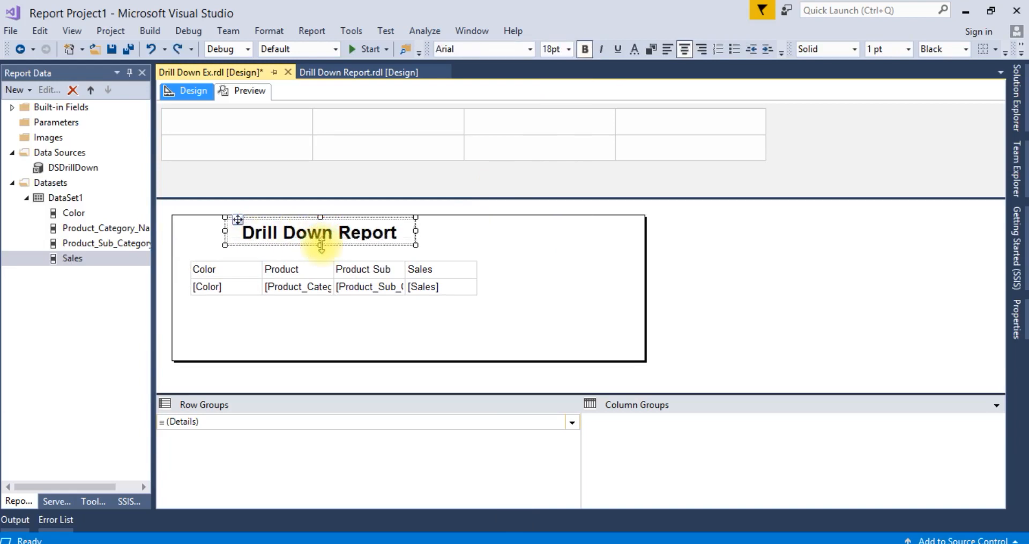
pyautogui.moveTo(475, 118)
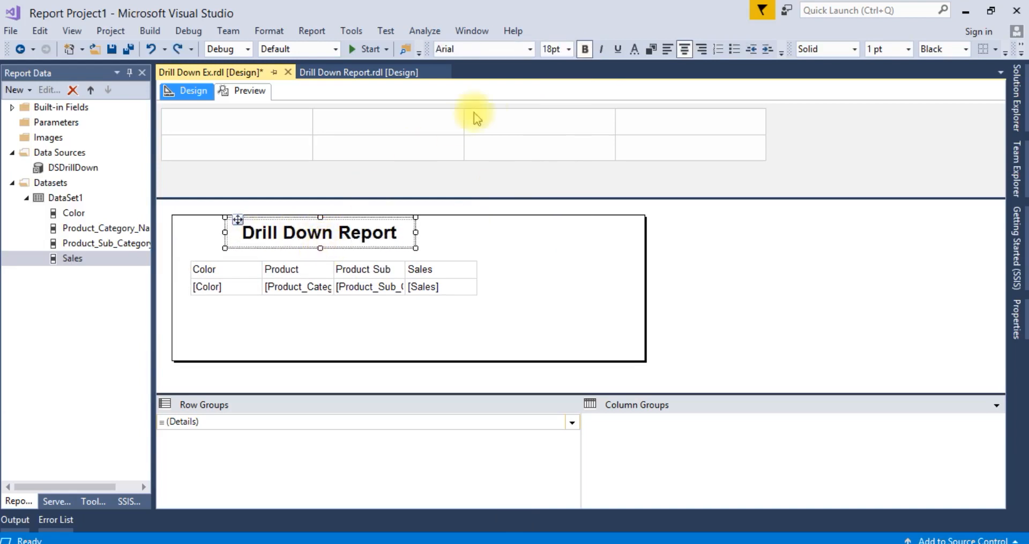
pyautogui.click(636, 50)
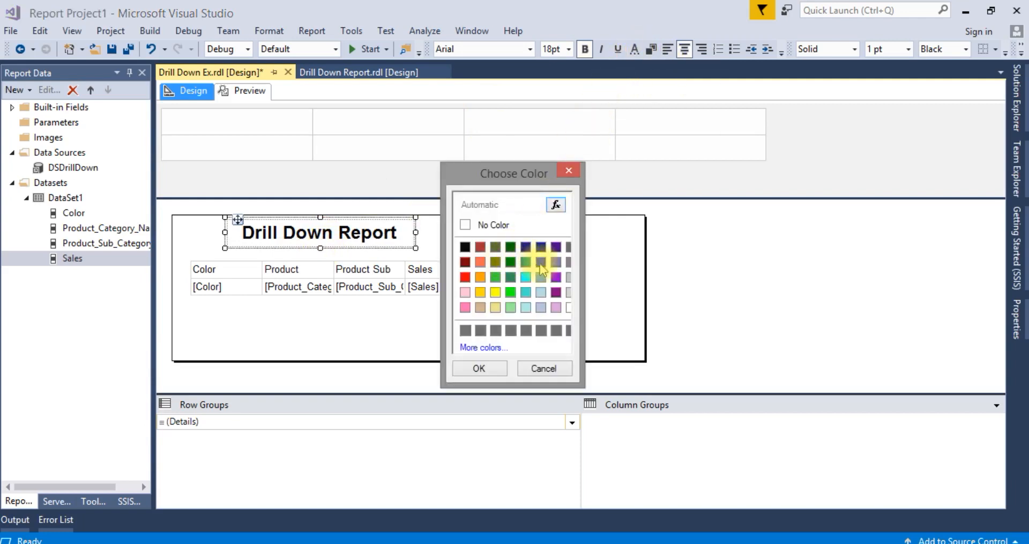
pyautogui.click(541, 263)
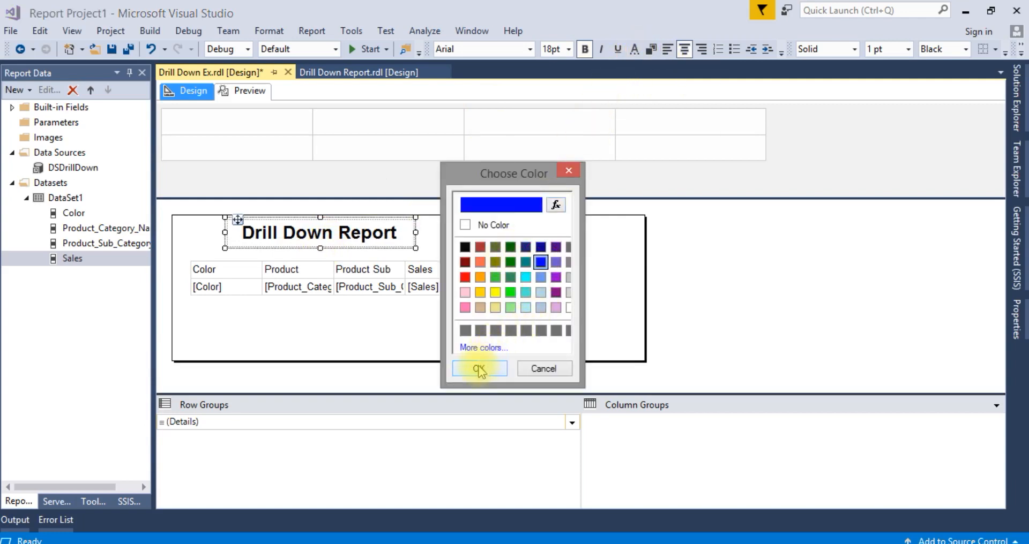
pyautogui.click(478, 368)
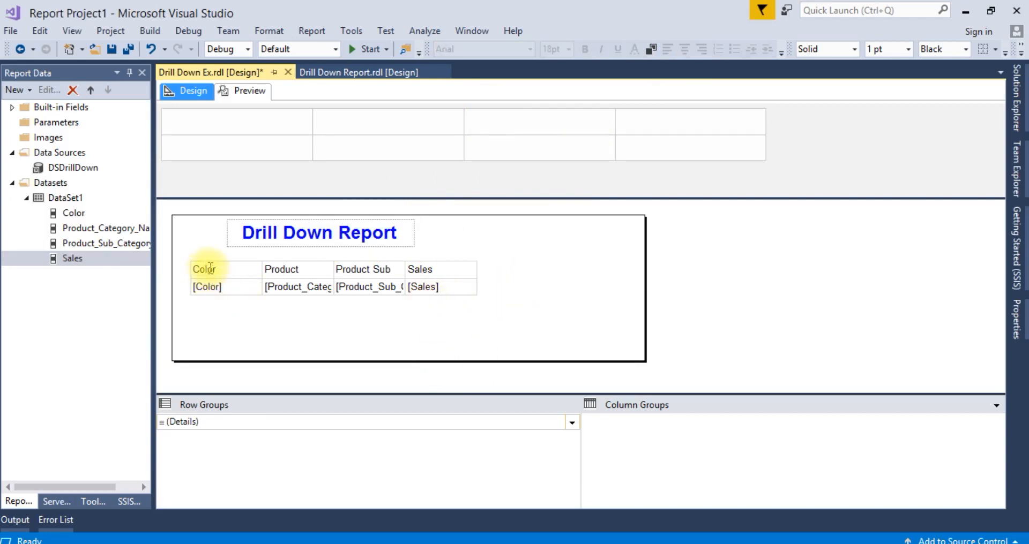
pyautogui.click(248, 90)
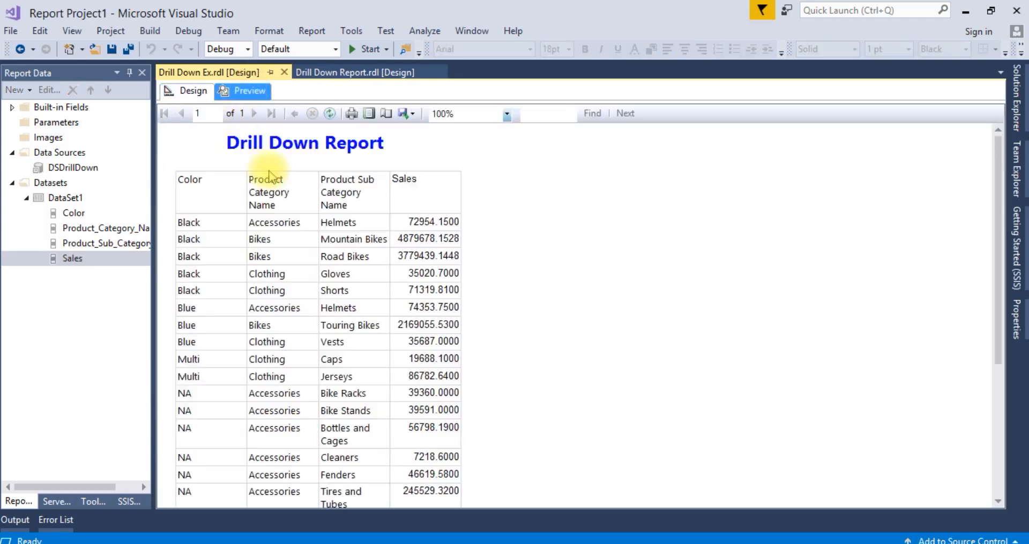
pyautogui.moveTo(195, 139)
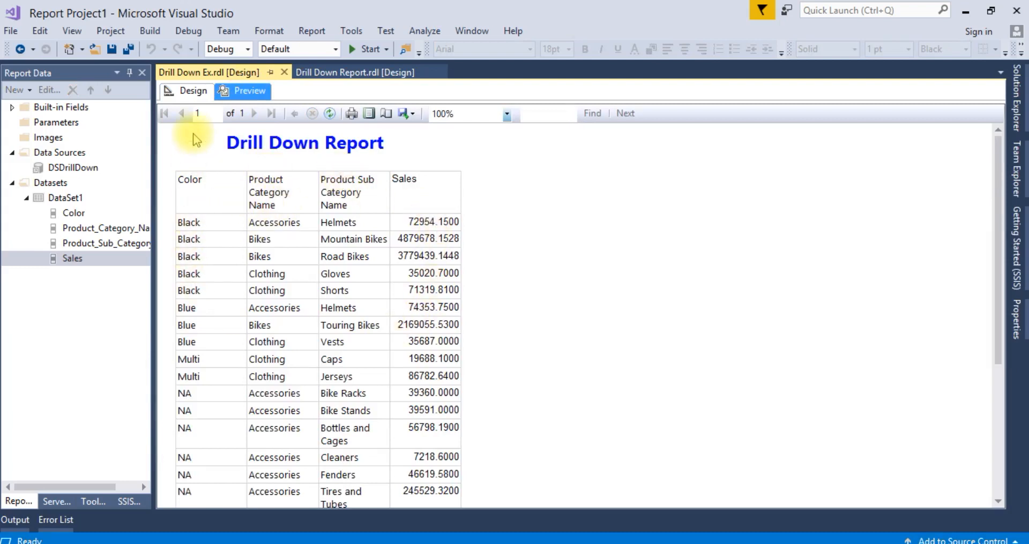
pyautogui.click(193, 90)
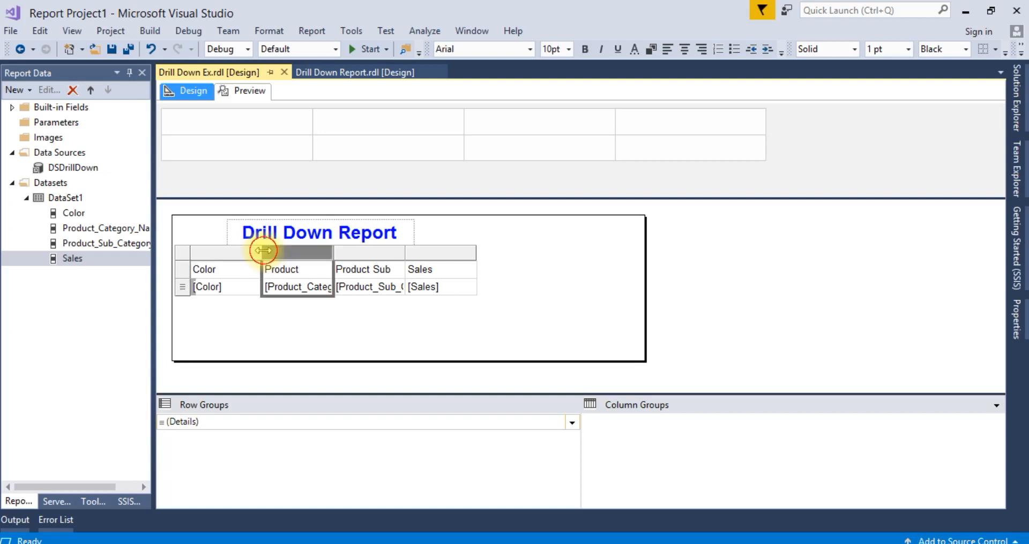
# Step: Widen the Product Category and Sub Category columns and recentre the title above the table
pyautogui.moveTo(262, 251); pyautogui.dragTo(384, 256)
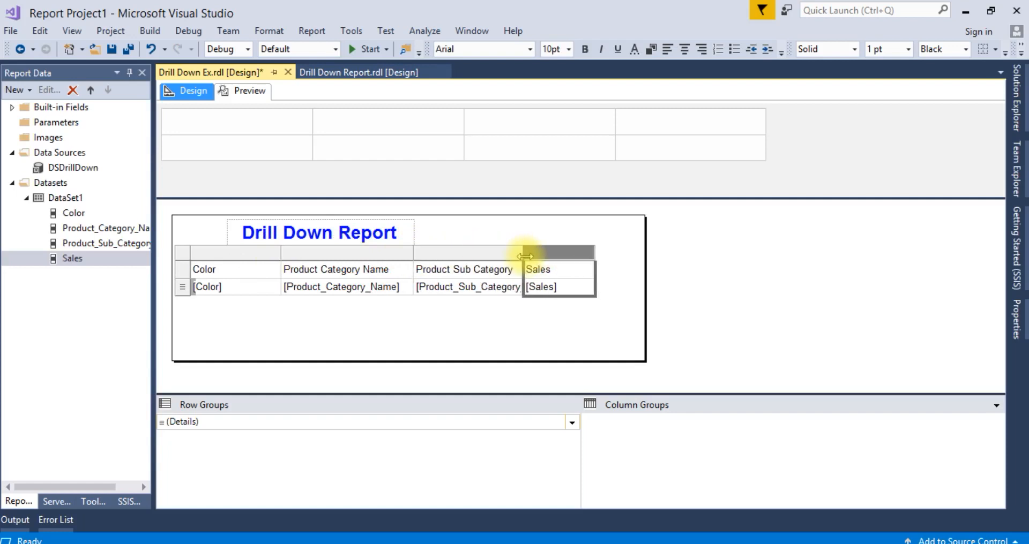
pyautogui.moveTo(525, 253); pyautogui.dragTo(607, 256)
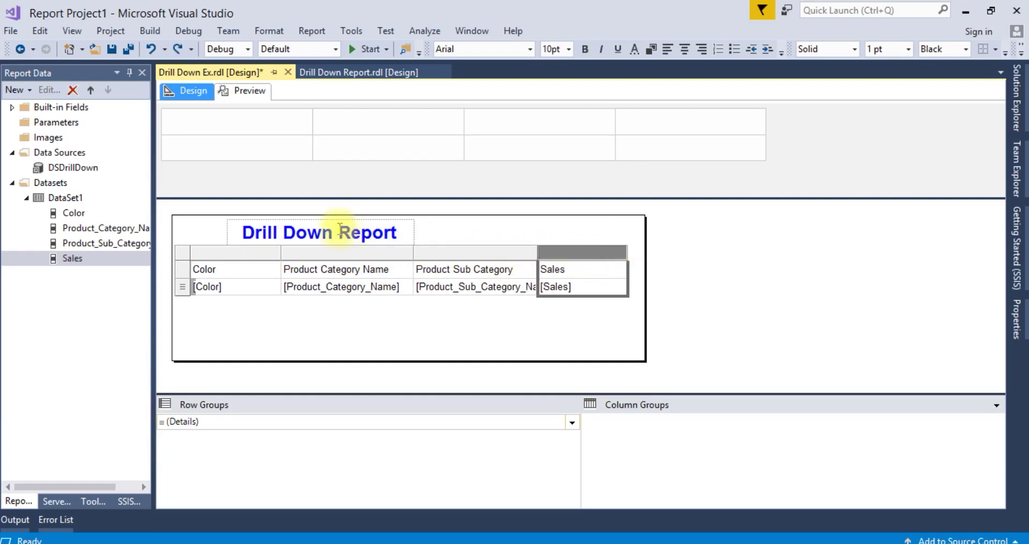
pyautogui.click(319, 232)
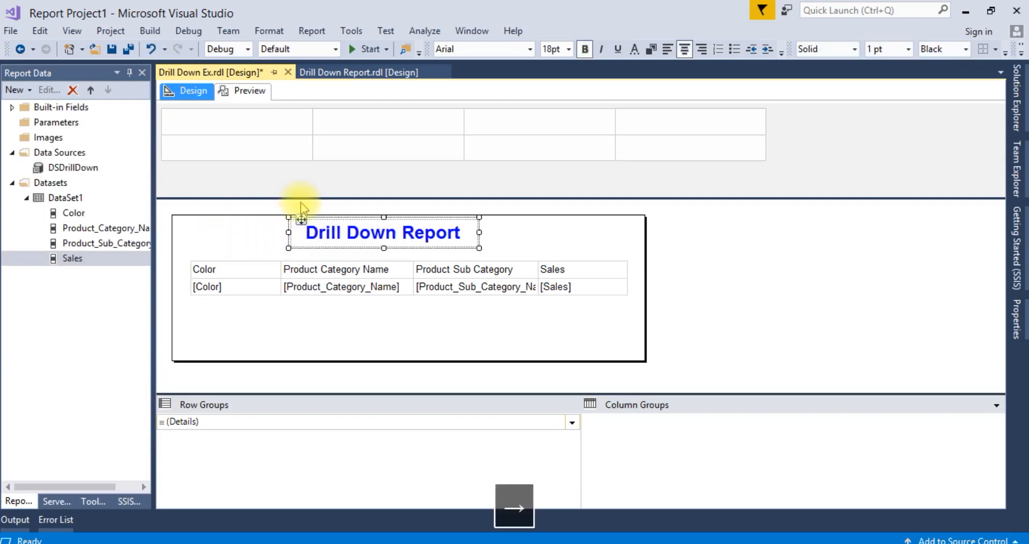
pyautogui.click(311, 326)
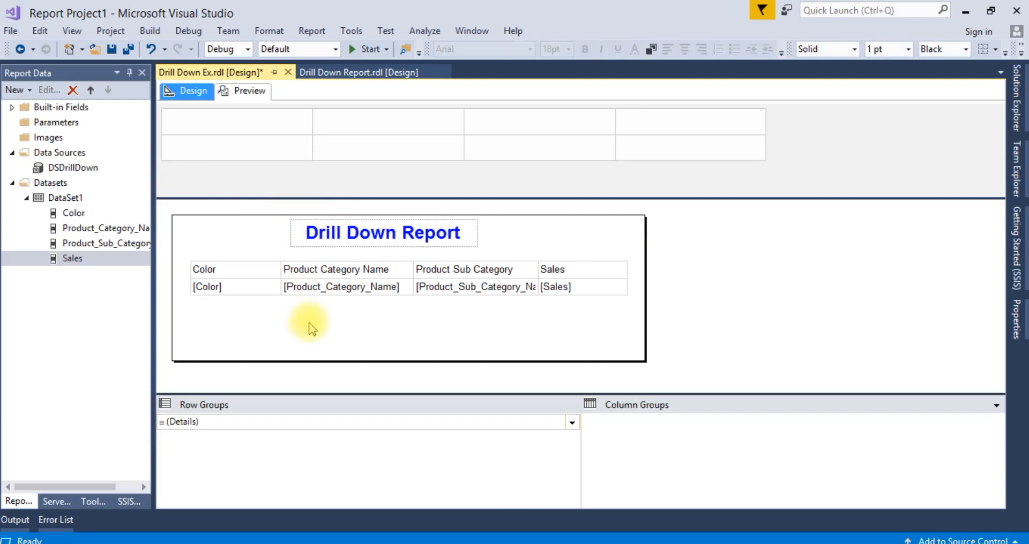
pyautogui.click(207, 286)
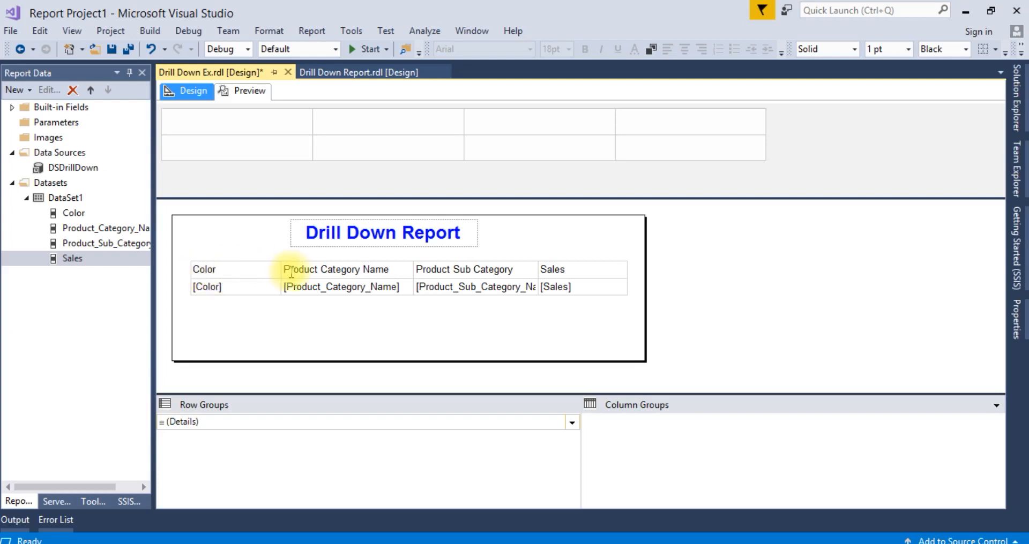
pyautogui.moveTo(502, 274)
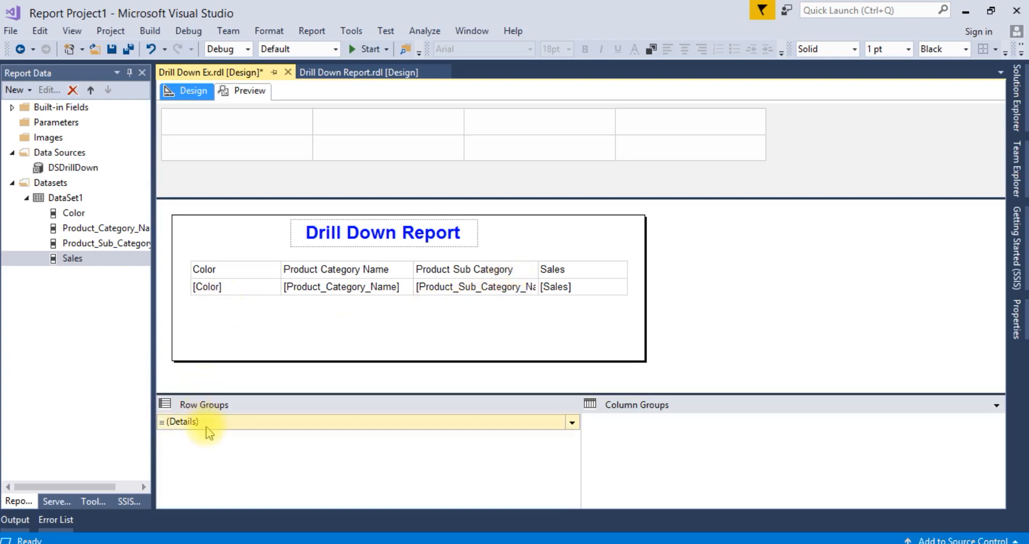
# Step: Add parent row groups Color, Product_Category_Name and Product_Sub_Category_Name above the details
pyautogui.rightClick(180, 422)
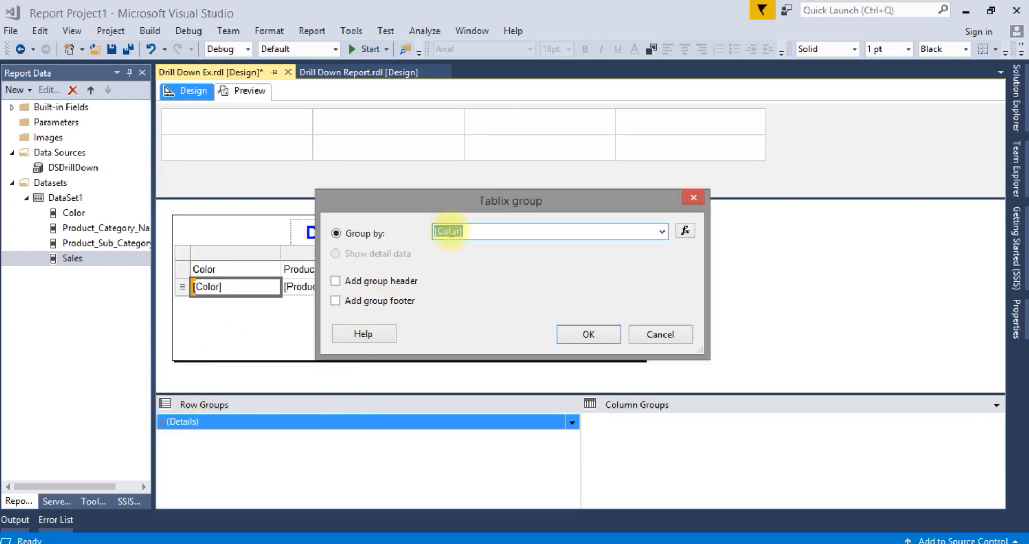
pyautogui.click(586, 335)
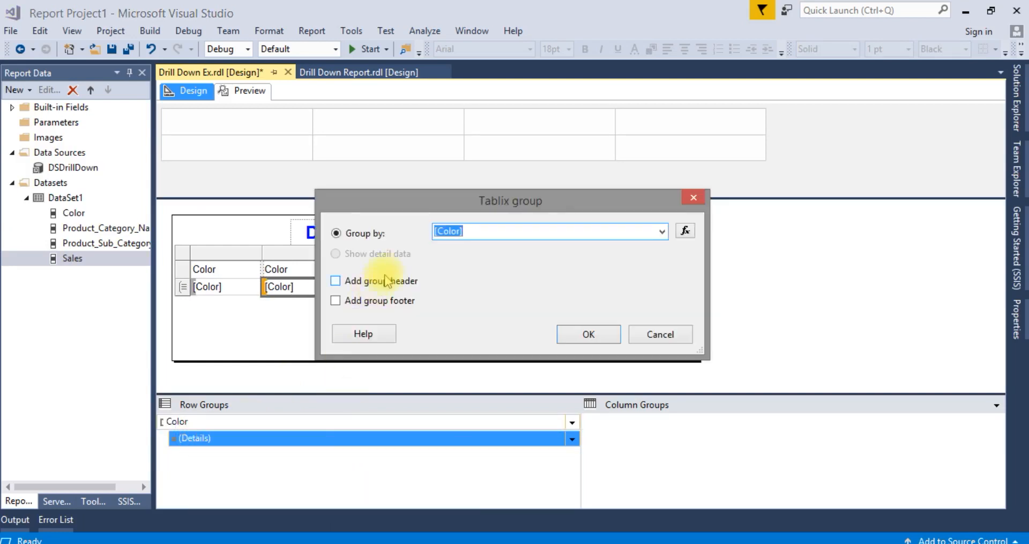
pyautogui.click(663, 230)
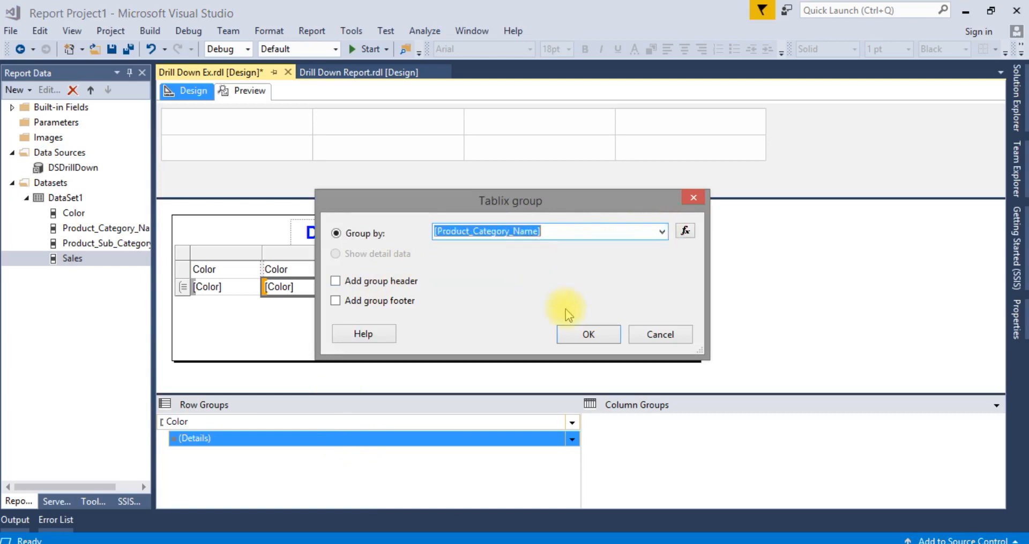
pyautogui.click(588, 334)
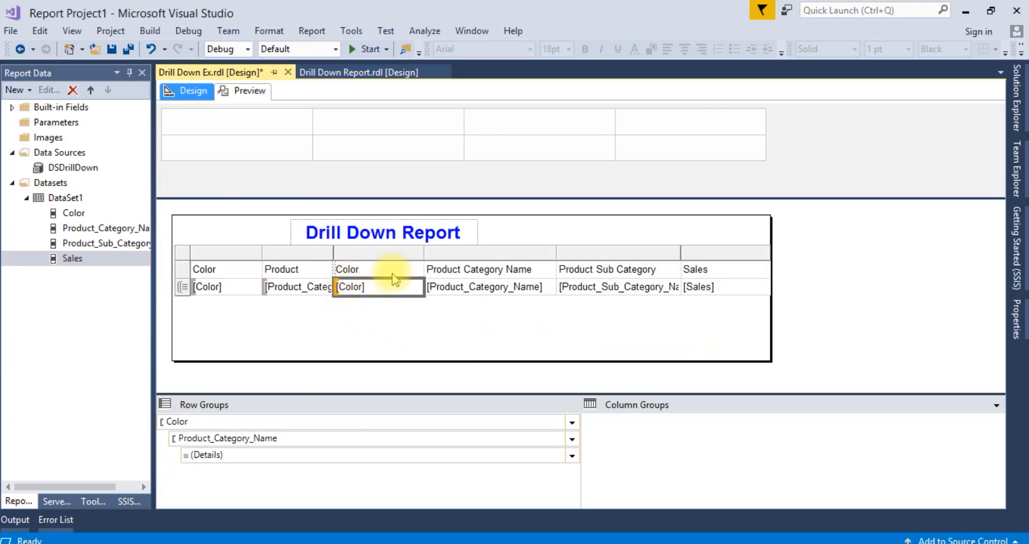
pyautogui.rightClick(207, 456)
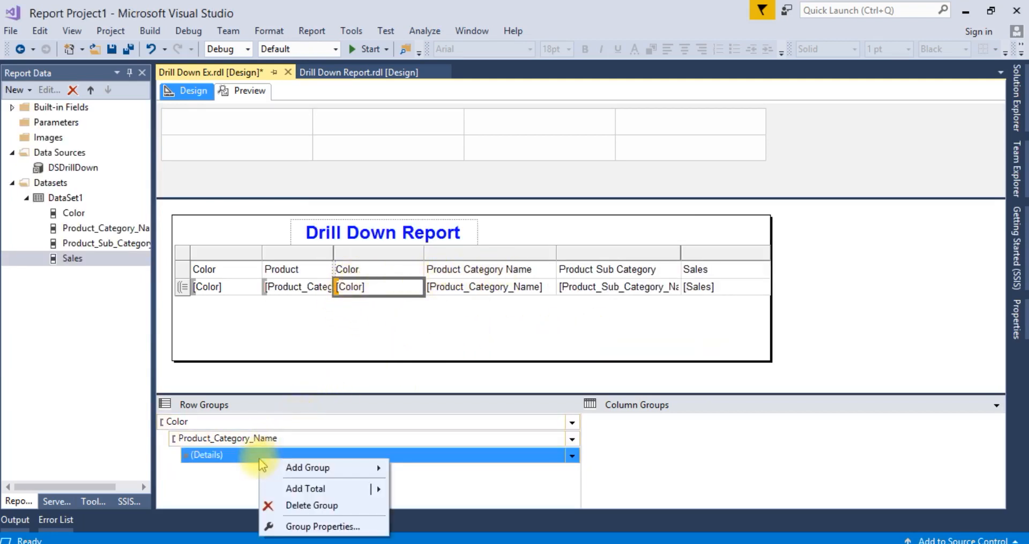
pyautogui.moveTo(307, 467)
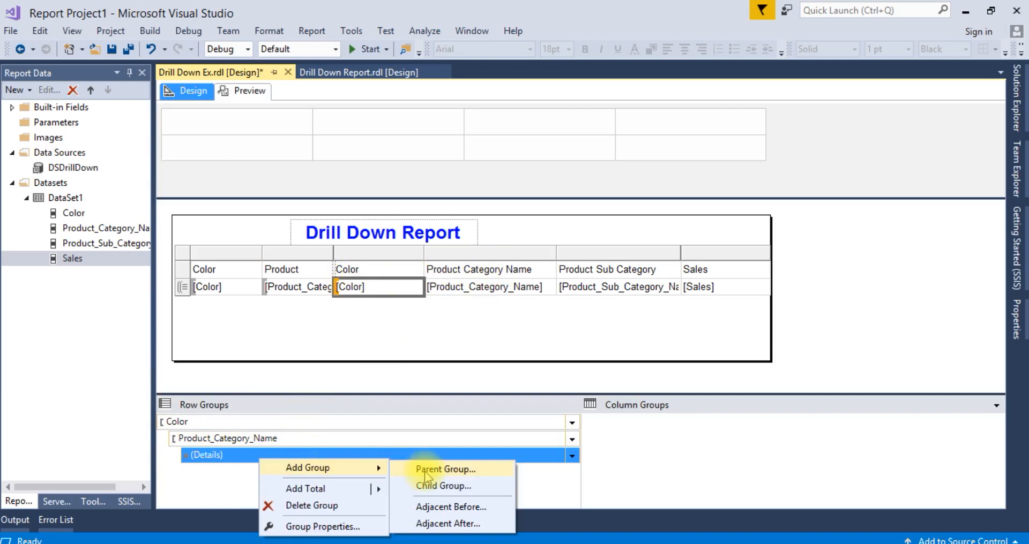
pyautogui.click(445, 470)
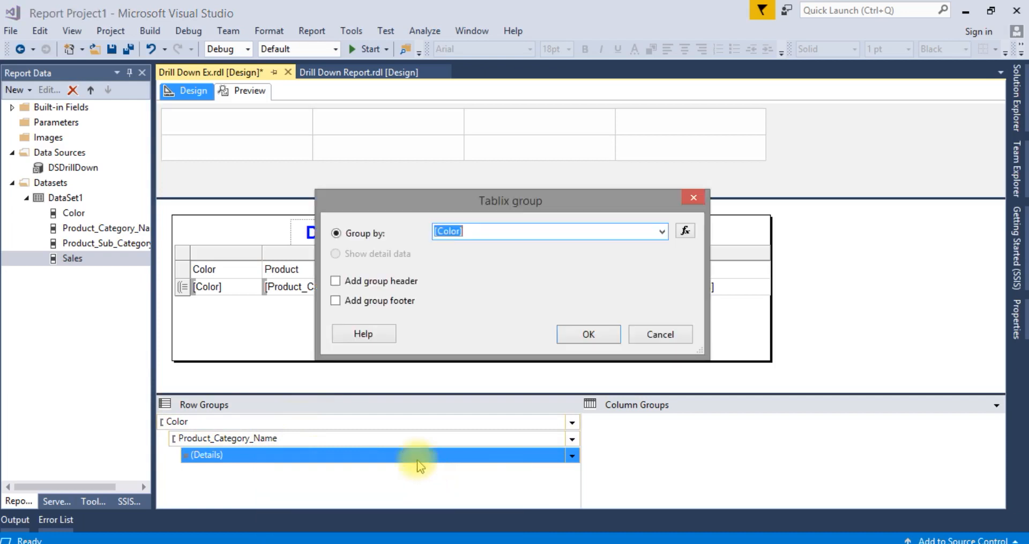
pyautogui.click(662, 230)
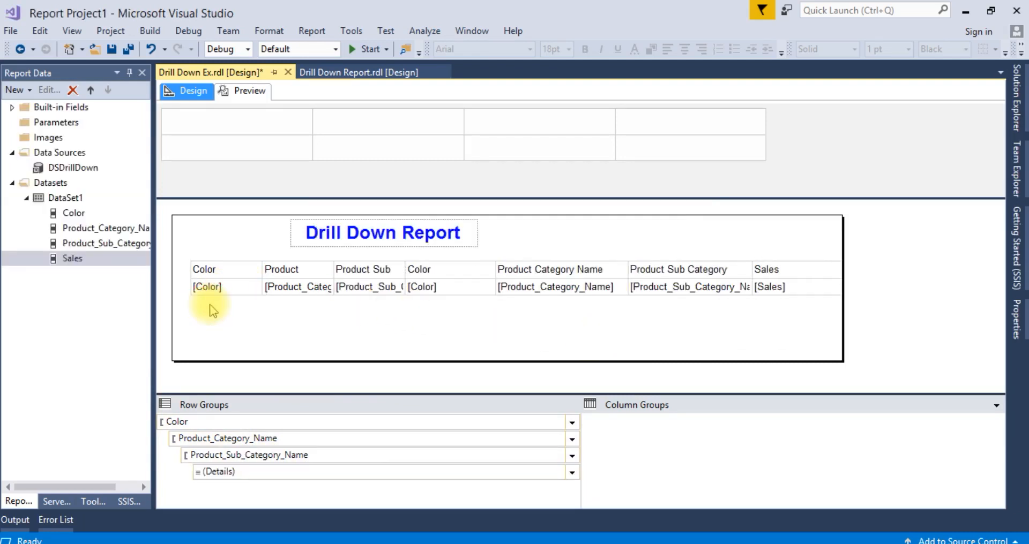
pyautogui.click(207, 286)
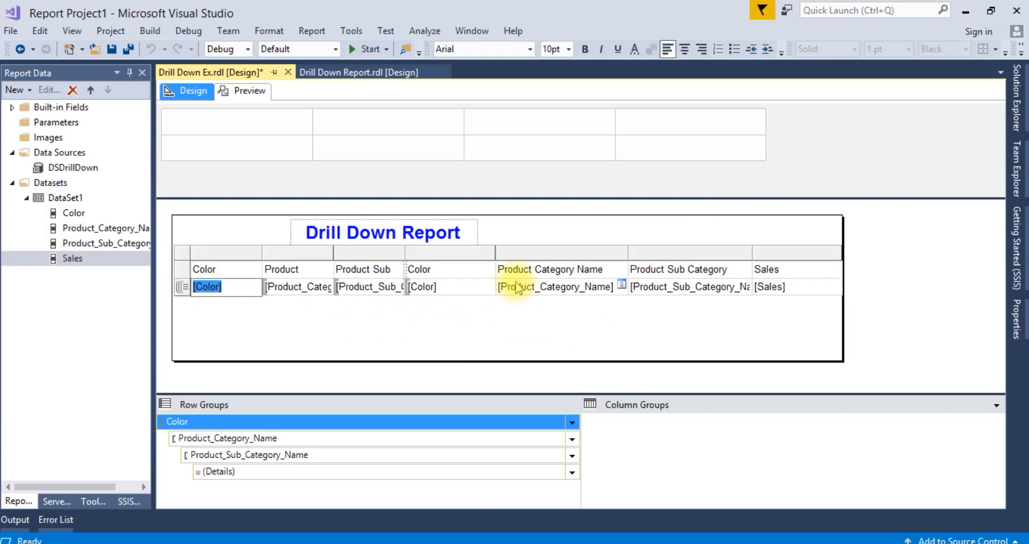
pyautogui.moveTo(275, 260)
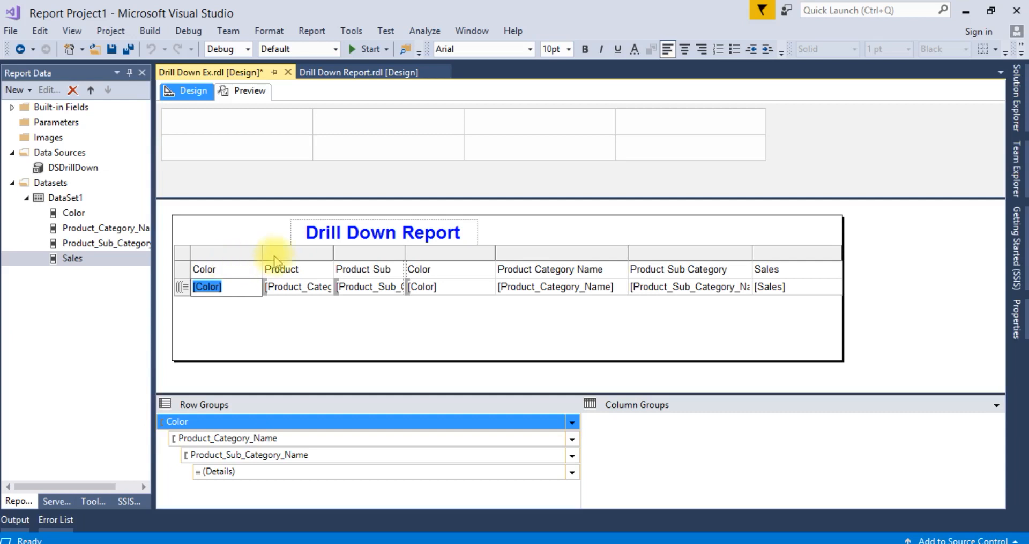
# Step: Delete the duplicated category and subcategory columns, widen Product Sub Category, and preview the report
pyautogui.click(449, 253)
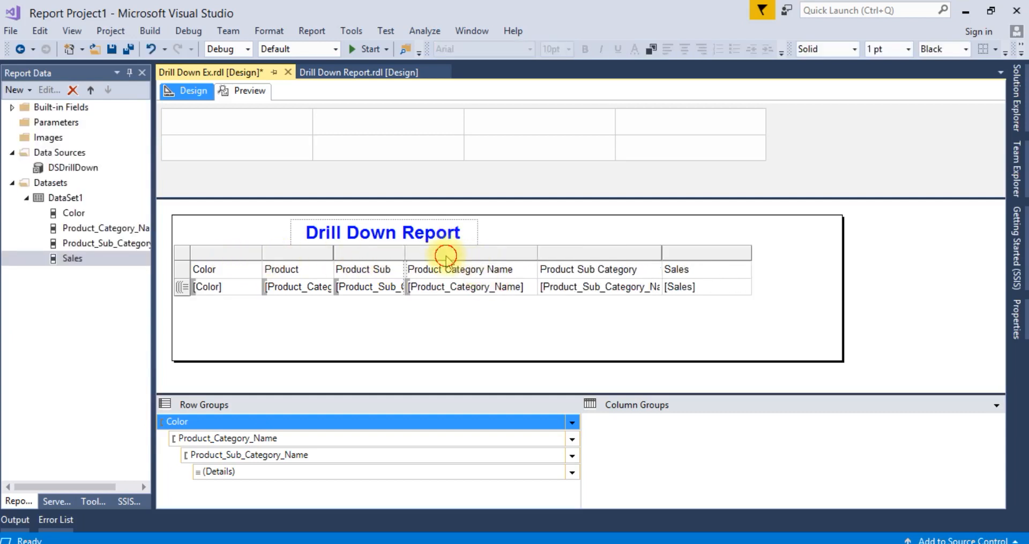
pyautogui.rightClick(446, 254)
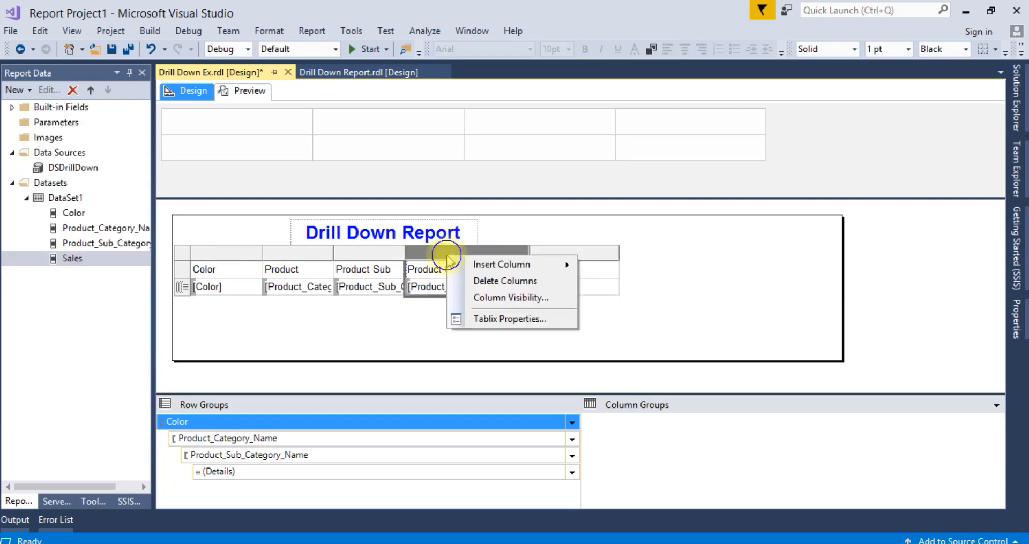
pyautogui.click(504, 281)
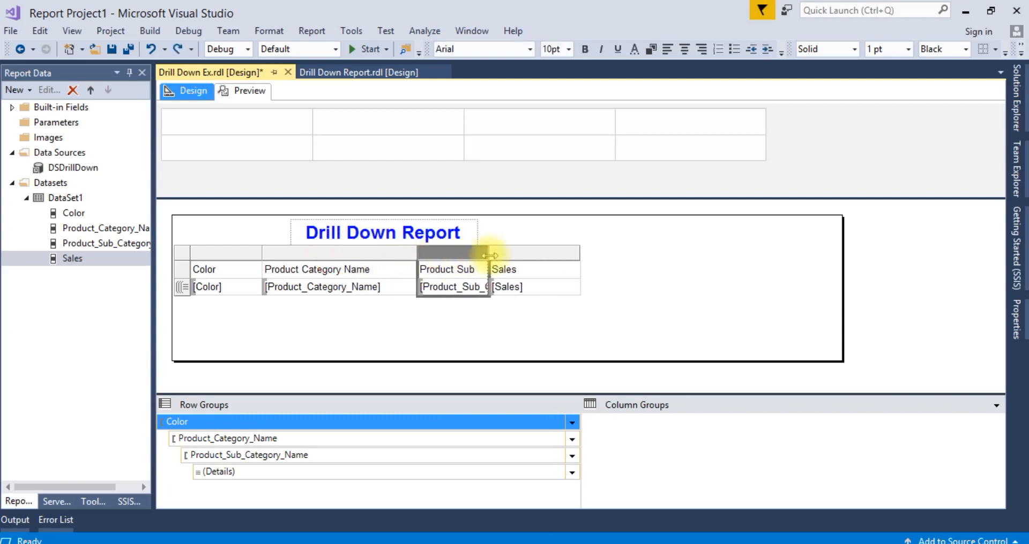
pyautogui.moveTo(489, 253); pyautogui.dragTo(576, 253)
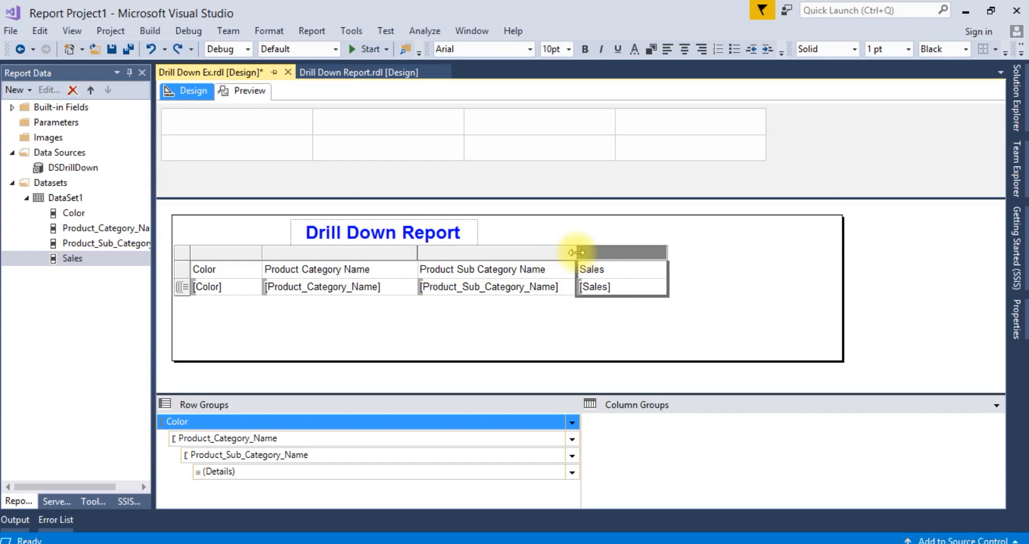
pyautogui.click(249, 90)
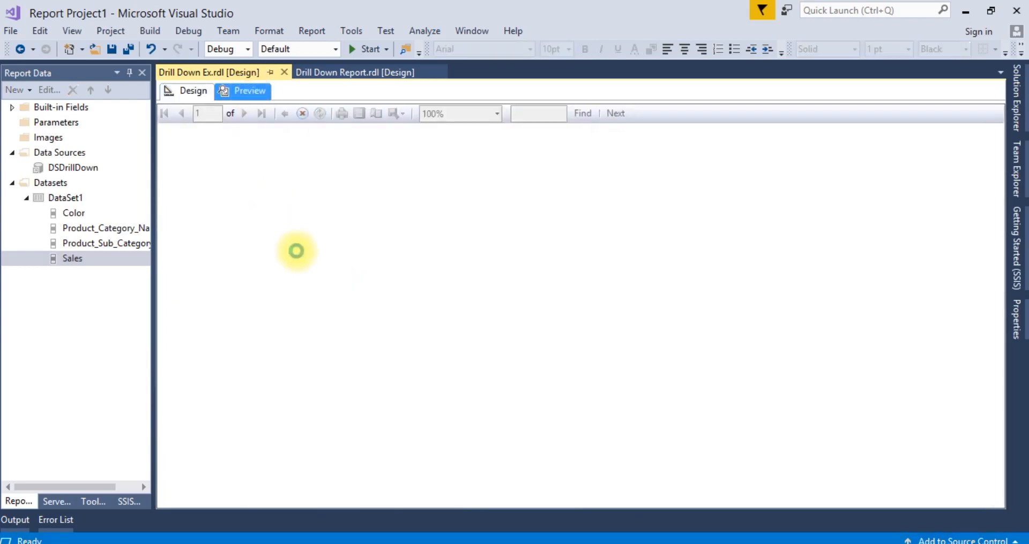
# Step: Preview the grouped sales rows by colour, category and subcategory, then return to the designer
pyautogui.click(249, 90)
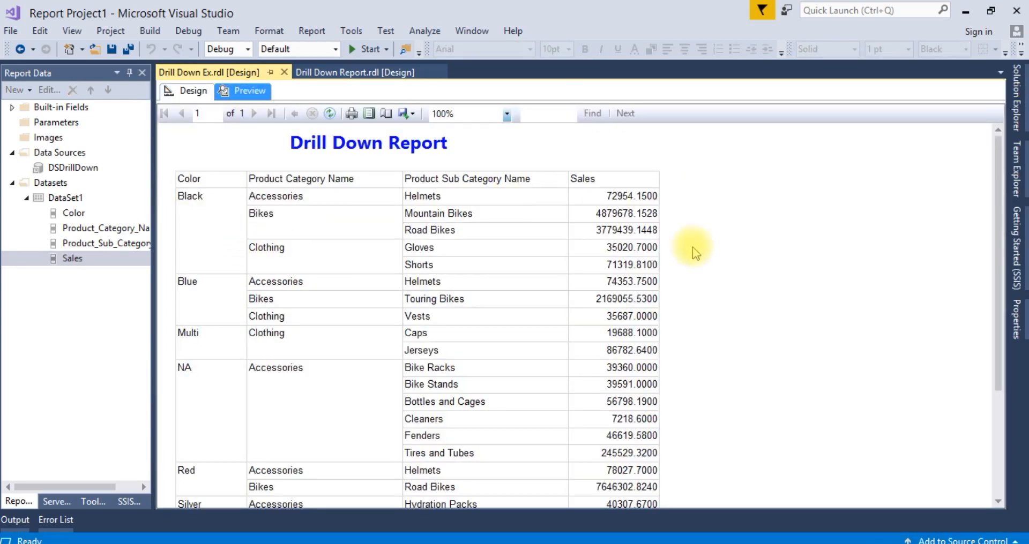
pyautogui.moveTo(240, 286)
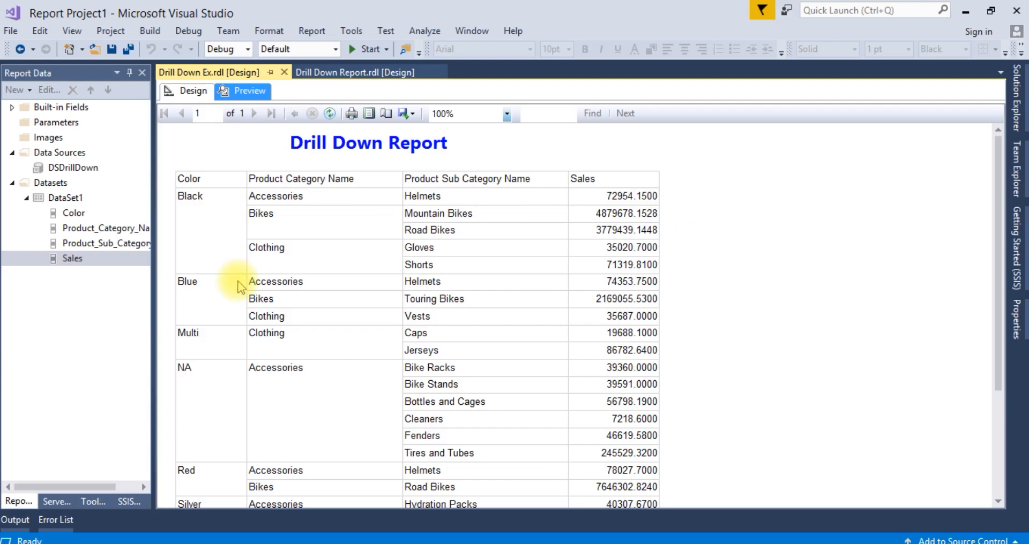
pyautogui.moveTo(182, 206)
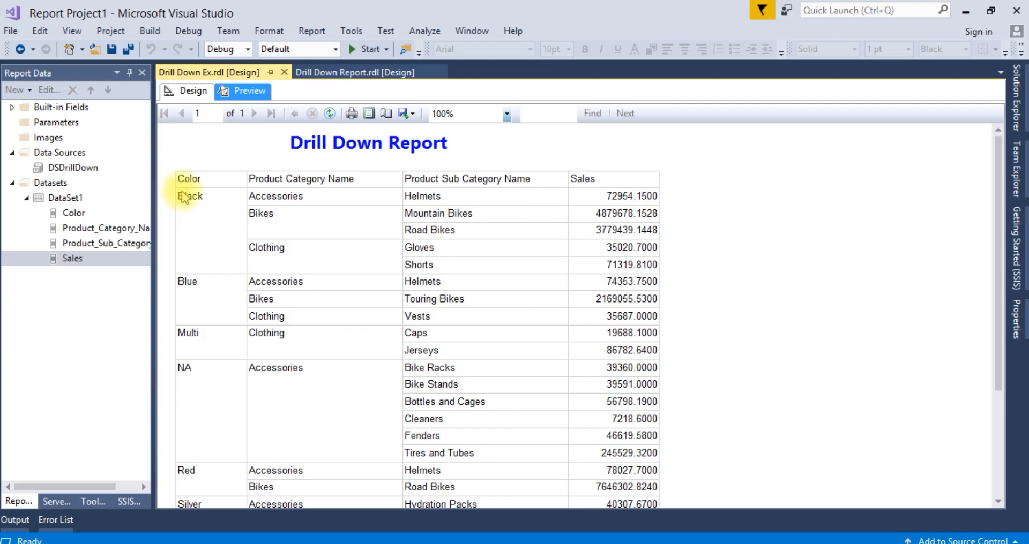
pyautogui.moveTo(204, 113)
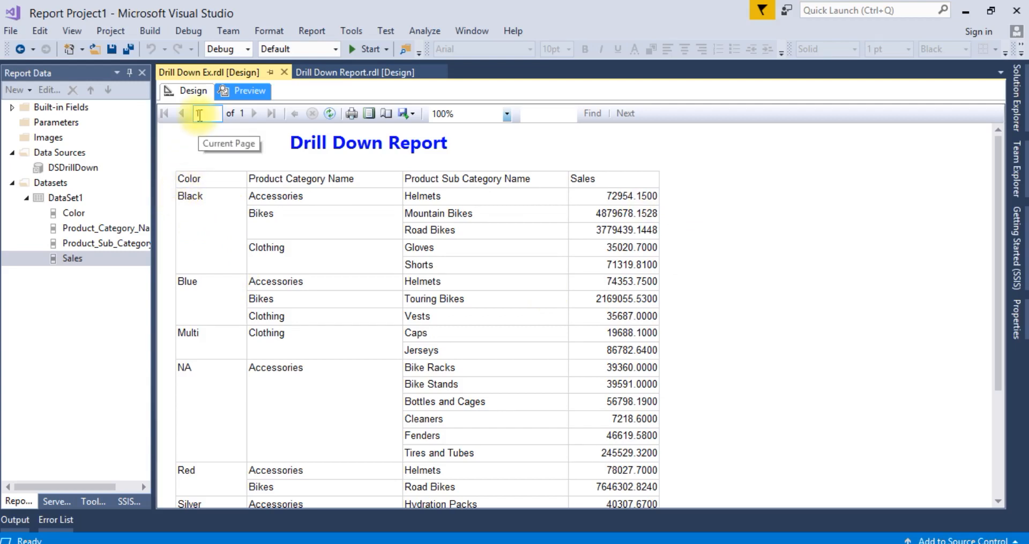
pyautogui.click(193, 91)
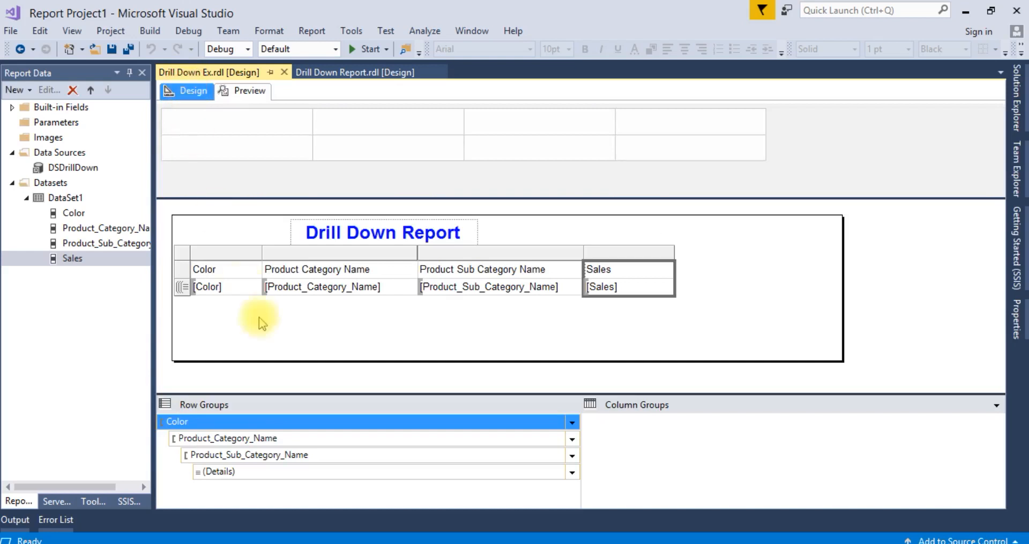
# Step: Rename the Color data text box to Color_Grp in the Properties window
pyautogui.click(223, 286)
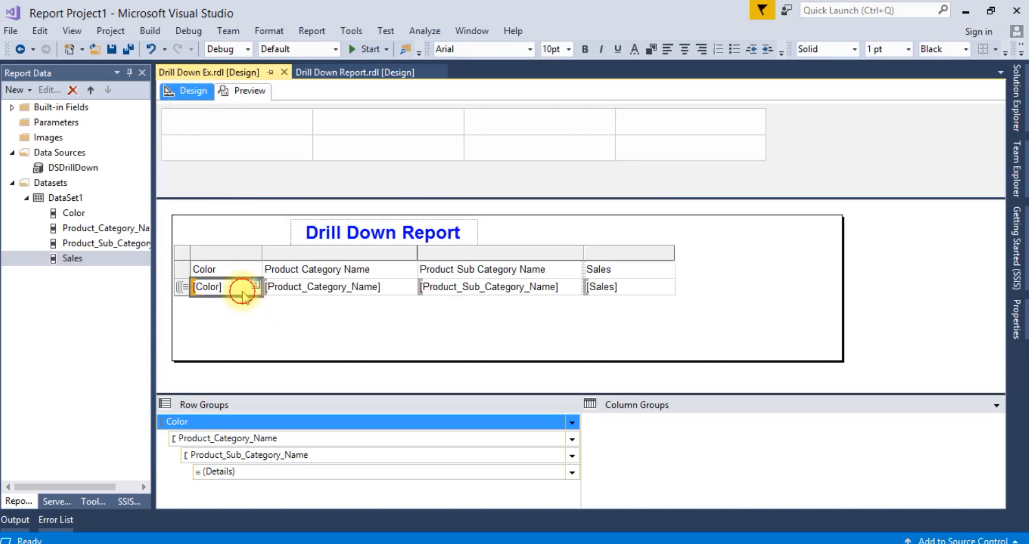
pyautogui.click(216, 286)
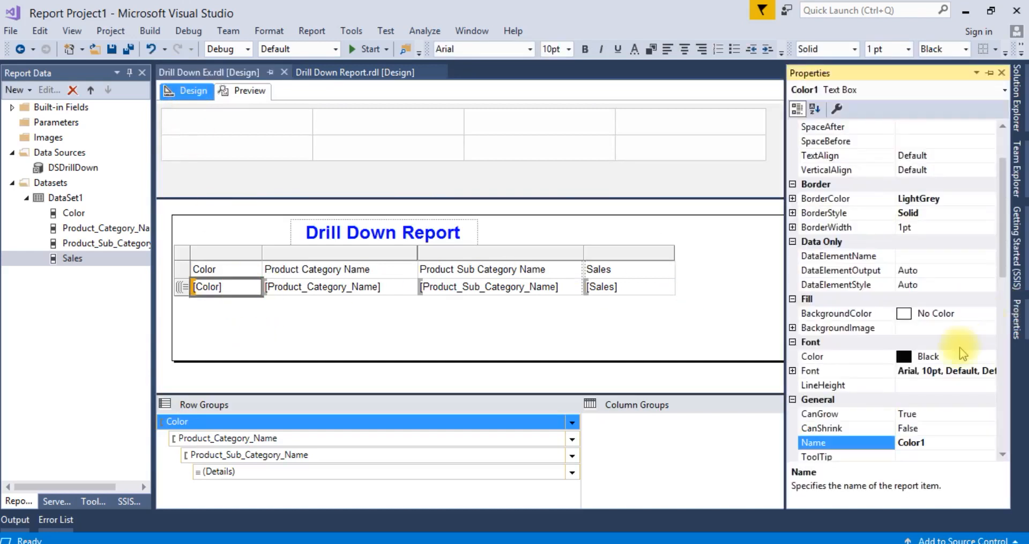
pyautogui.click(911, 442)
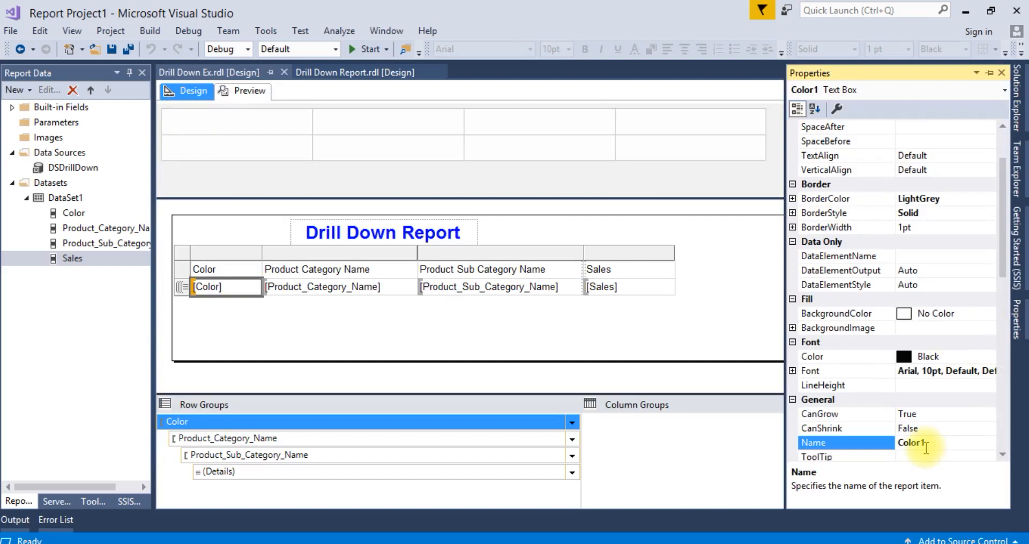
pyautogui.press('Backspace')
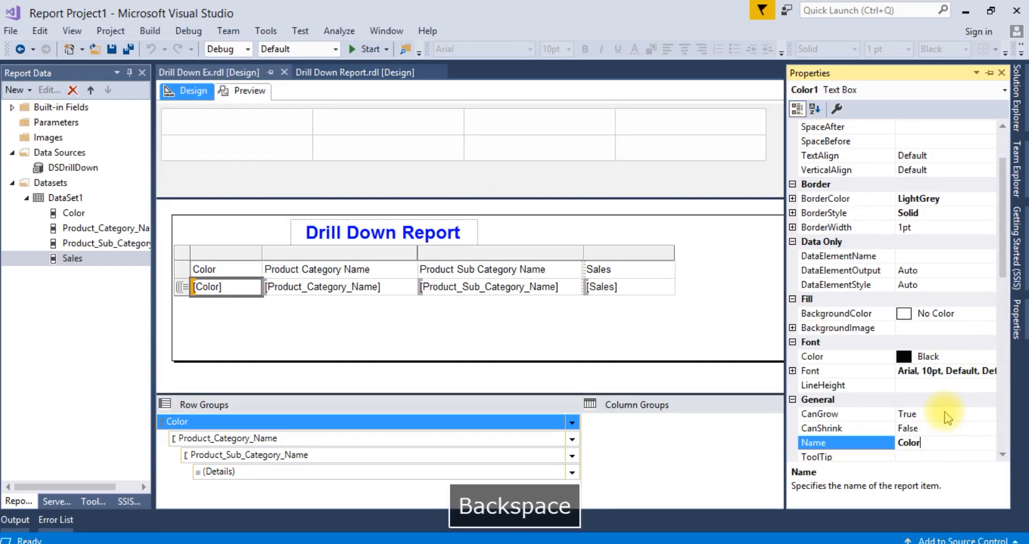
pyautogui.write('_r')
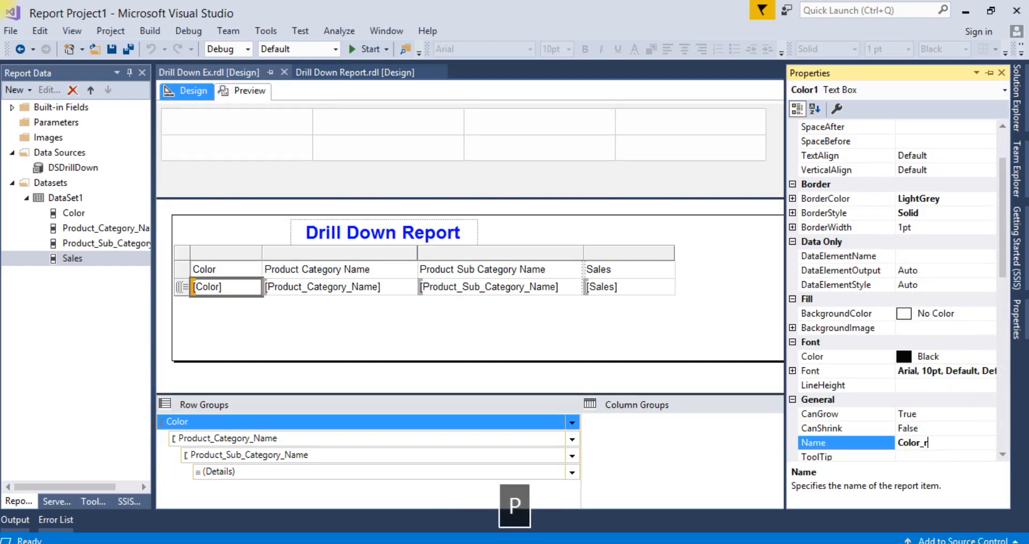
pyautogui.press('Backspace')
pyautogui.write('Grp')
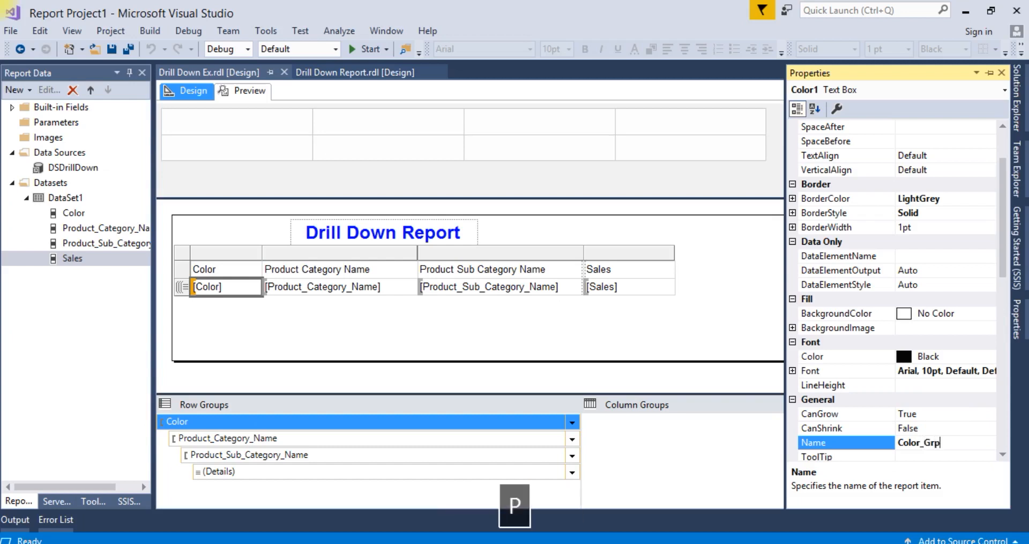
pyautogui.moveTo(322, 314)
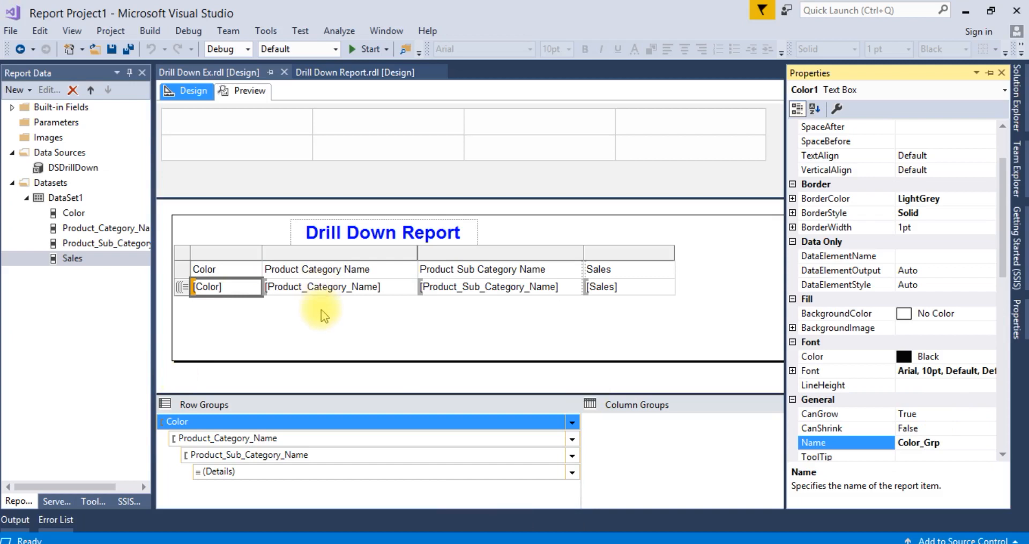
# Step: Rename the category text box to Product_Category_Name_Grp
pyautogui.click(321, 286)
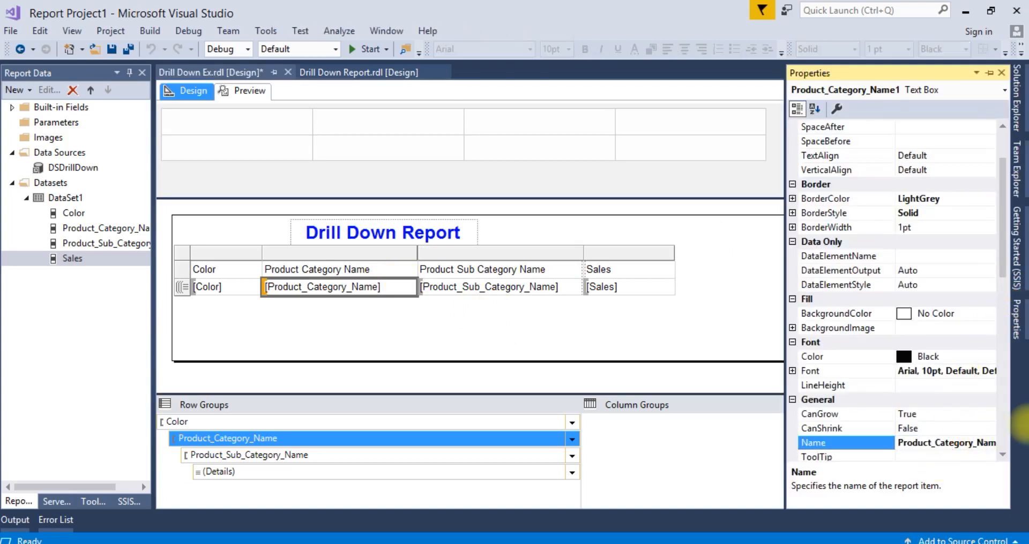
pyautogui.press('End')
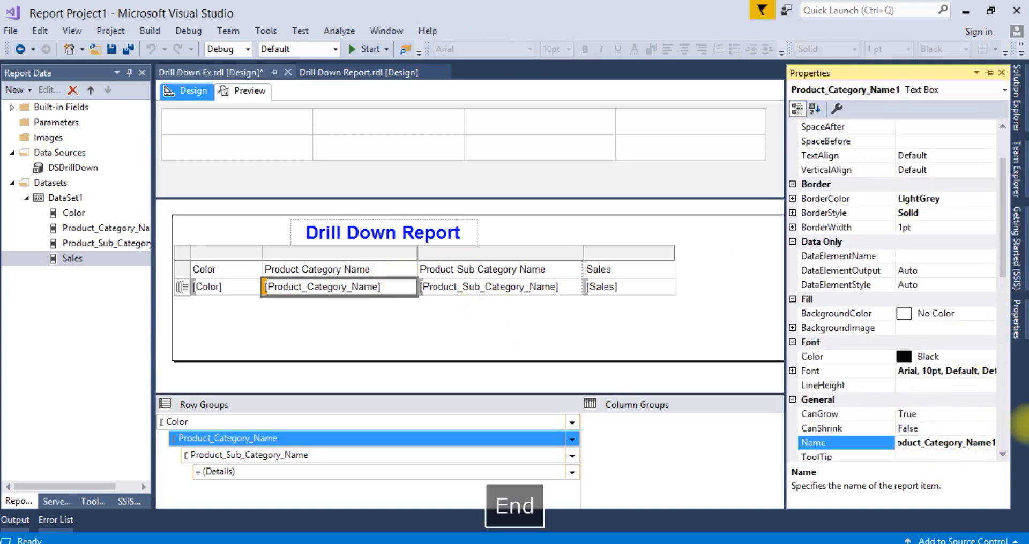
pyautogui.write('Grp')
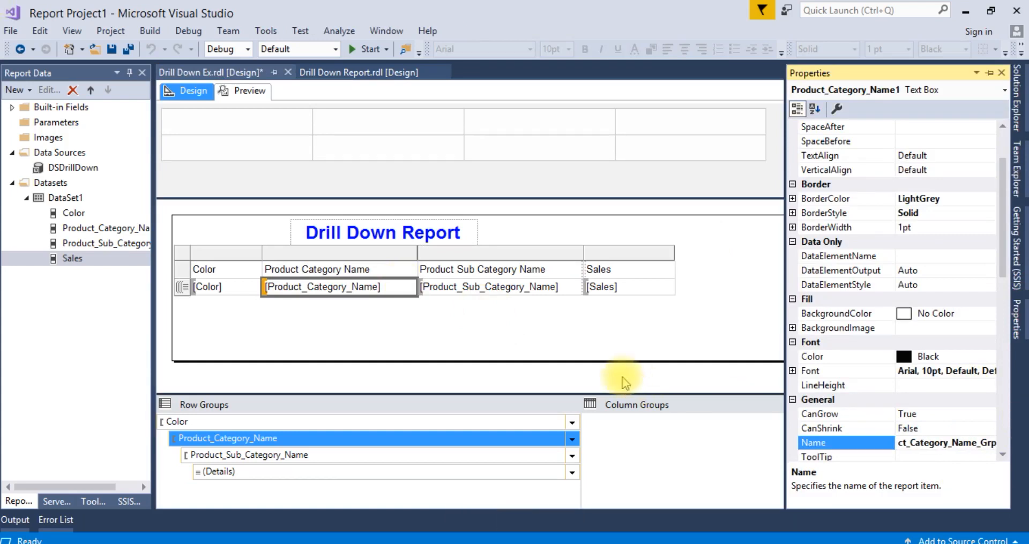
# Step: Rename the subcategory text box to Product_Sub_Category_Name_Grp and commit it
pyautogui.click(489, 286)
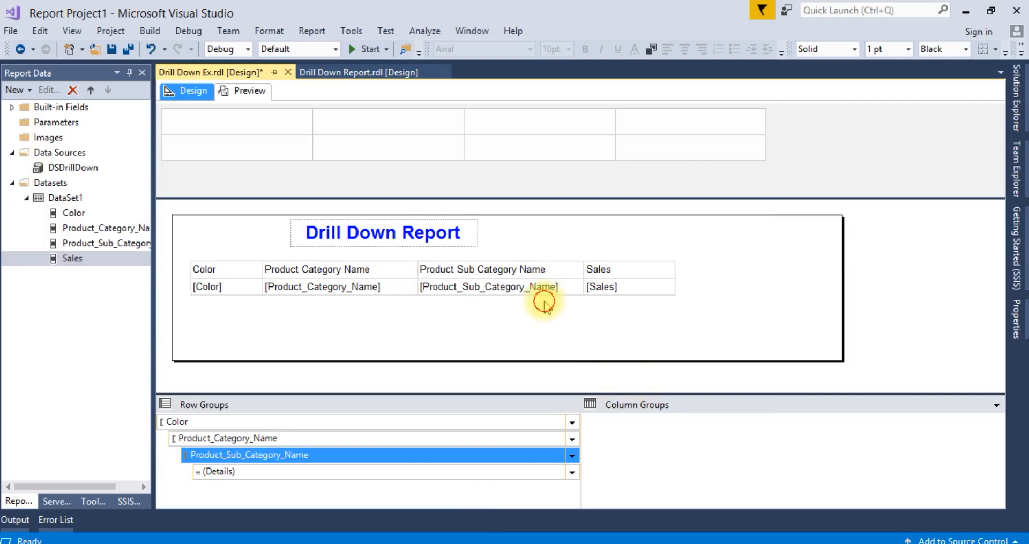
pyautogui.click(489, 286)
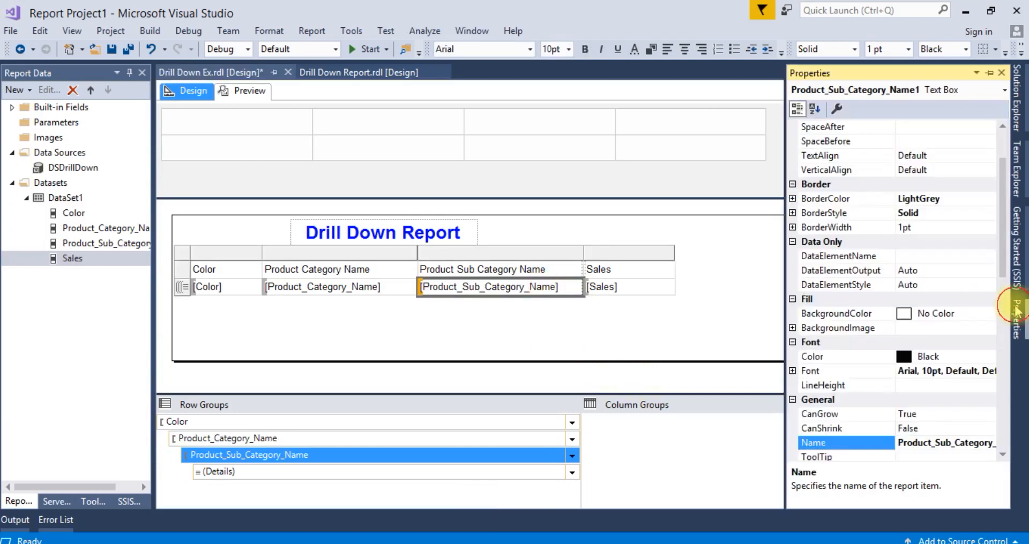
pyautogui.click(844, 442)
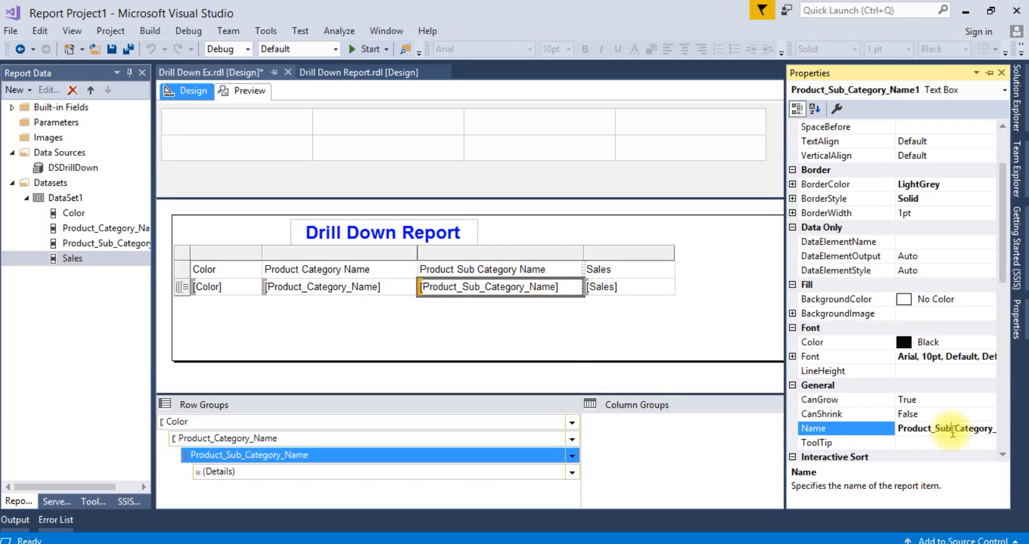
pyautogui.press('End')
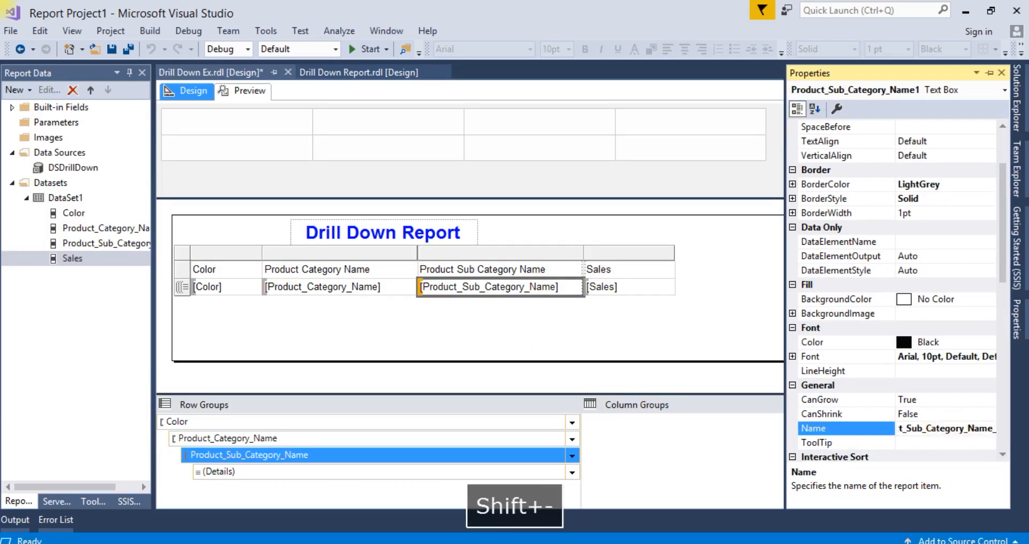
pyautogui.write('Grp')
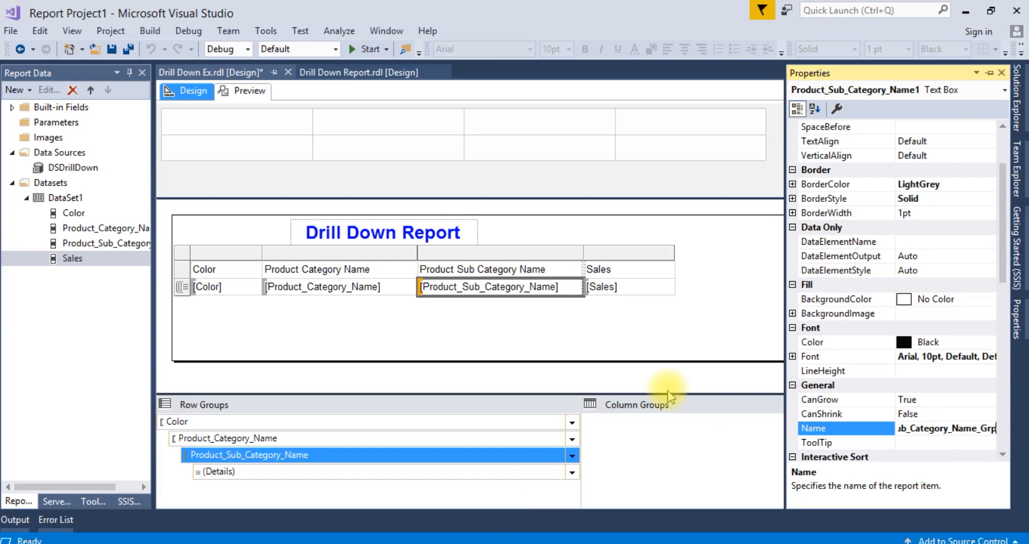
pyautogui.click(559, 344)
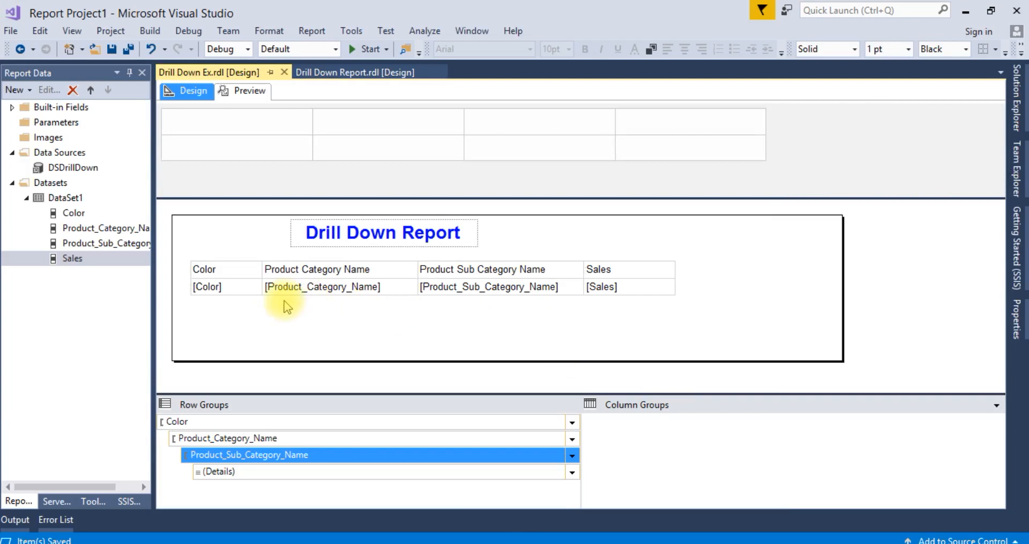
pyautogui.moveTo(250, 422)
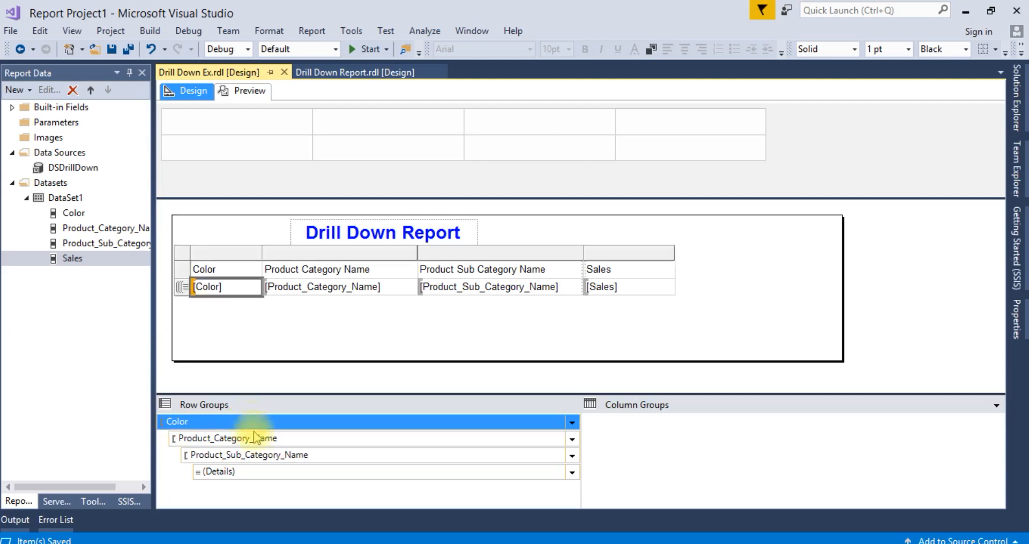
# Step: Set the category group's visibility to Hide, toggled by Color_Grp
pyautogui.click(226, 439)
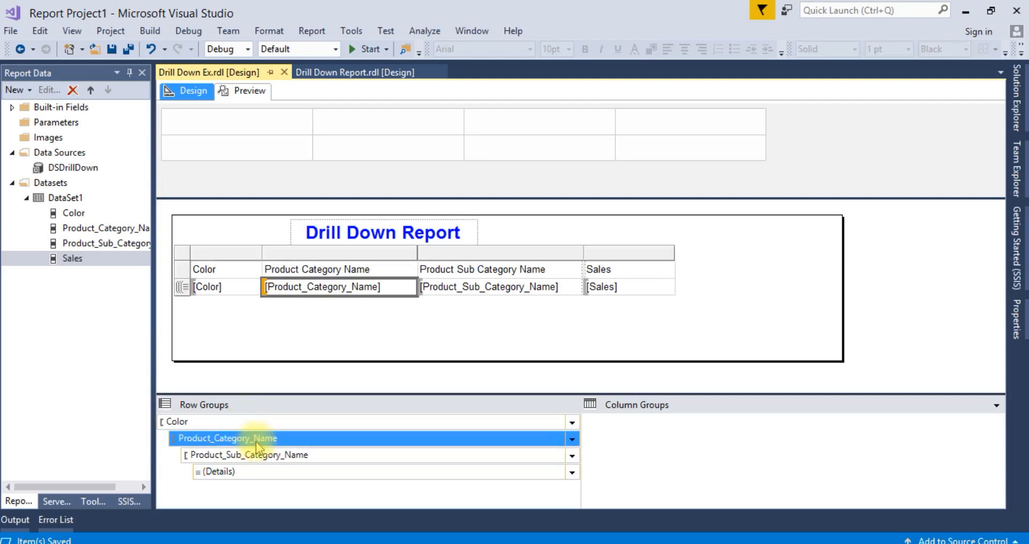
pyautogui.rightClick(256, 438)
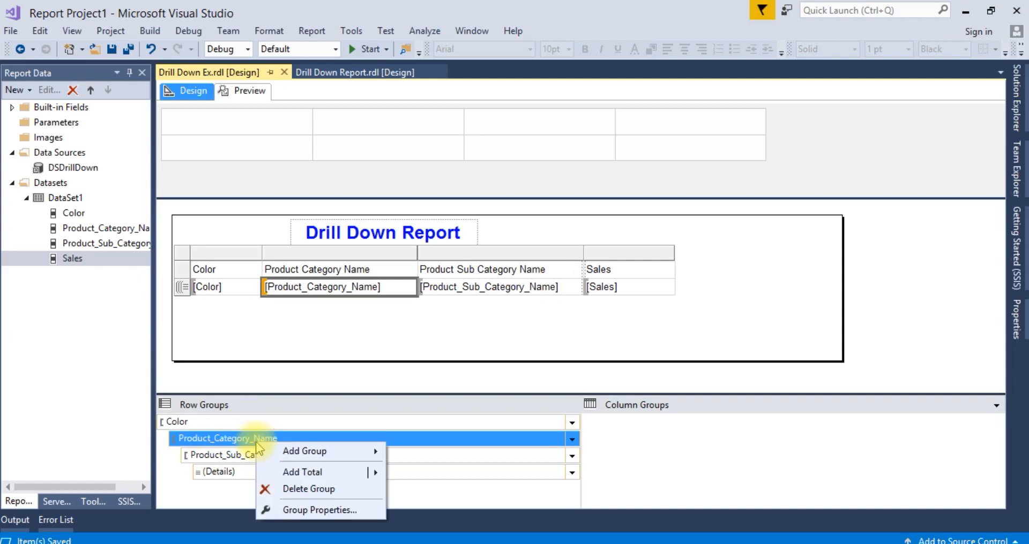
pyautogui.moveTo(321, 510)
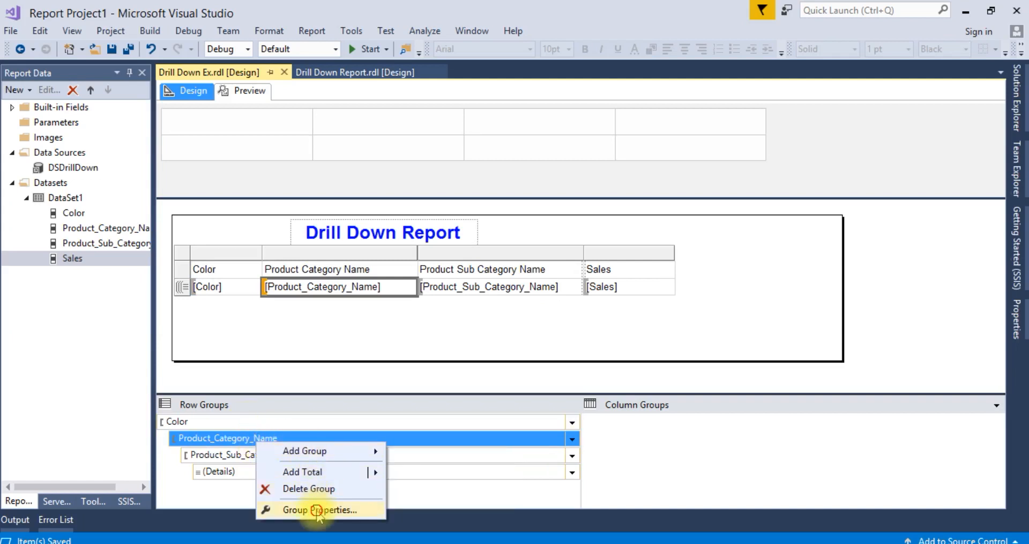
pyautogui.click(320, 510)
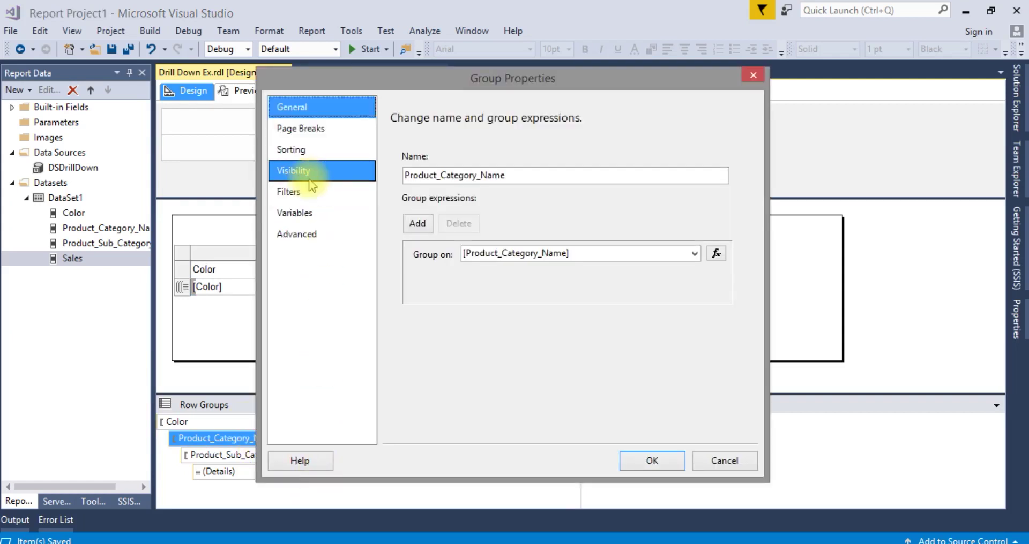
pyautogui.click(293, 170)
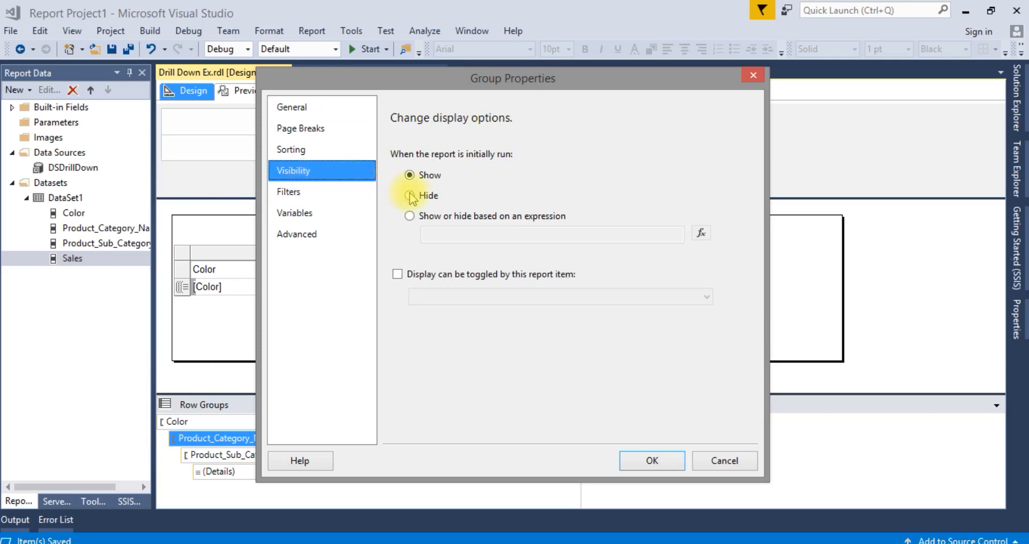
pyautogui.moveTo(424, 281)
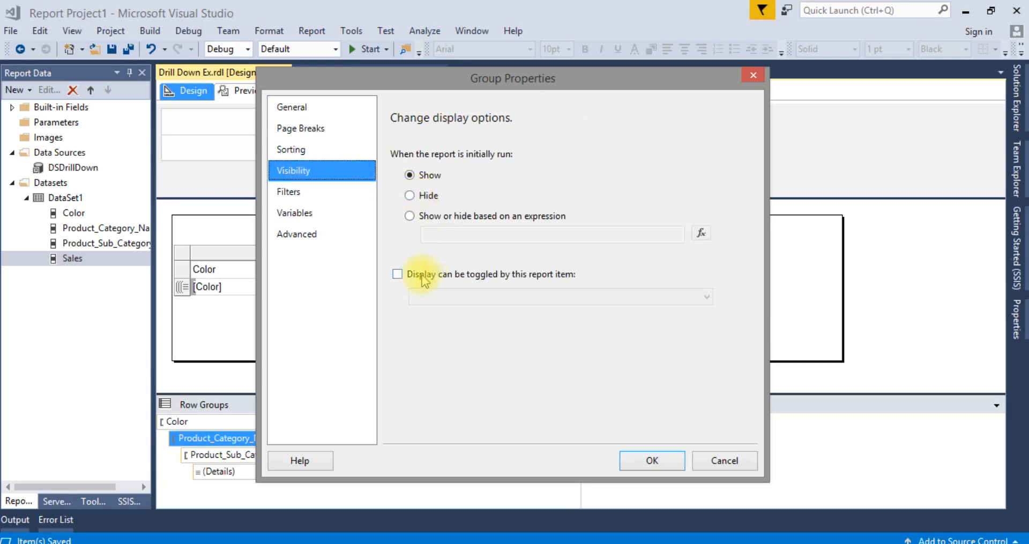
pyautogui.click(396, 274)
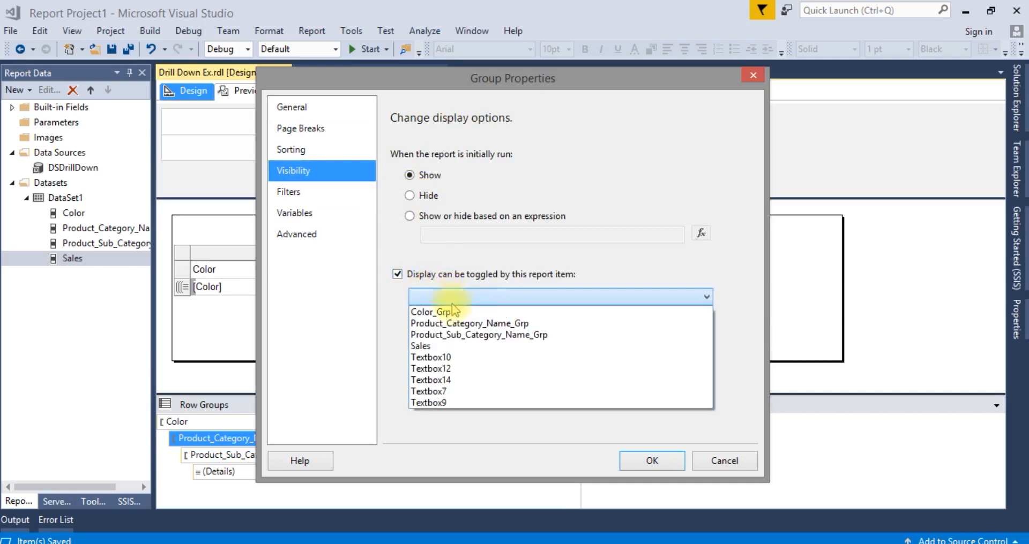
pyautogui.click(431, 312)
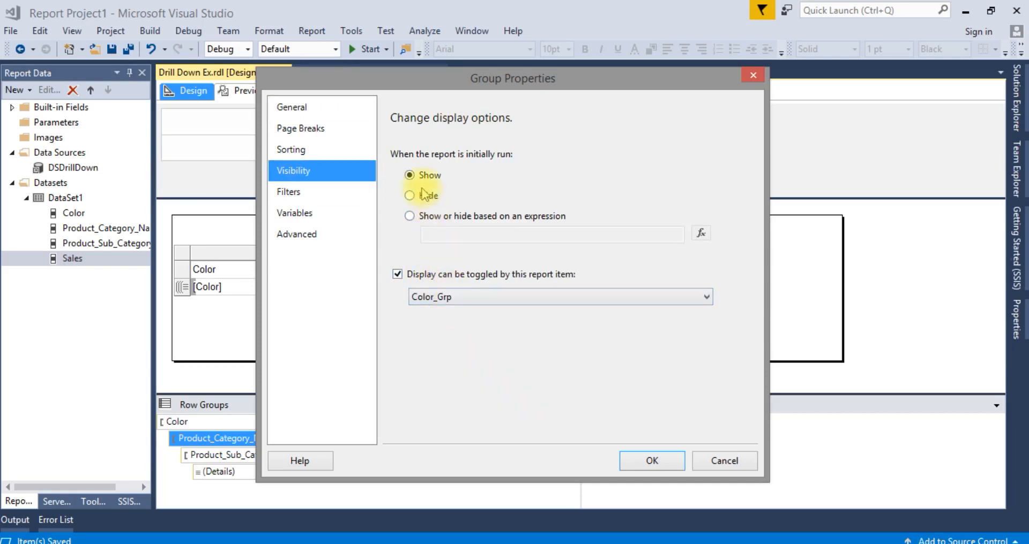
pyautogui.click(409, 195)
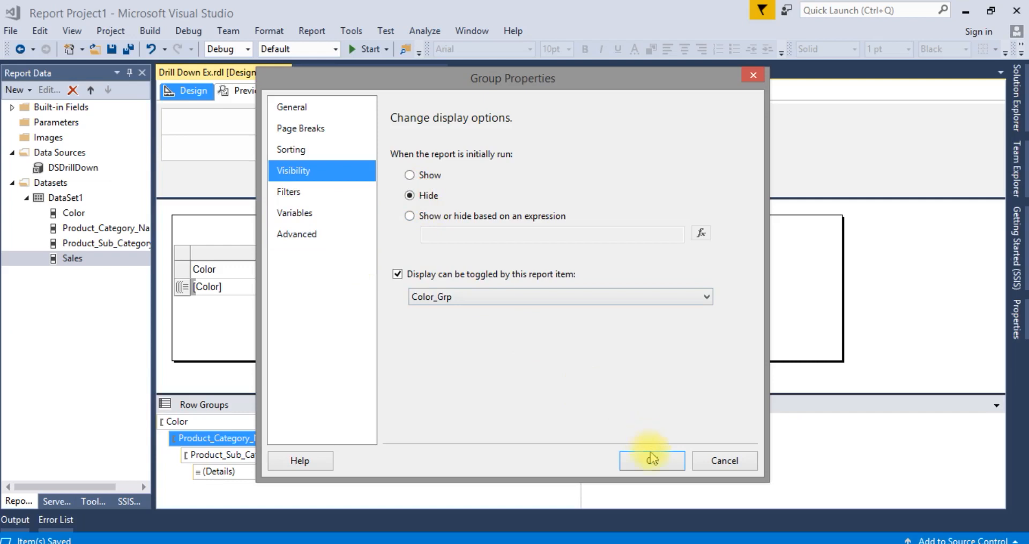
pyautogui.click(651, 461)
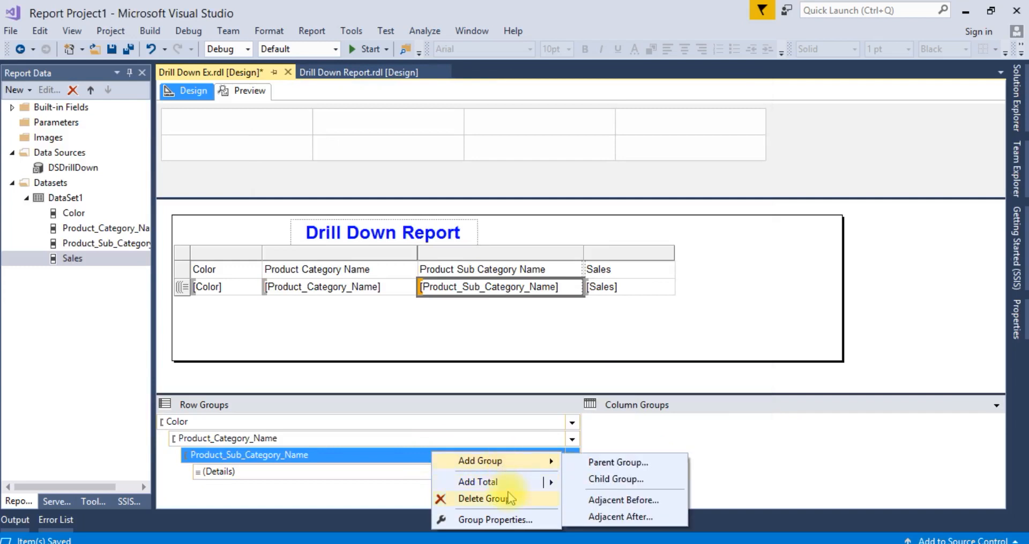
# Step: Set the subcategory group's visibility to Hide, toggled by Product_Category_Name_Grp
pyautogui.click(497, 519)
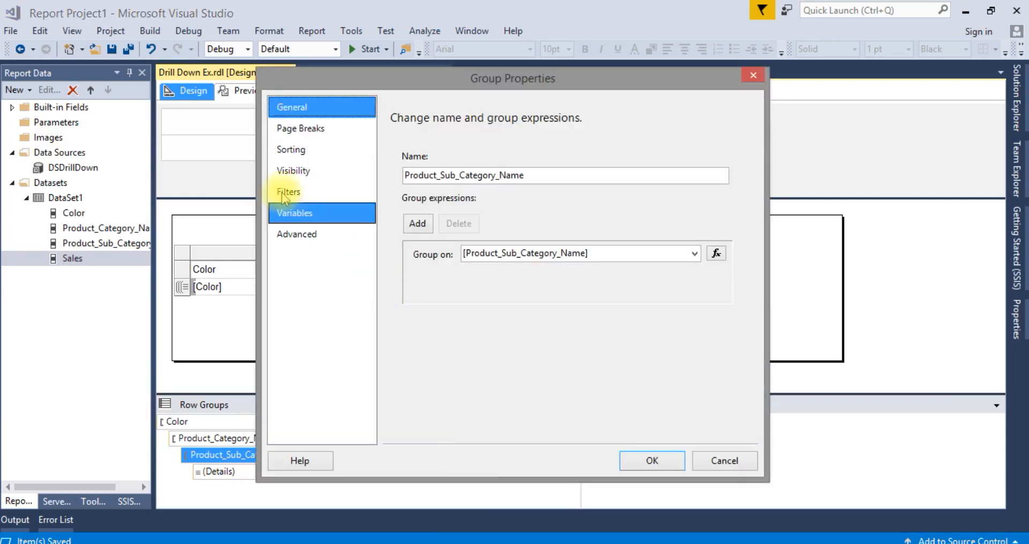
pyautogui.click(293, 170)
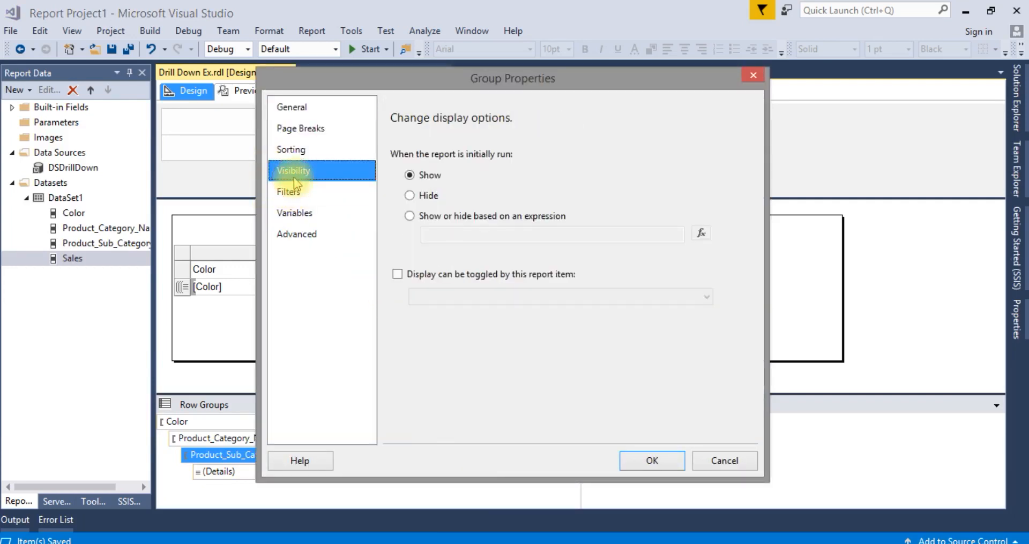
pyautogui.click(409, 195)
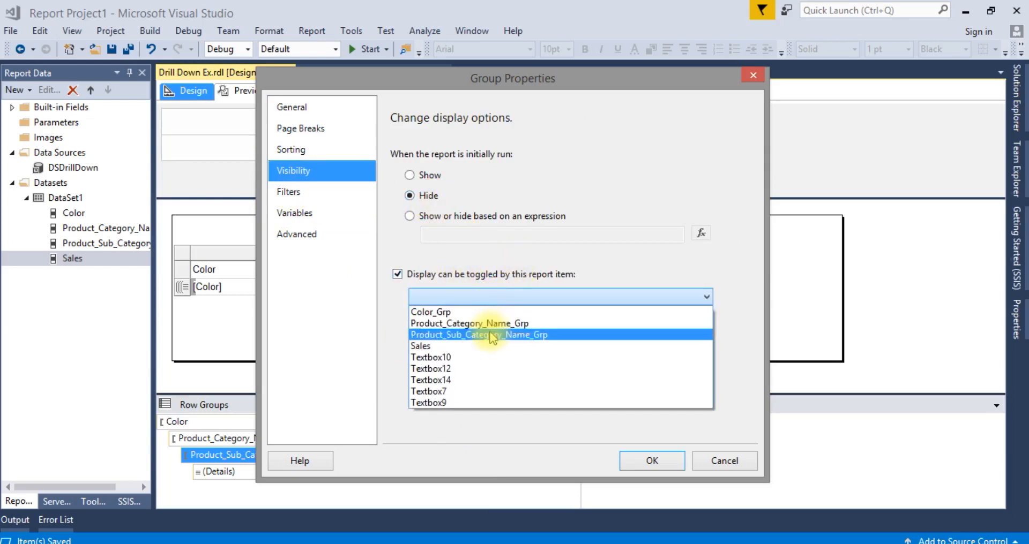
pyautogui.click(469, 324)
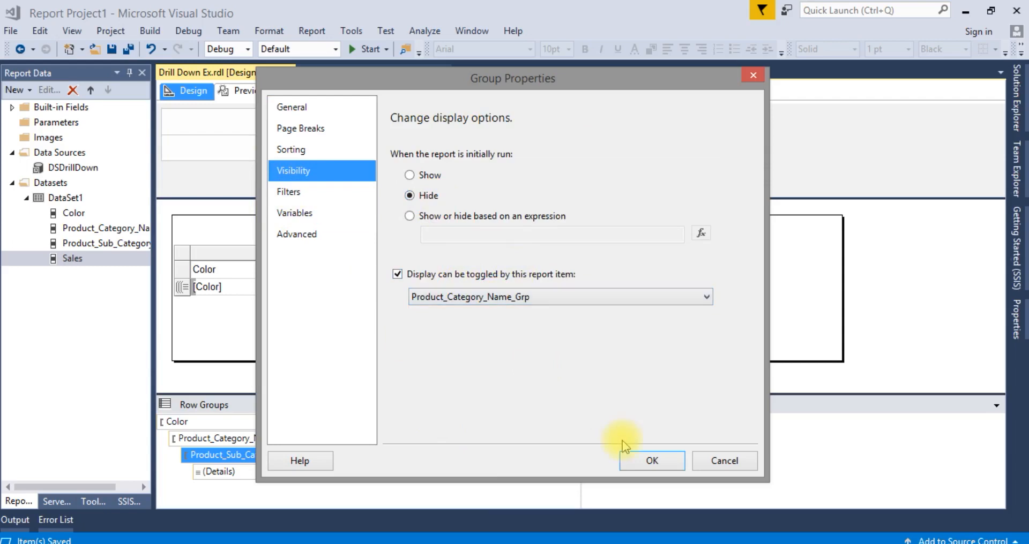
pyautogui.click(651, 461)
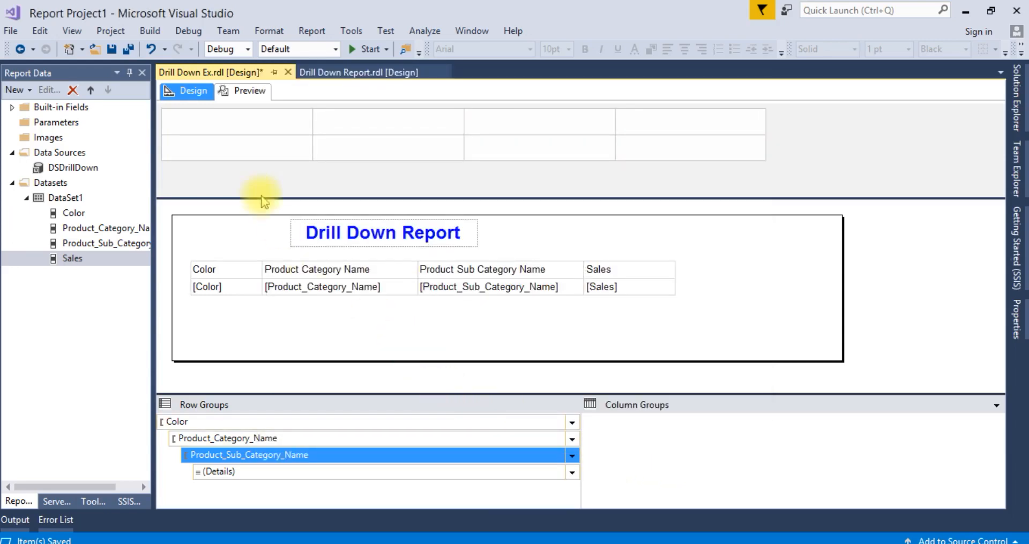
pyautogui.click(248, 90)
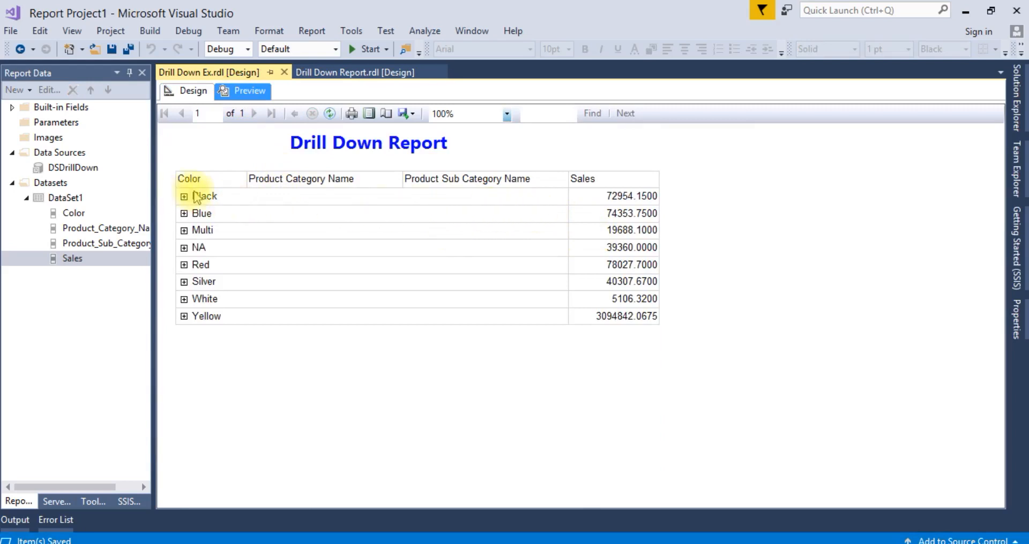
# Step: Expand Black in the preview to show Accessories, Bikes and Clothing, then return to design
pyautogui.click(184, 197)
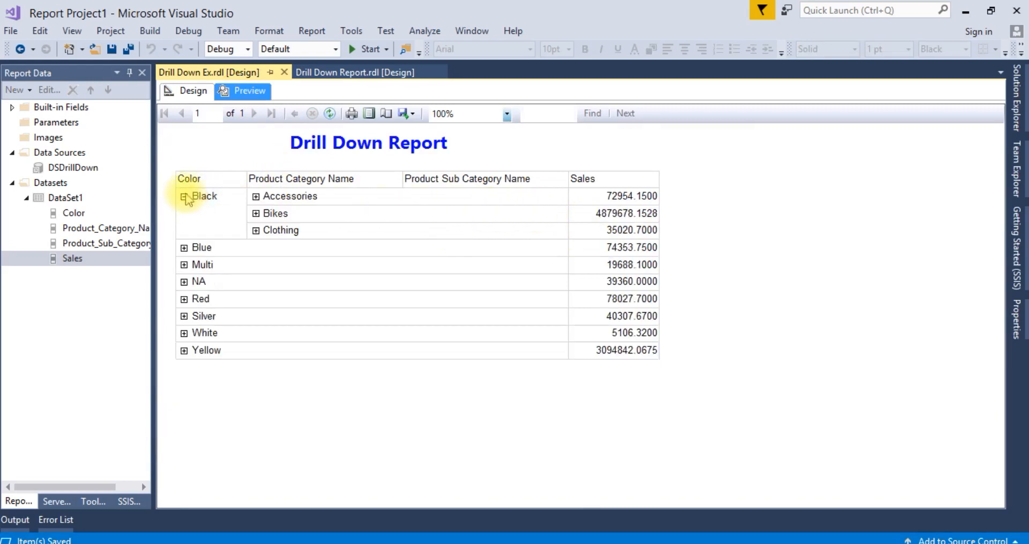
pyautogui.click(192, 90)
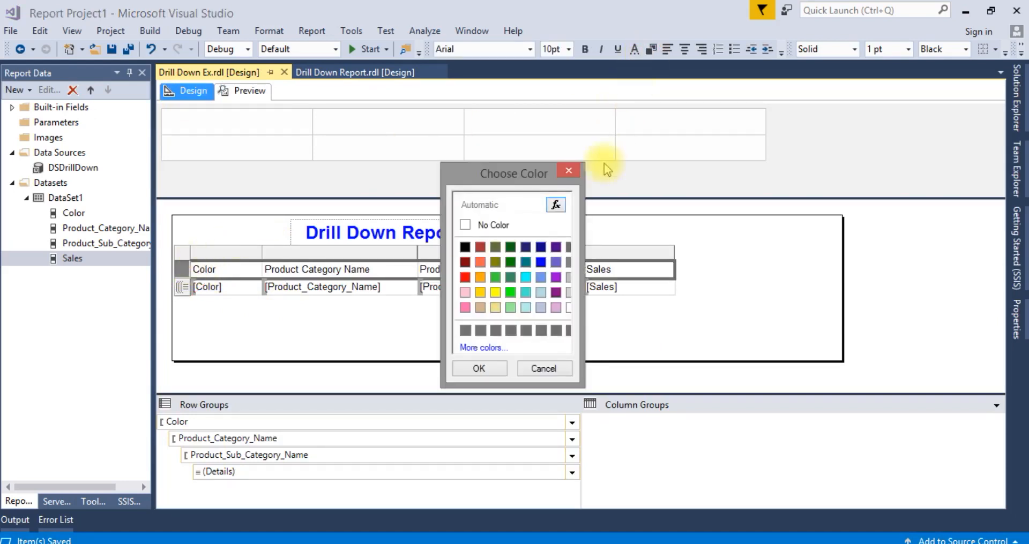
pyautogui.moveTo(525, 254)
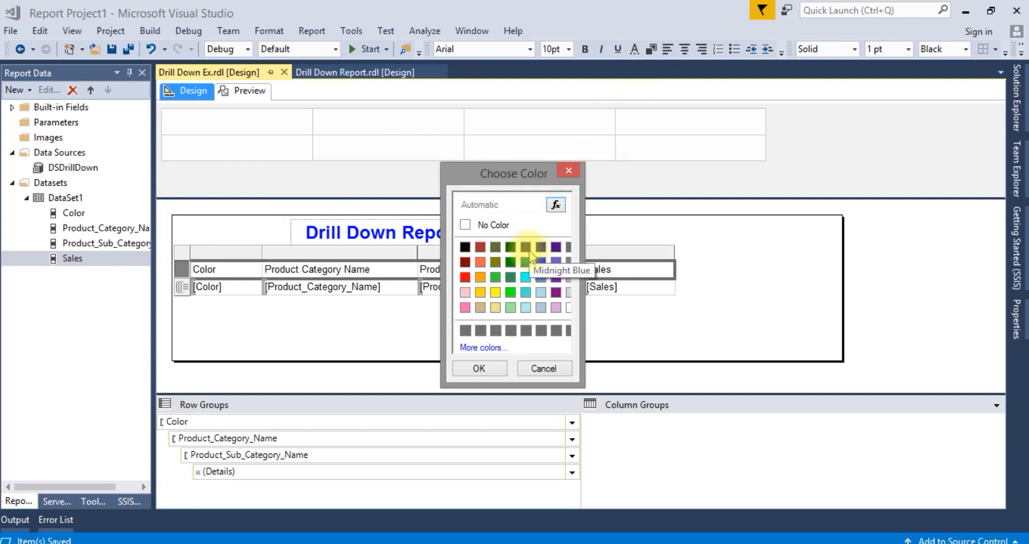
pyautogui.moveTo(525, 292)
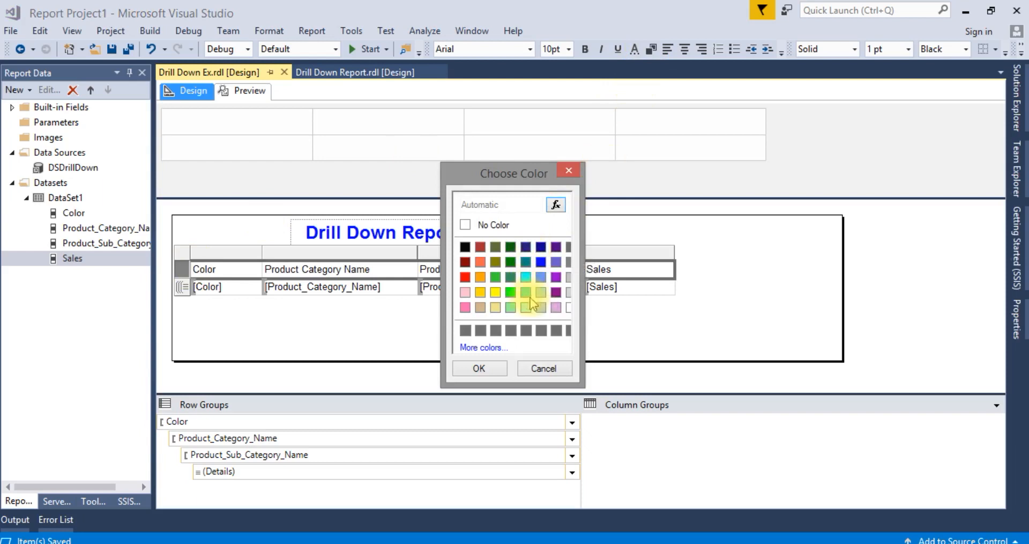
pyautogui.moveTo(540, 293)
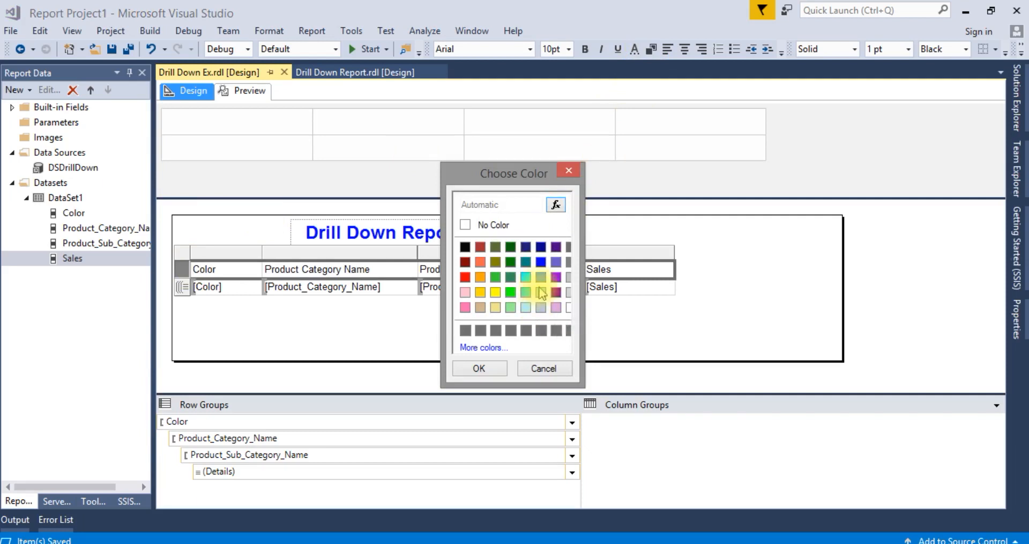
pyautogui.moveTo(539, 278)
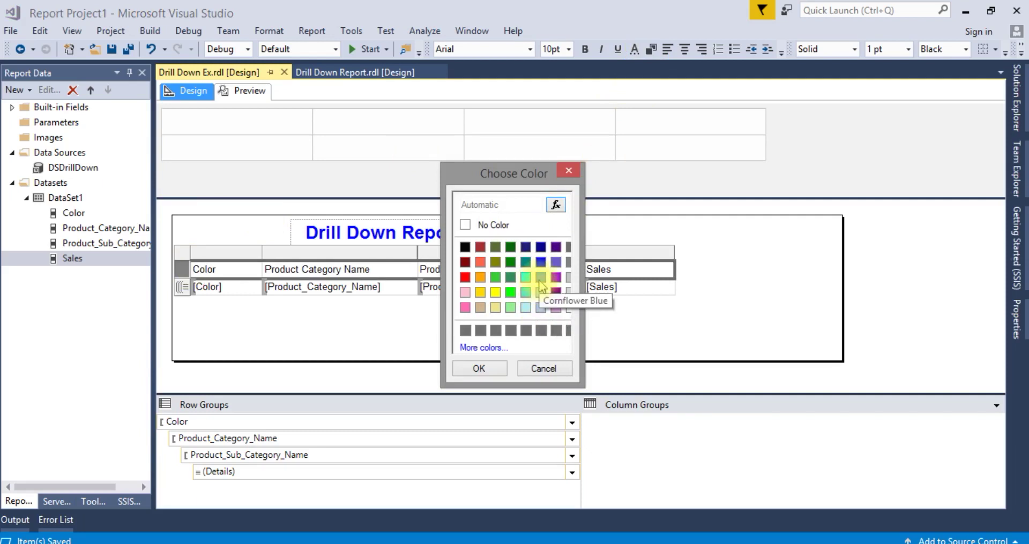
# Step: Colour the header row labels gold after trying Cornflower Blue
pyautogui.click(540, 277)
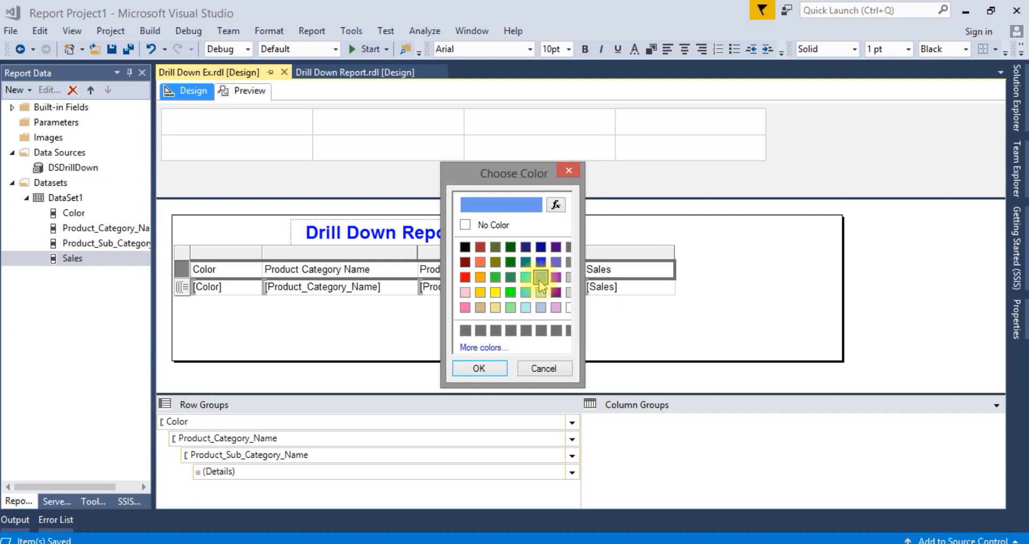
pyautogui.moveTo(491, 312)
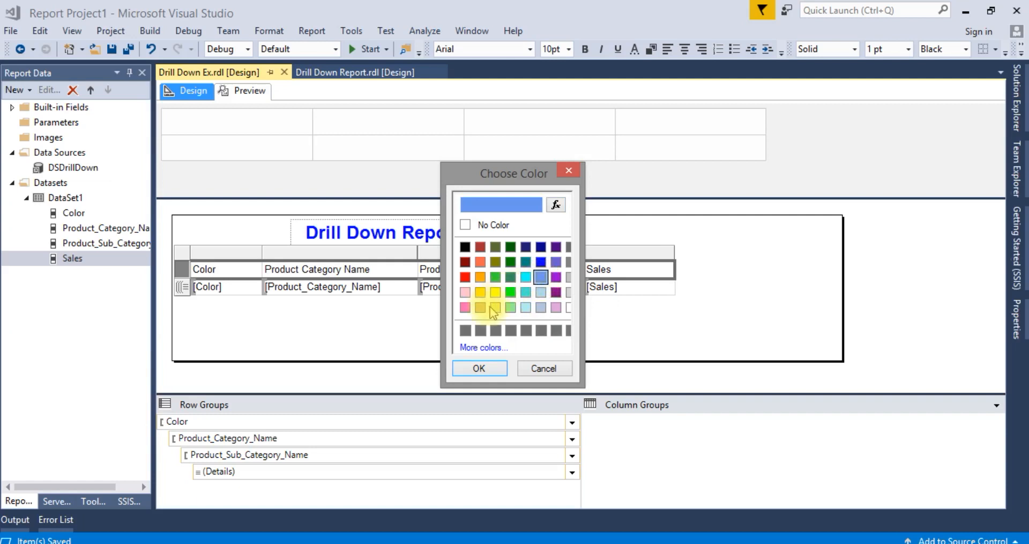
pyautogui.click(480, 293)
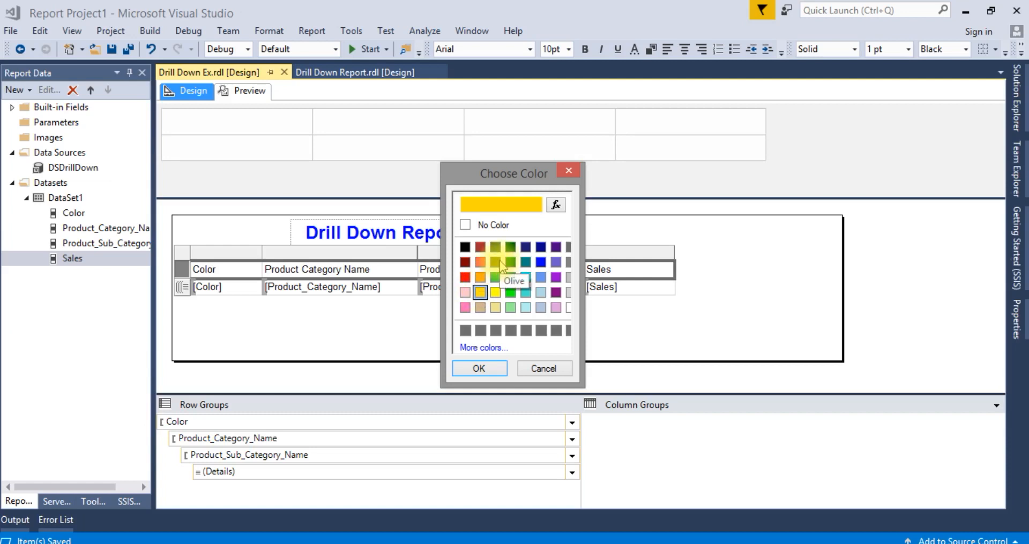
pyautogui.moveTo(538, 266)
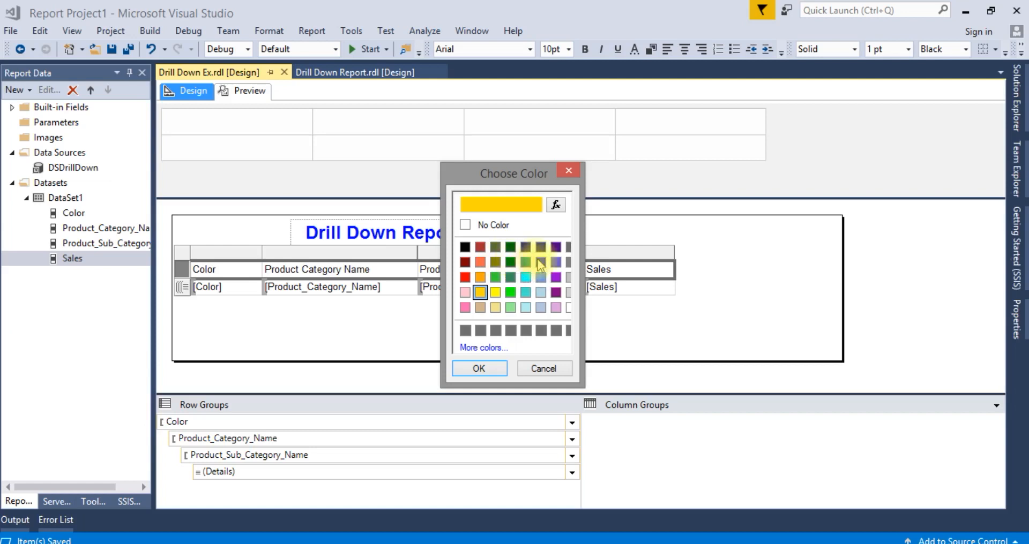
pyautogui.moveTo(541, 276)
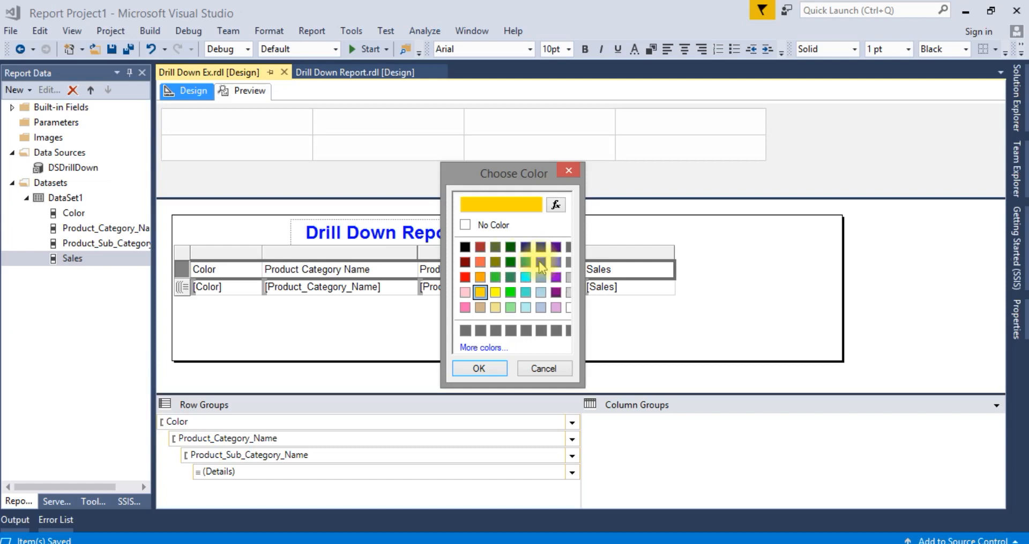
pyautogui.moveTo(498, 309)
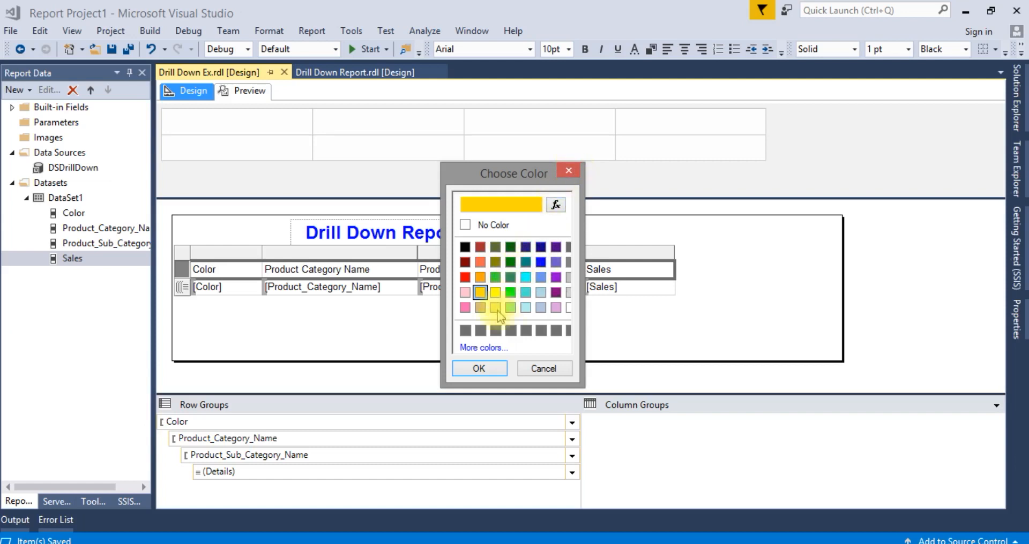
pyautogui.click(478, 368)
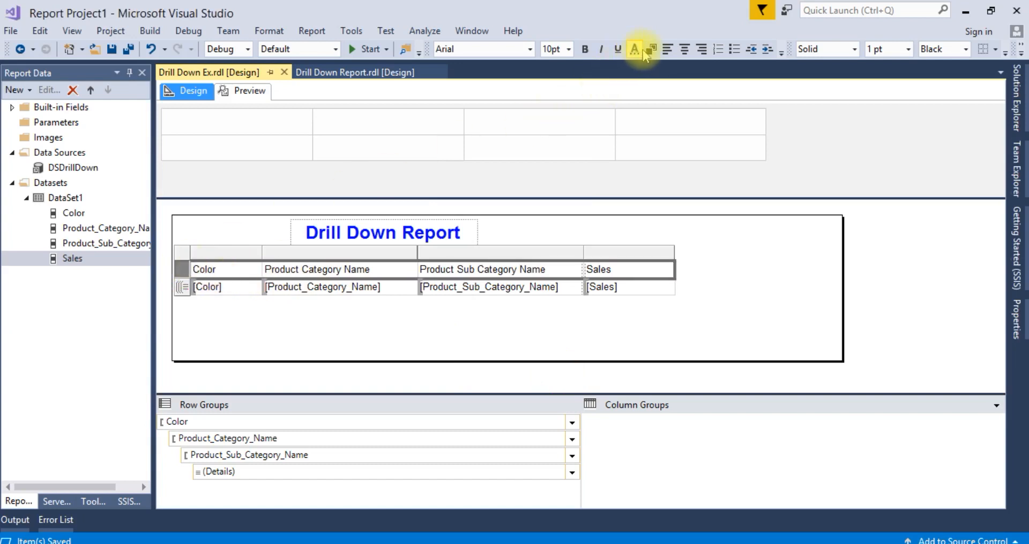
pyautogui.click(651, 48)
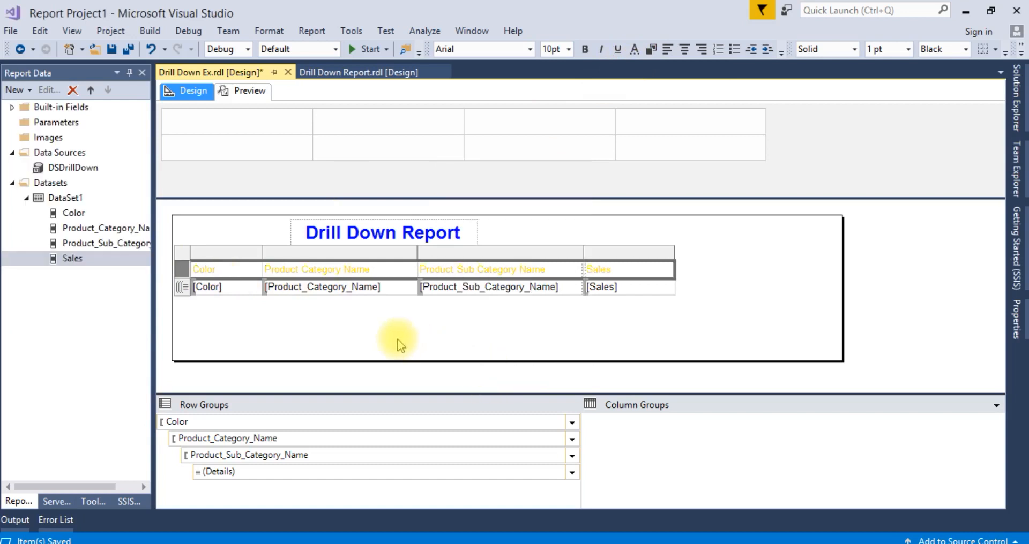
pyautogui.moveTo(175, 269)
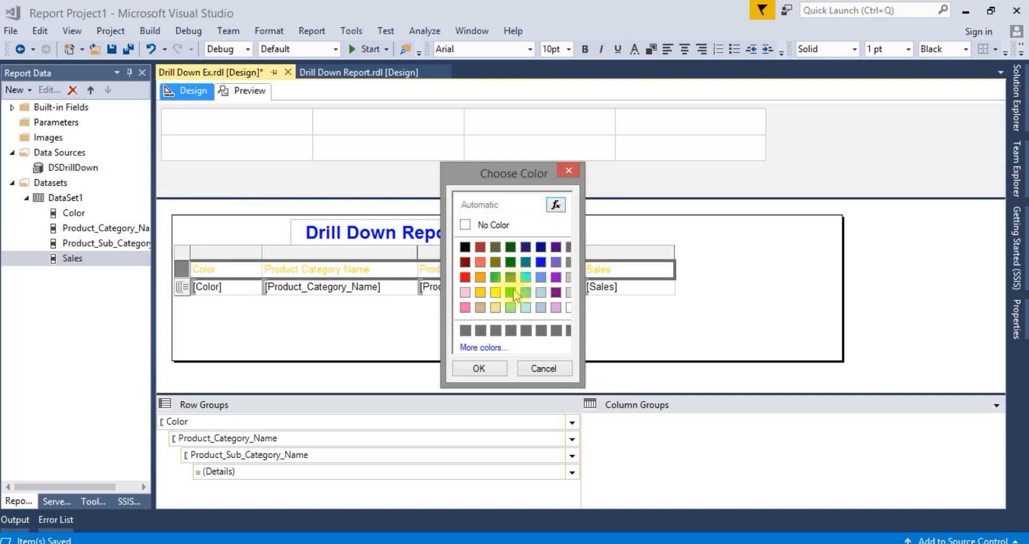
pyautogui.moveTo(479, 277)
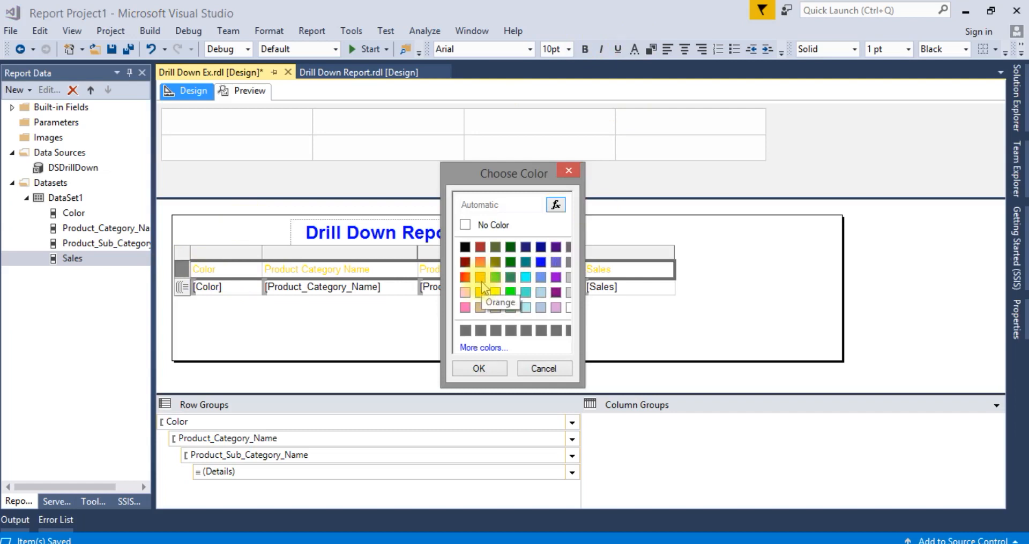
pyautogui.moveTo(510, 269)
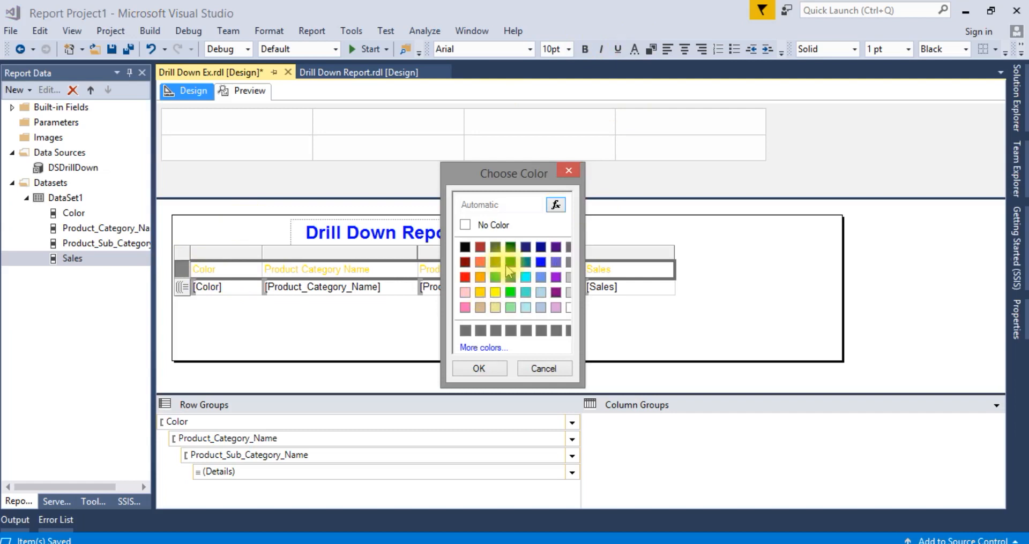
pyautogui.moveTo(511, 277)
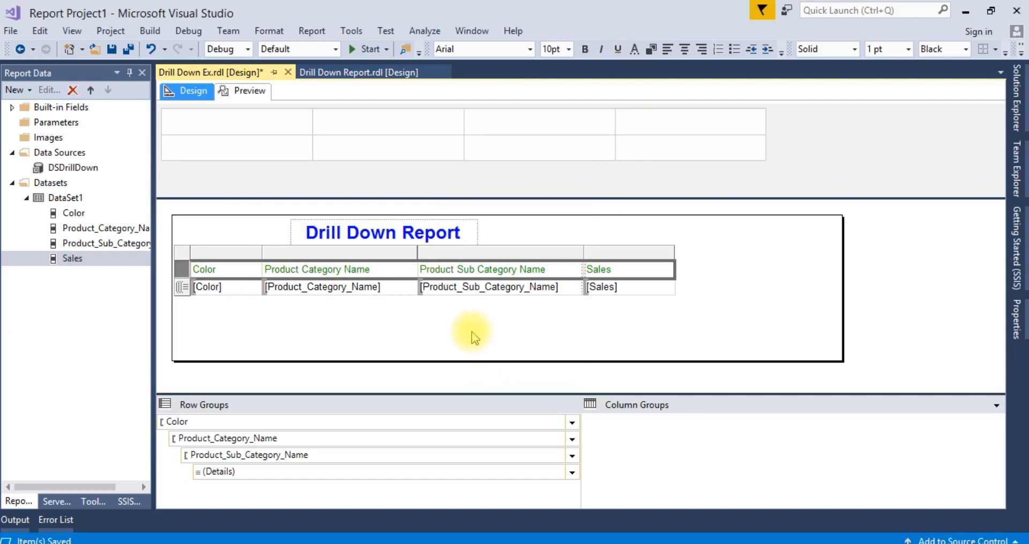
pyautogui.moveTo(635, 48)
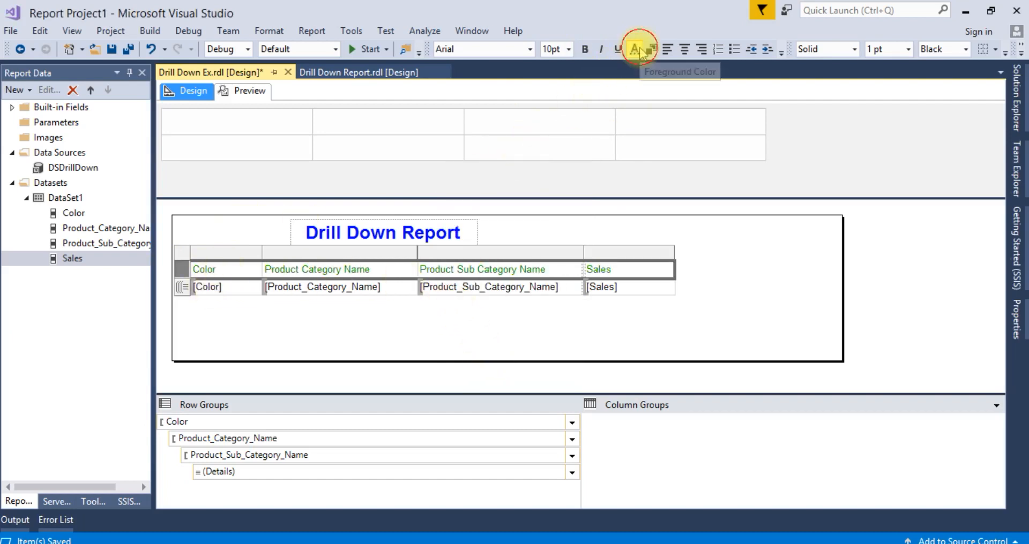
# Step: Confirm gold header text and make the column header labels bold with Ctrl+B
pyautogui.click(650, 48)
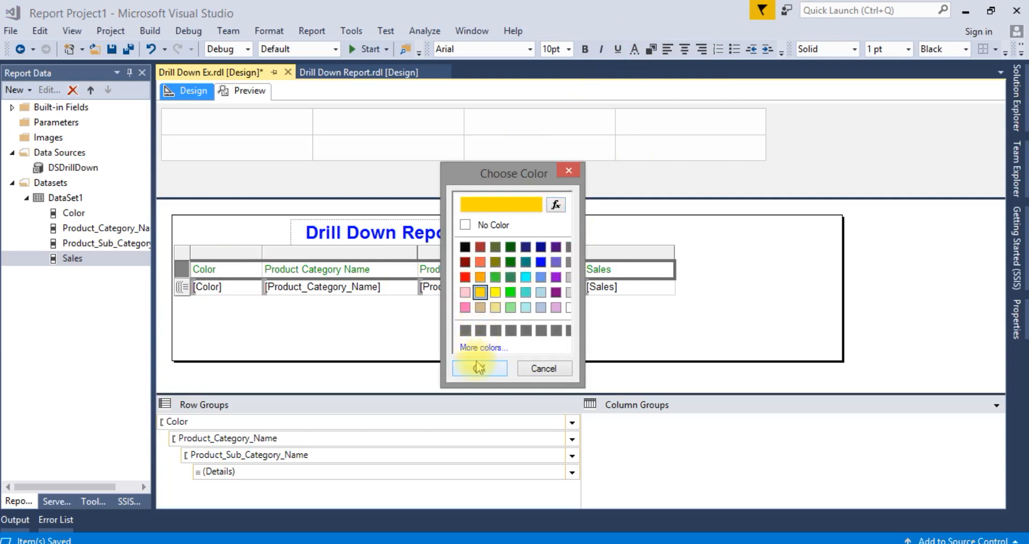
pyautogui.click(479, 368)
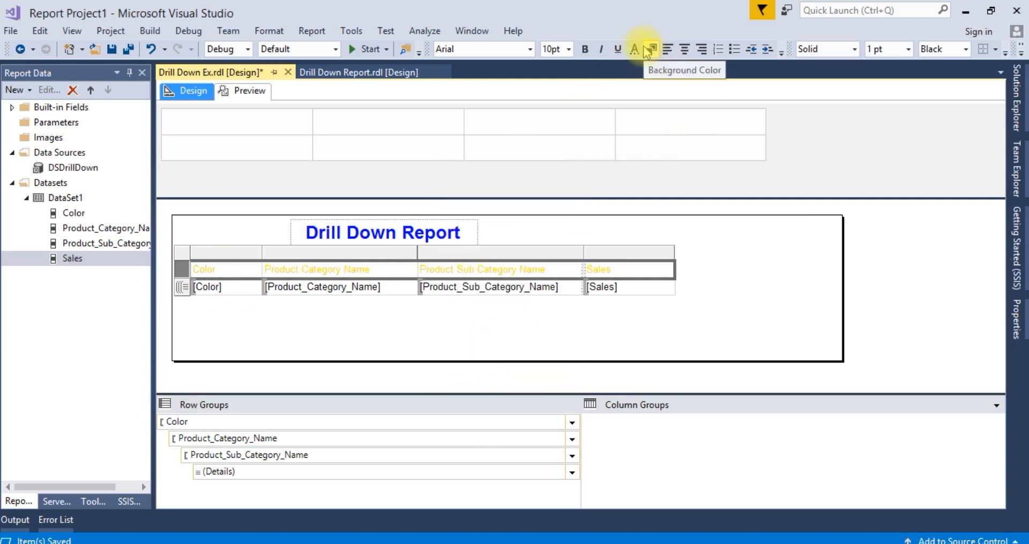
pyautogui.click(653, 48)
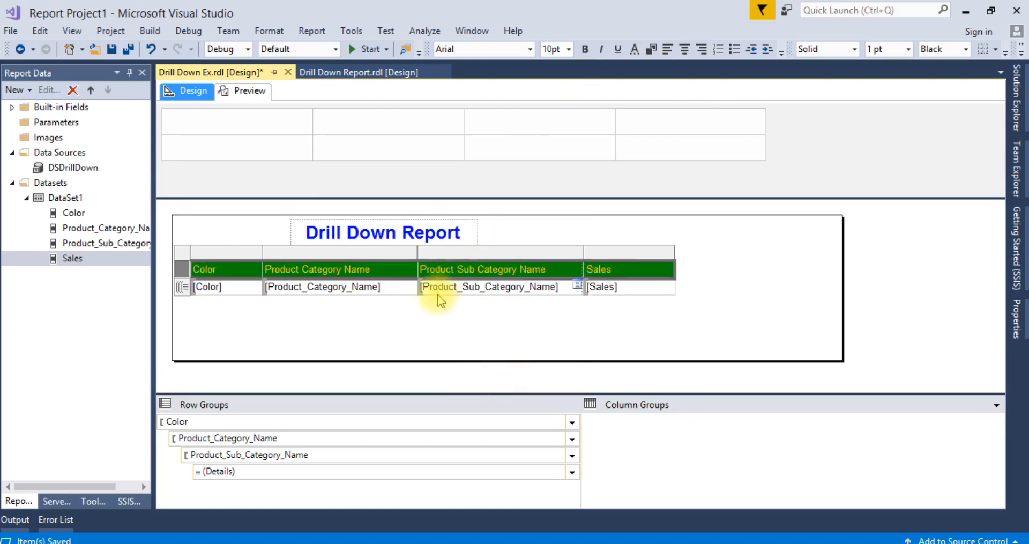
pyautogui.press('ctrl+b')
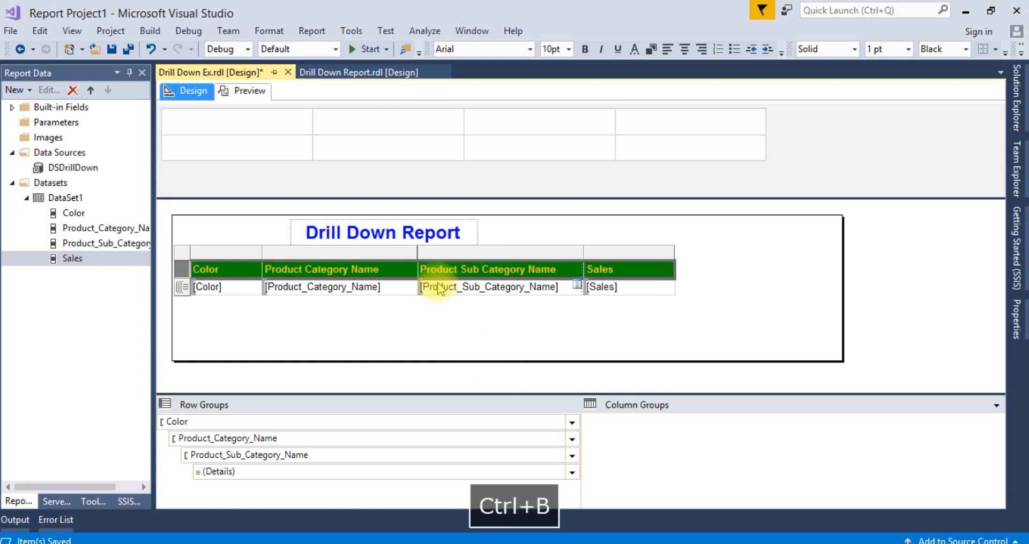
pyautogui.press('ctrl+b')
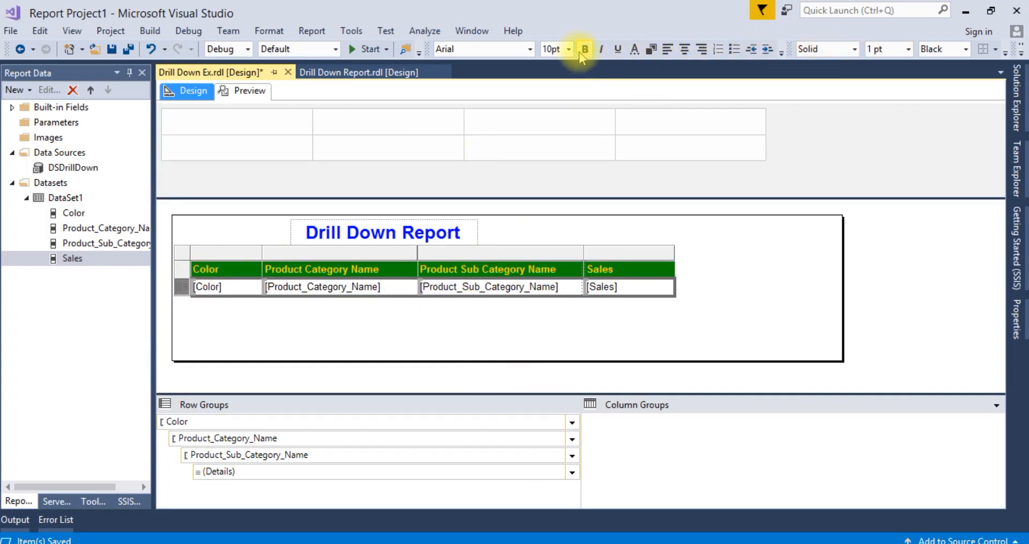
# Step: Set the detail row text to 9 pt and clear the table selection
pyautogui.click(568, 48)
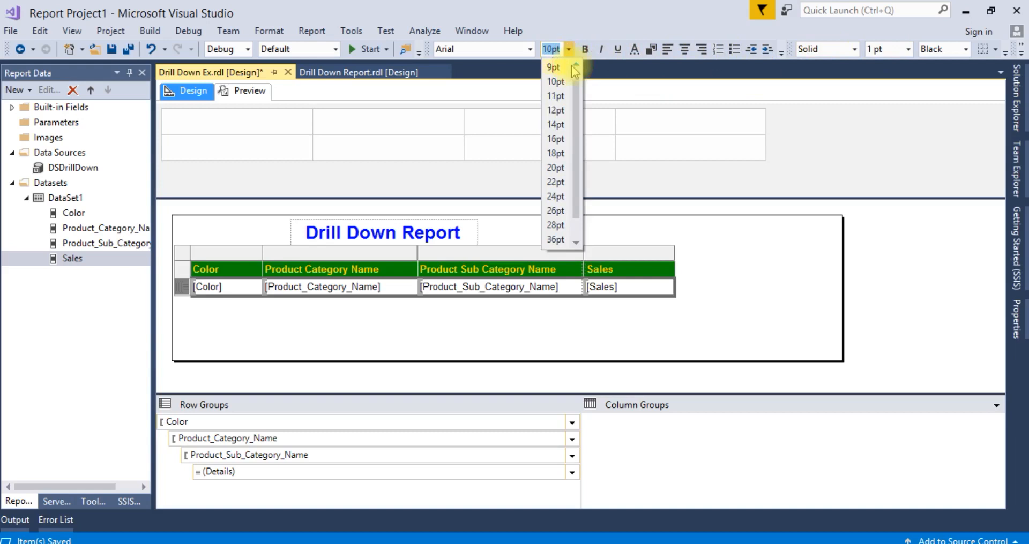
pyautogui.click(553, 67)
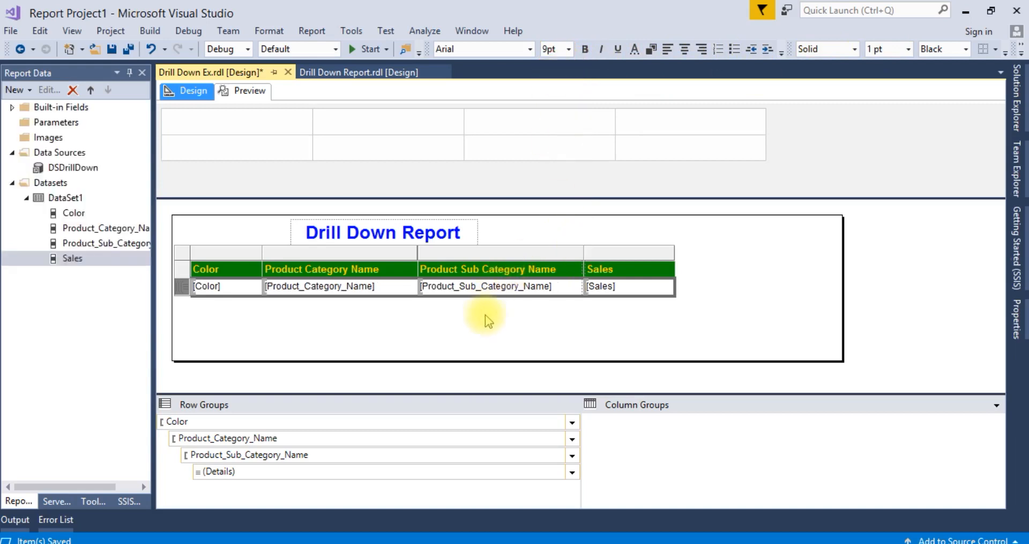
pyautogui.click(257, 321)
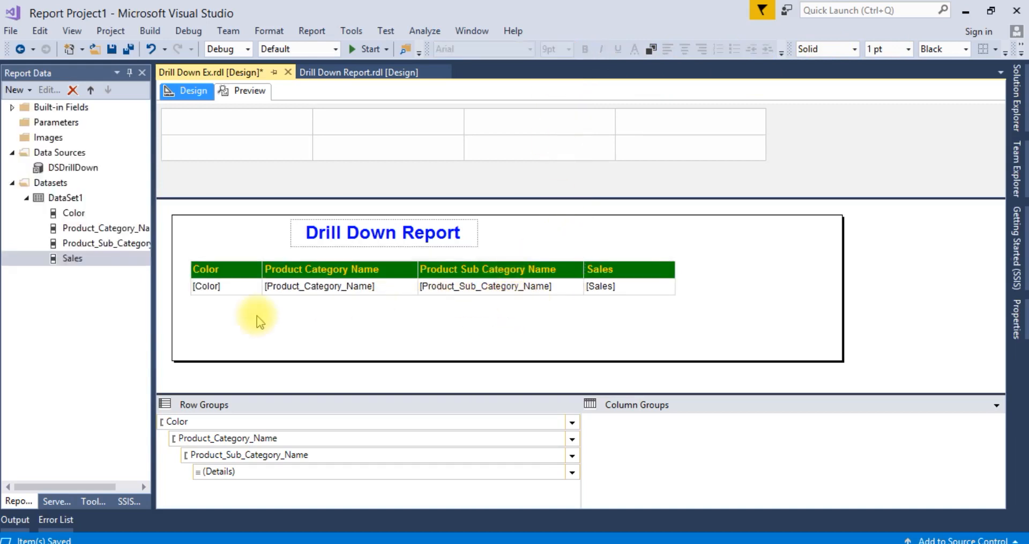
pyautogui.moveTo(603, 325)
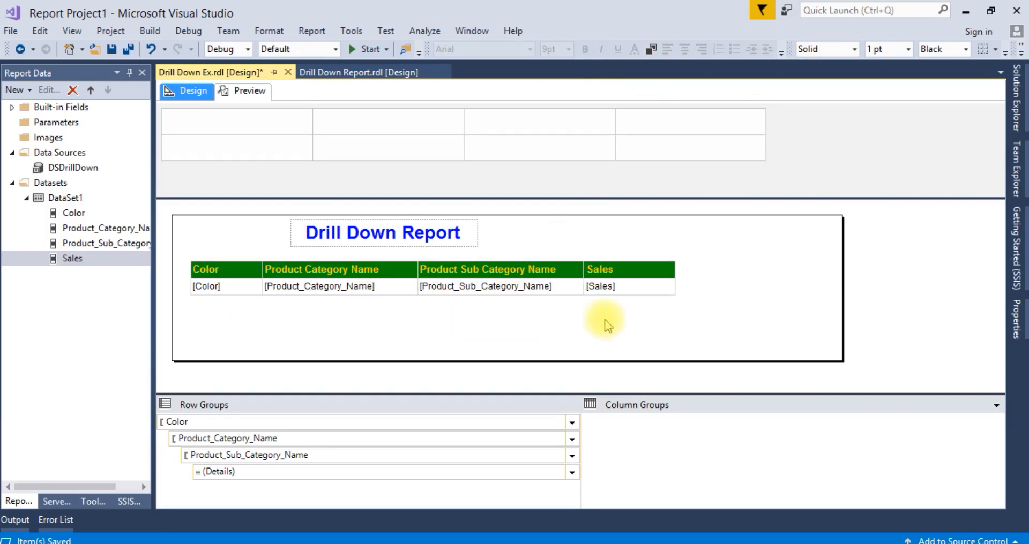
pyautogui.rightClick(320, 286)
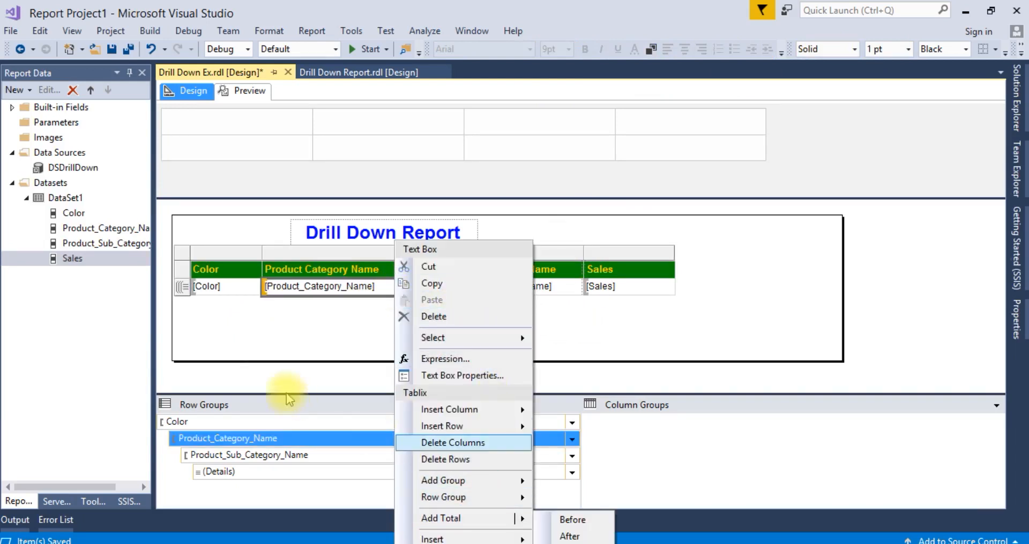
# Step: Preview the styled report and expand Black into its product categories
pyautogui.click(247, 90)
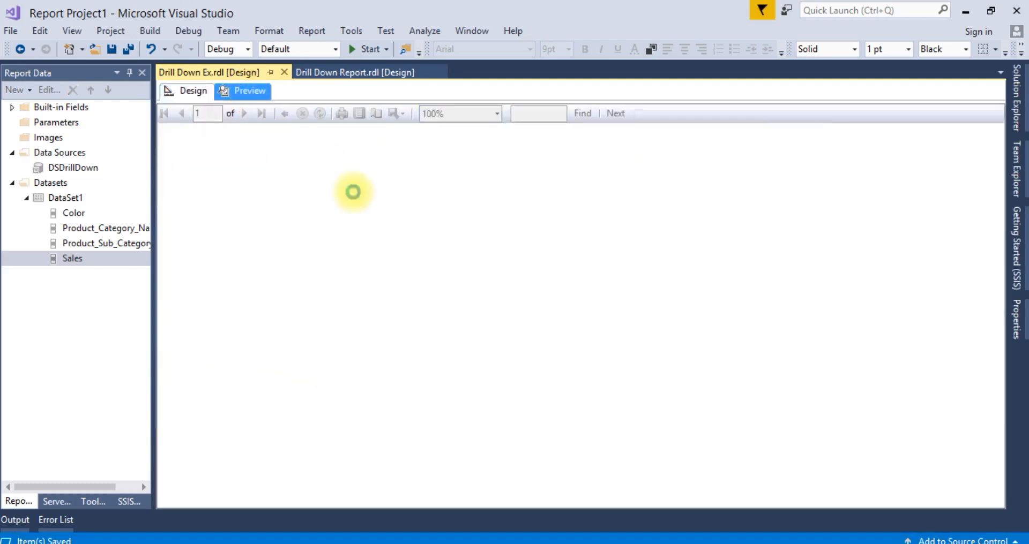
pyautogui.click(249, 90)
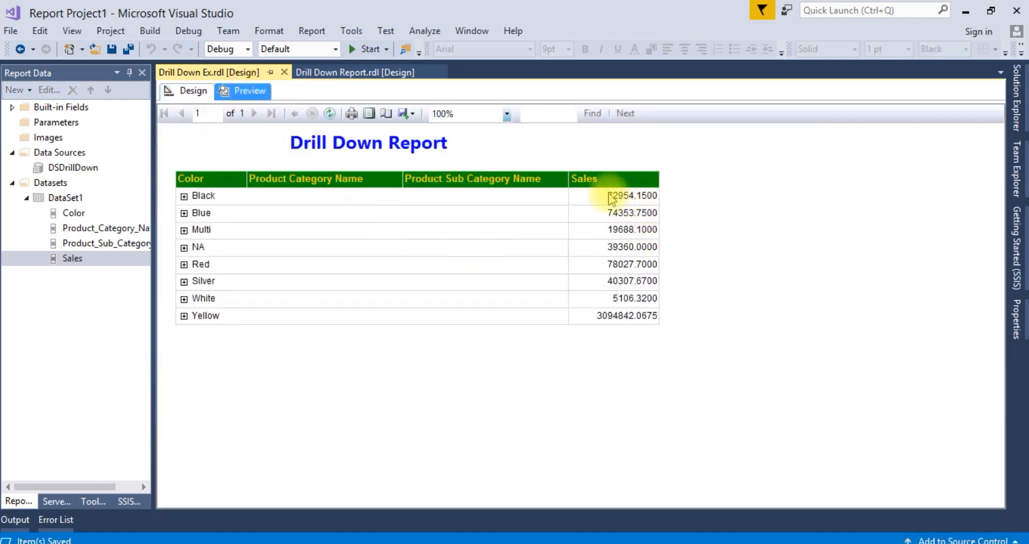
pyautogui.click(184, 195)
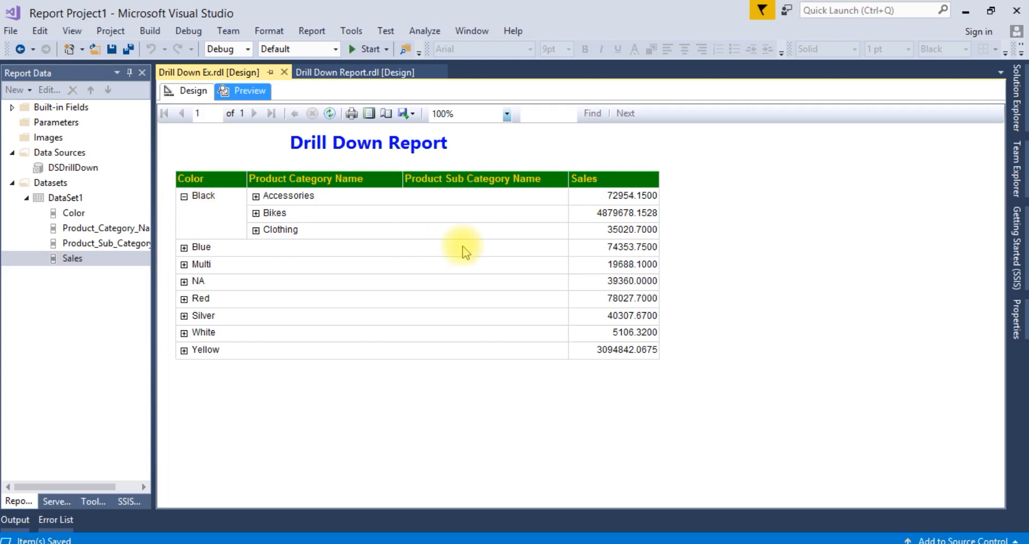
pyautogui.moveTo(658, 217)
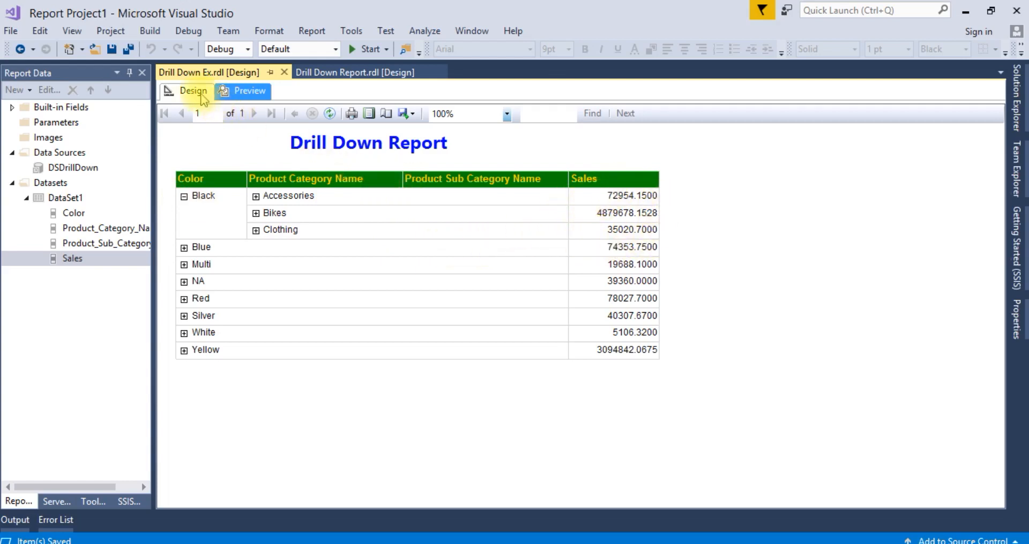
pyautogui.rightClick(291, 286)
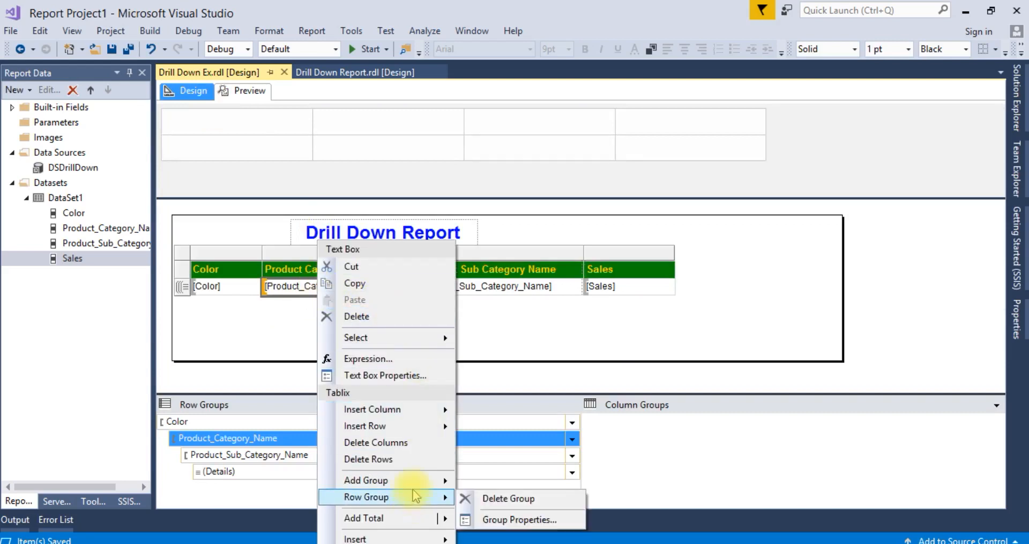
pyautogui.moveTo(366, 519)
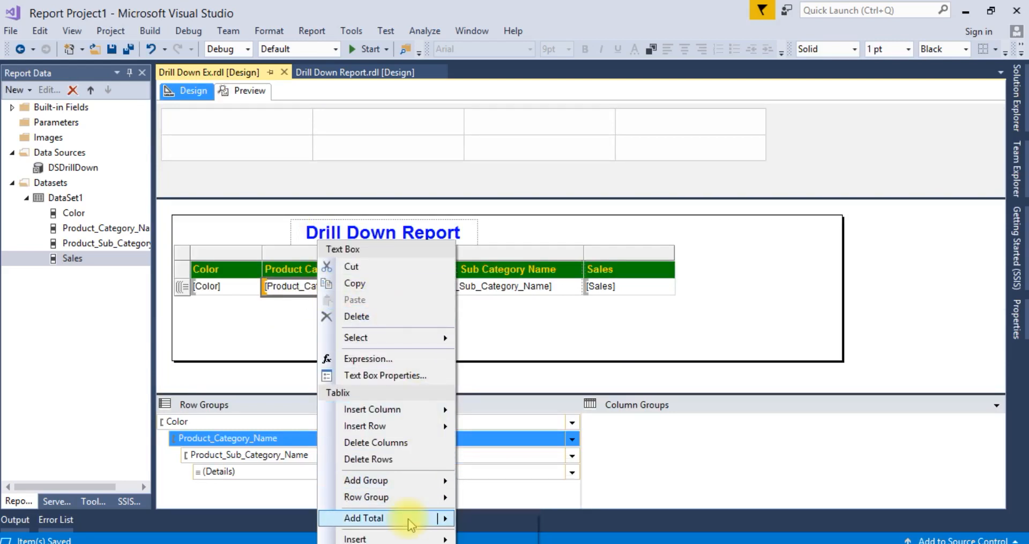
# Step: Add total rows after the category and subcategory groups and label one Total Sub Category Sales
pyautogui.click(364, 518)
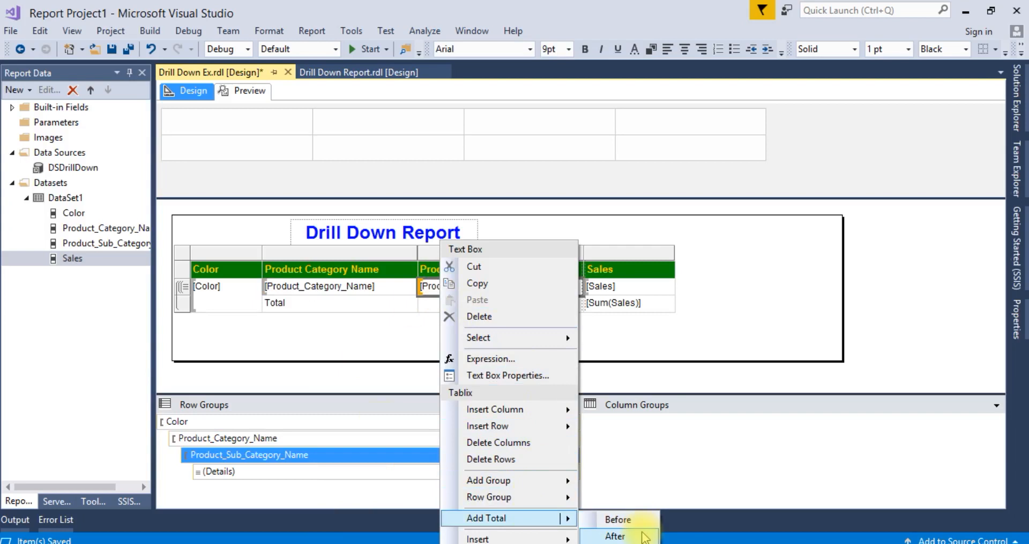
pyautogui.click(613, 536)
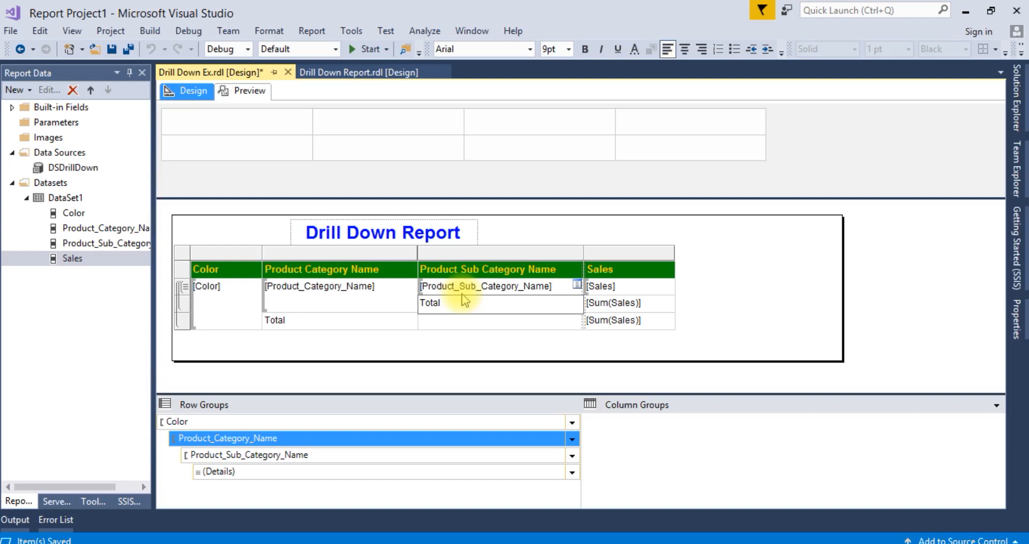
pyautogui.press('space')
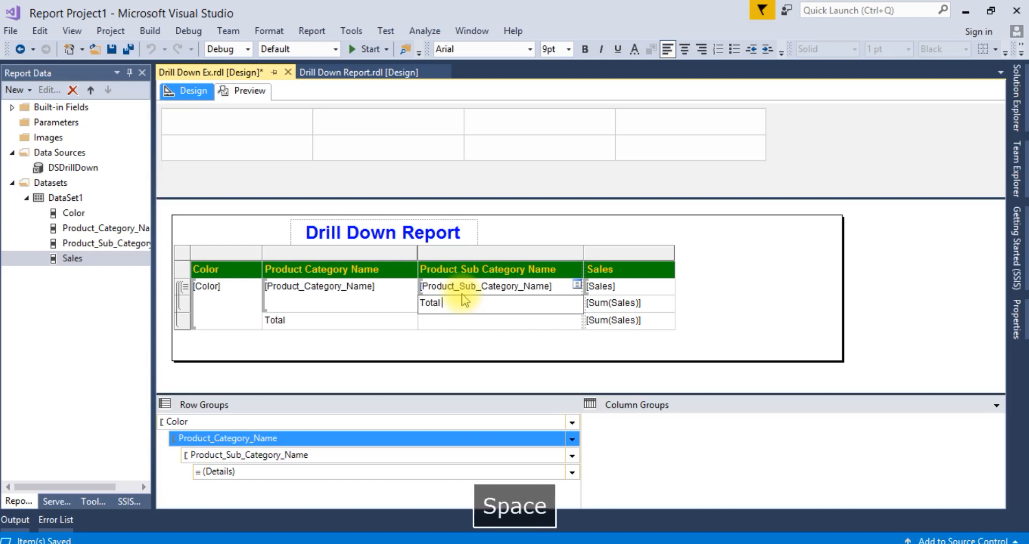
pyautogui.write('Sub')
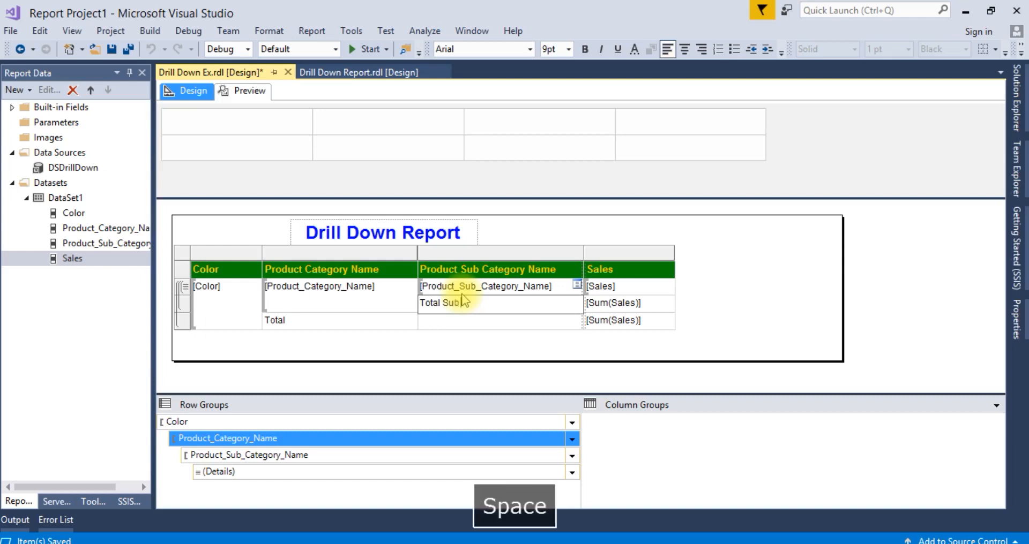
pyautogui.write('Category')
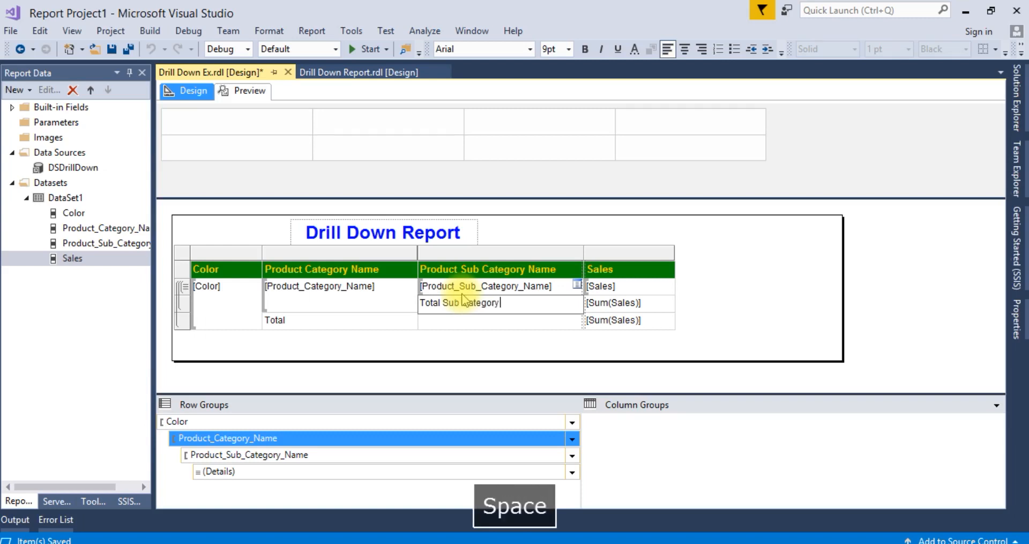
pyautogui.write('Sales')
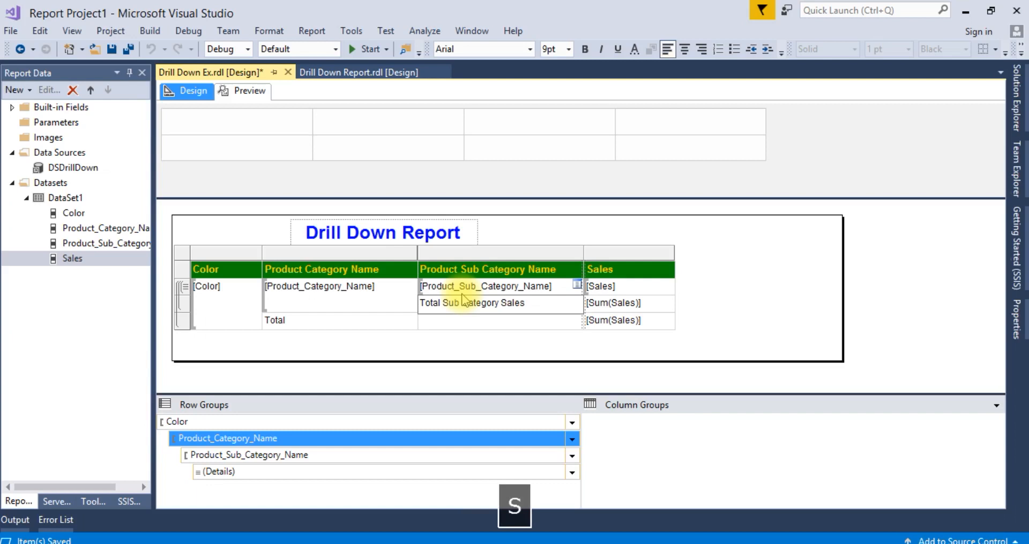
pyautogui.moveTo(358, 338)
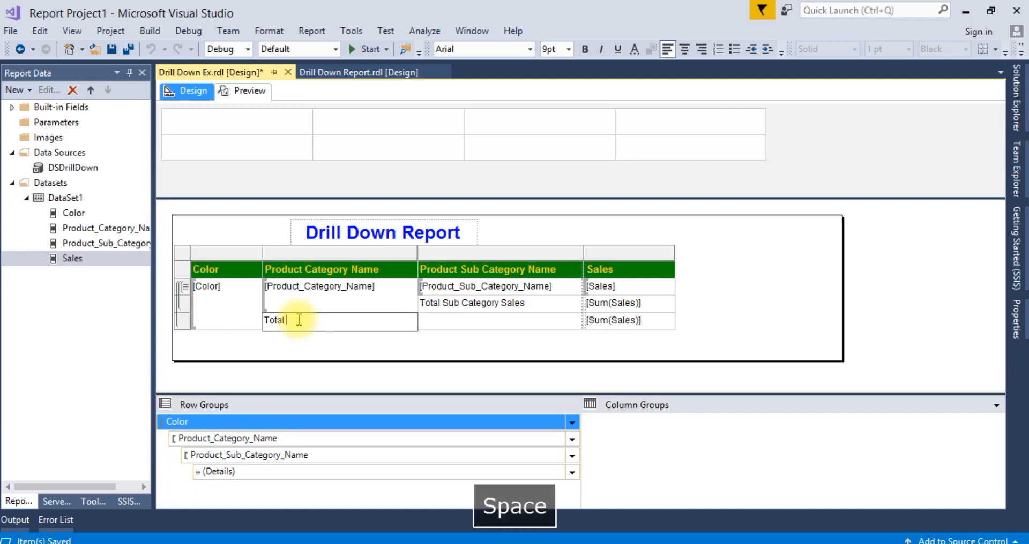
# Step: Label the other total row Total Category Sales
pyautogui.write('Cate')
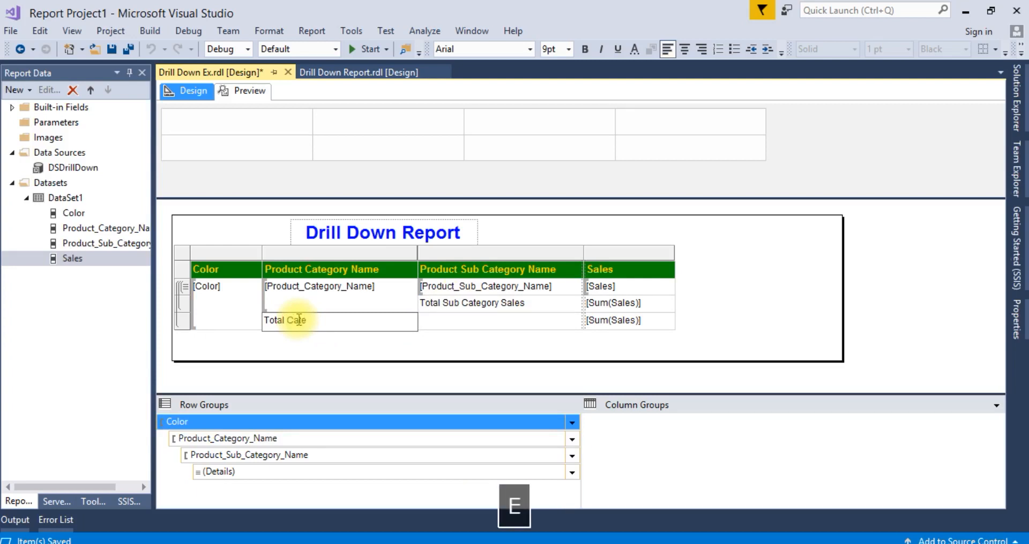
pyautogui.write('gory')
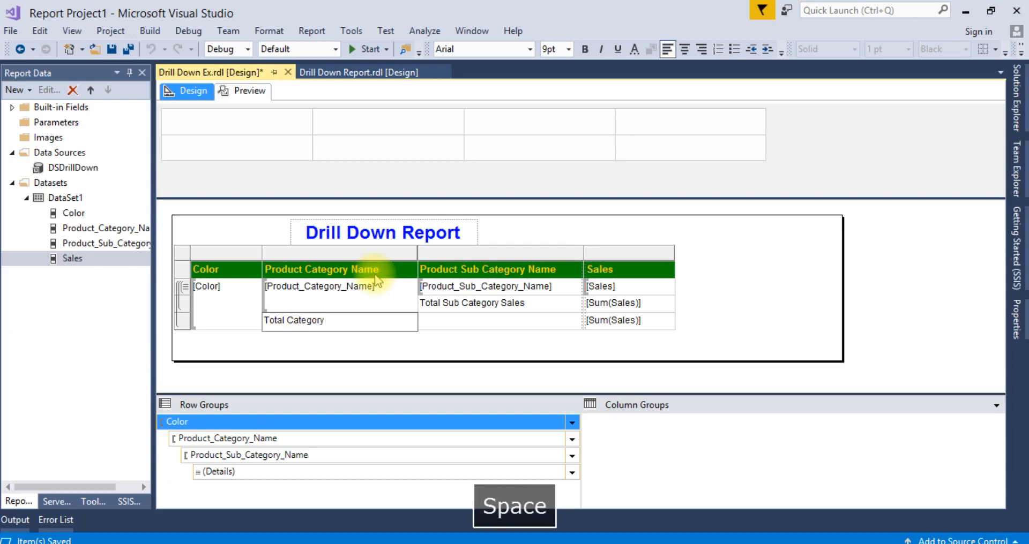
pyautogui.write('Sales')
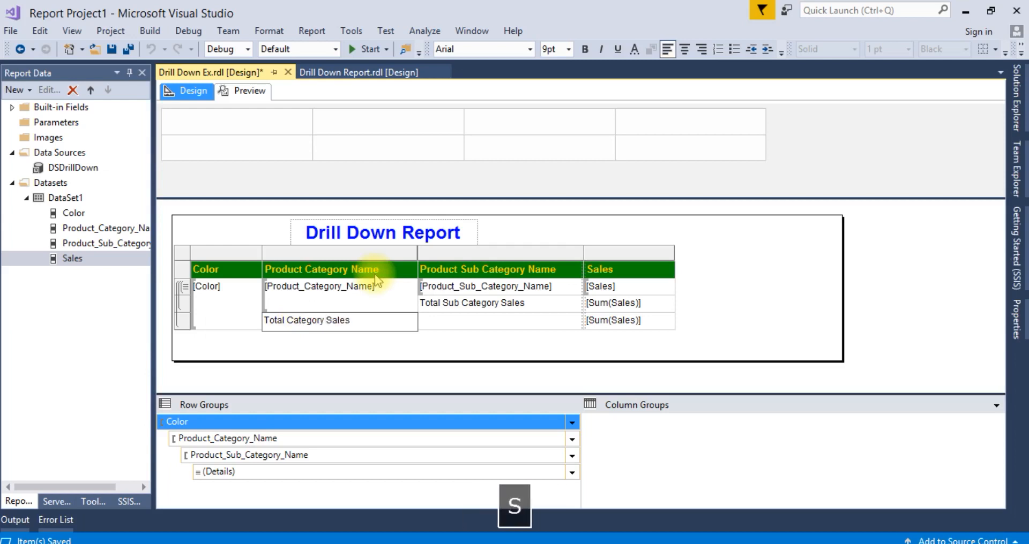
# Step: Select the Total Category Sales row cells and bring up its colour choices
pyautogui.click(407, 325)
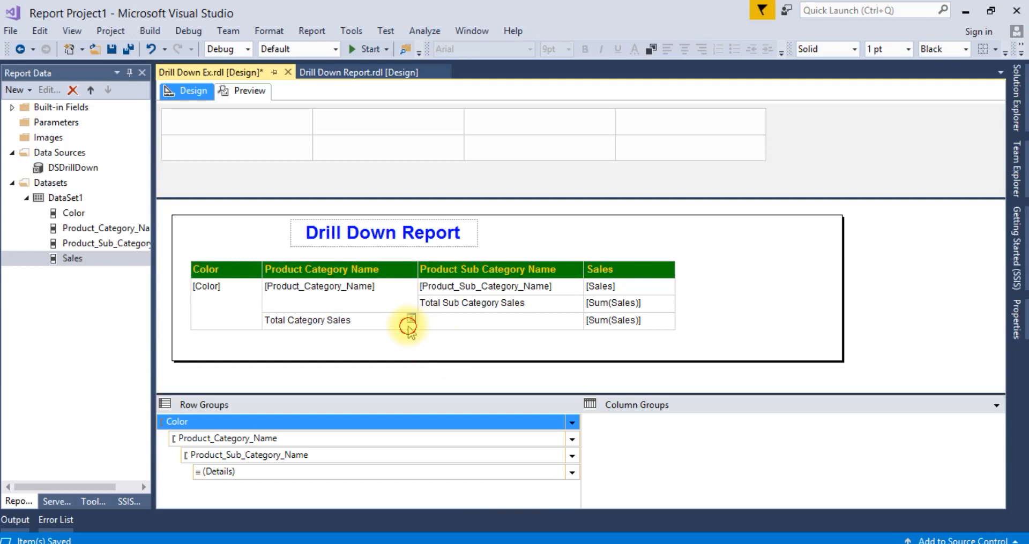
pyautogui.click(308, 321)
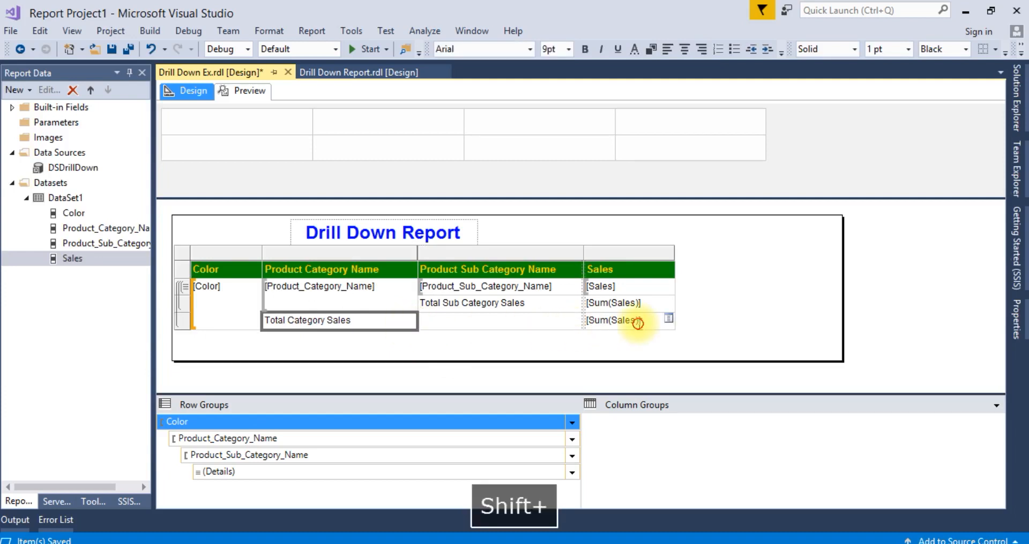
pyautogui.moveTo(634, 49)
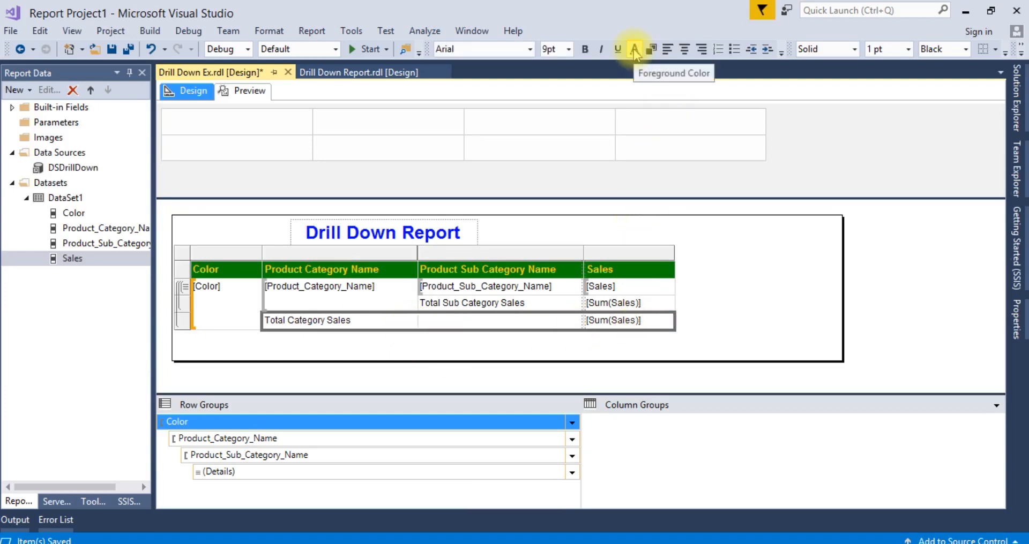
pyautogui.click(634, 48)
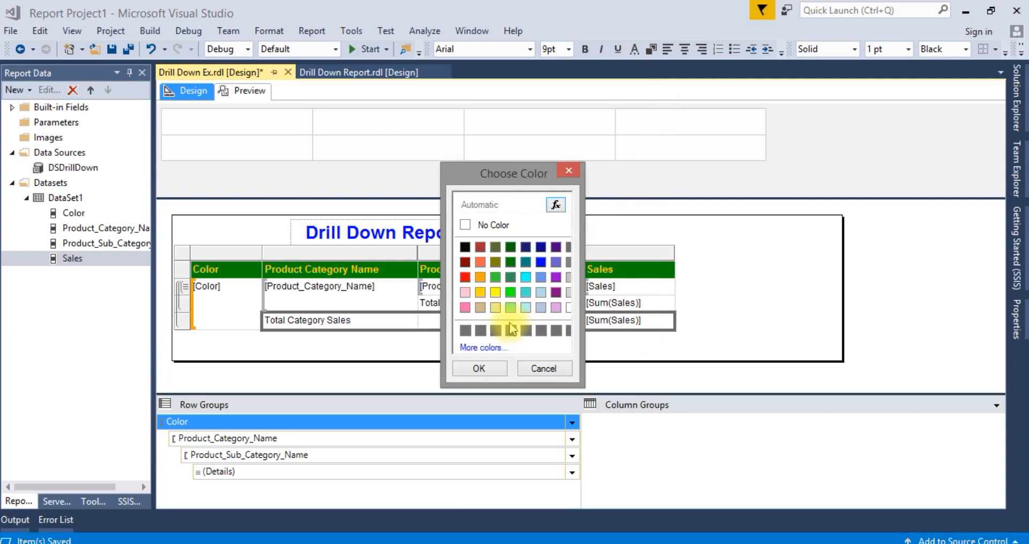
pyautogui.moveTo(522, 310)
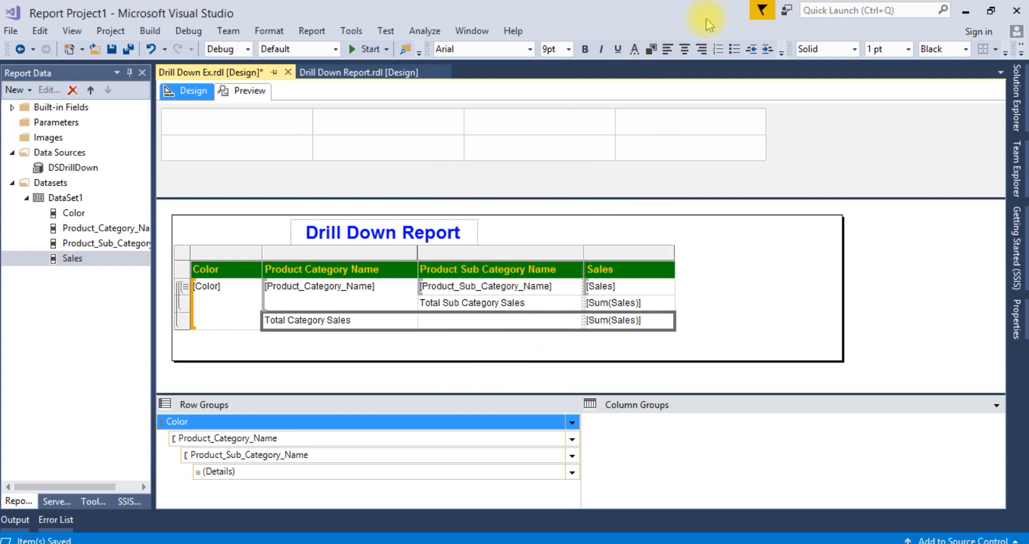
pyautogui.click(634, 48)
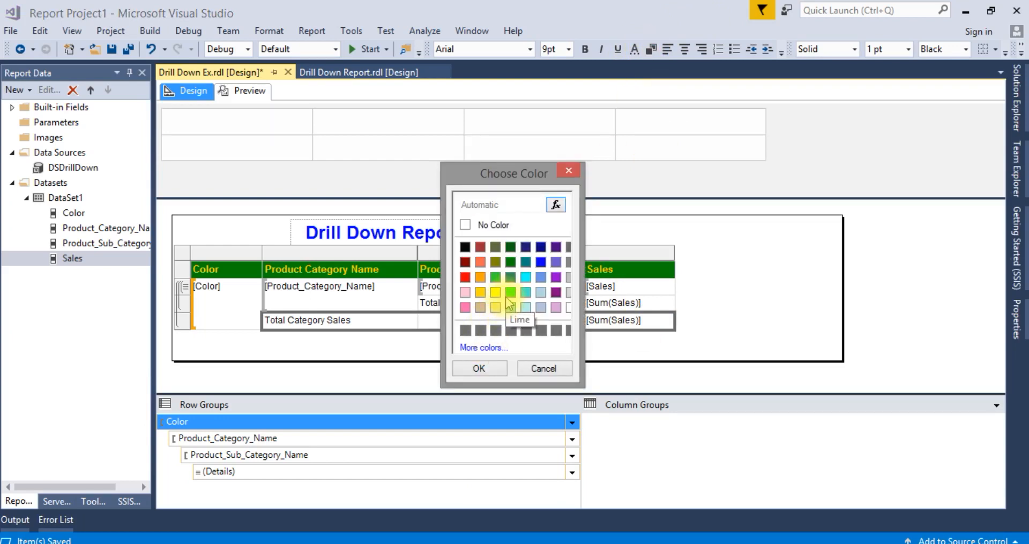
pyautogui.moveTo(480, 278)
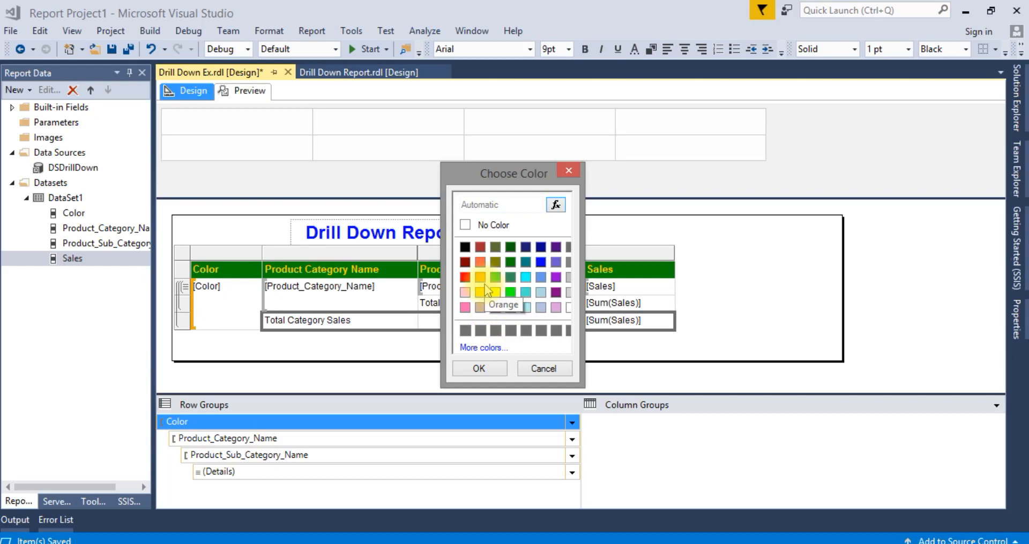
pyautogui.moveTo(530, 293)
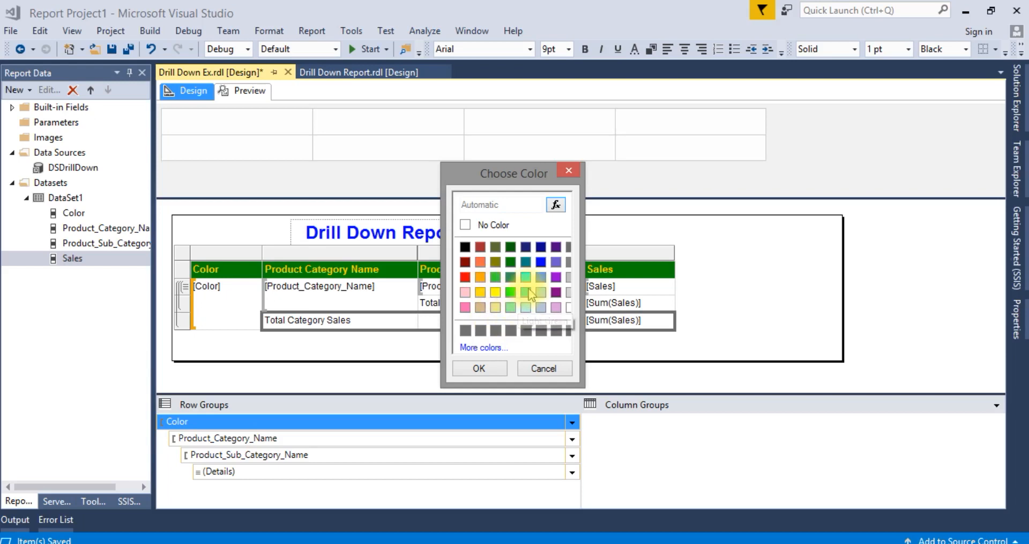
pyautogui.moveTo(513, 309)
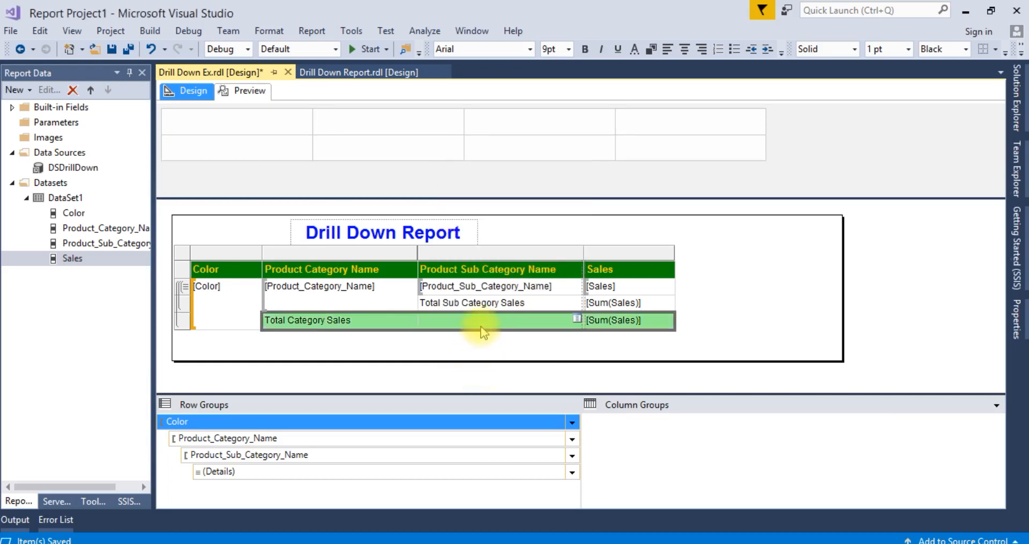
pyautogui.moveTo(489, 309)
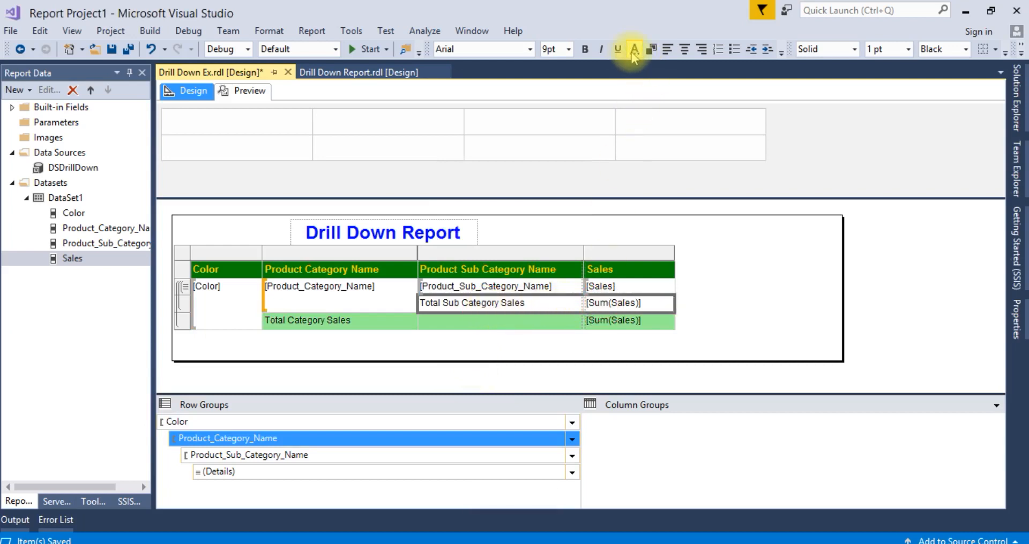
# Step: Fill the Total Sub Category Sales row with a green background and make its text bold
pyautogui.click(642, 48)
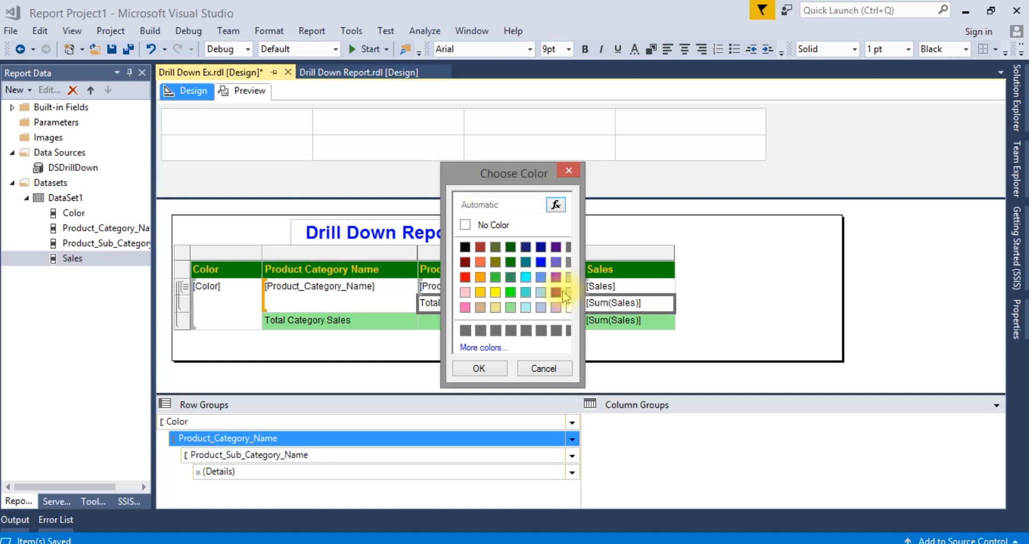
pyautogui.moveTo(522, 266)
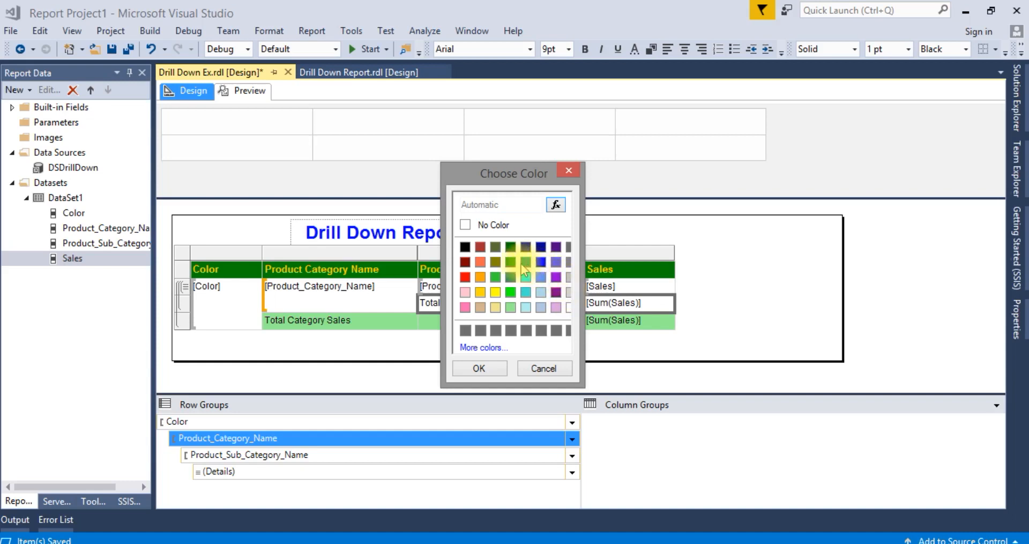
pyautogui.moveTo(510, 262)
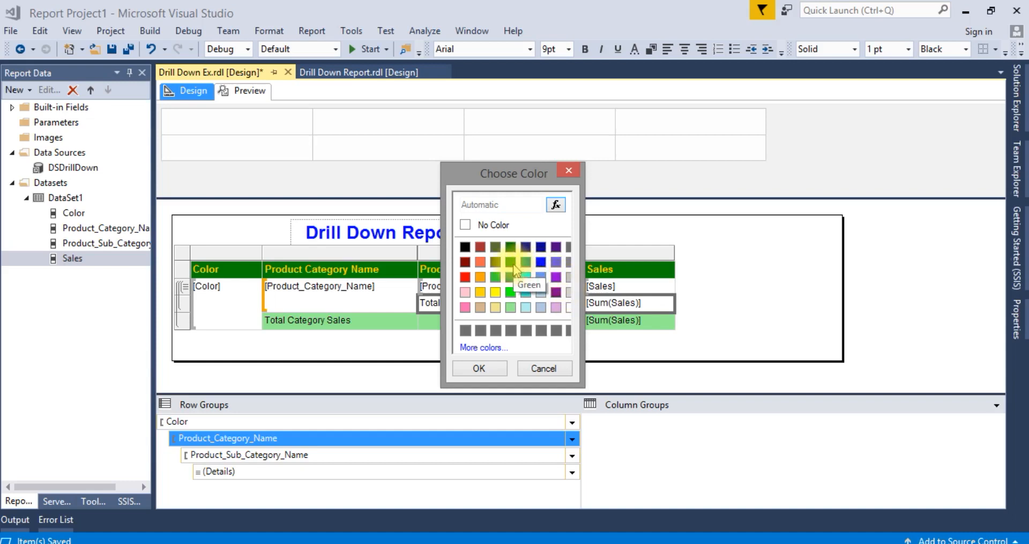
pyautogui.moveTo(510, 313)
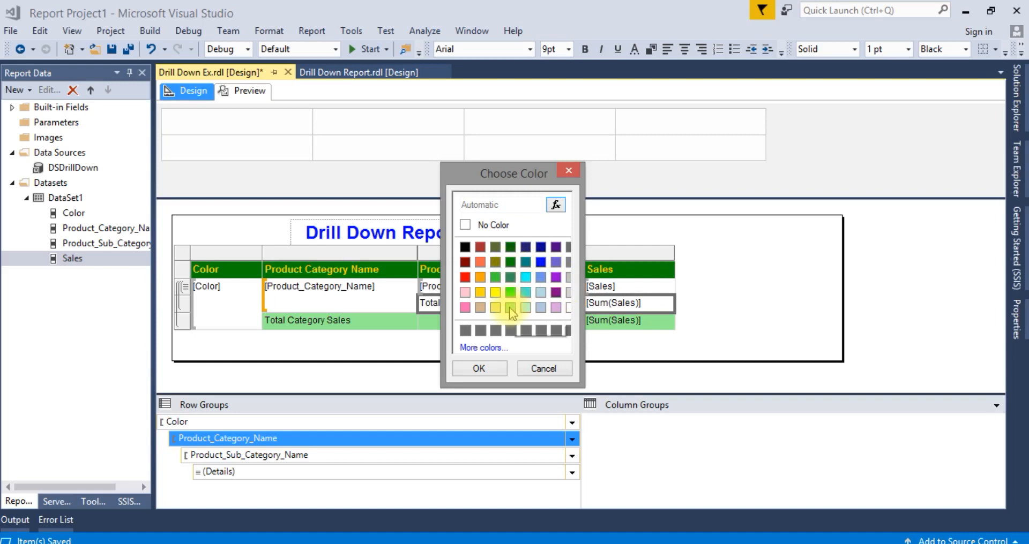
pyautogui.moveTo(480, 294)
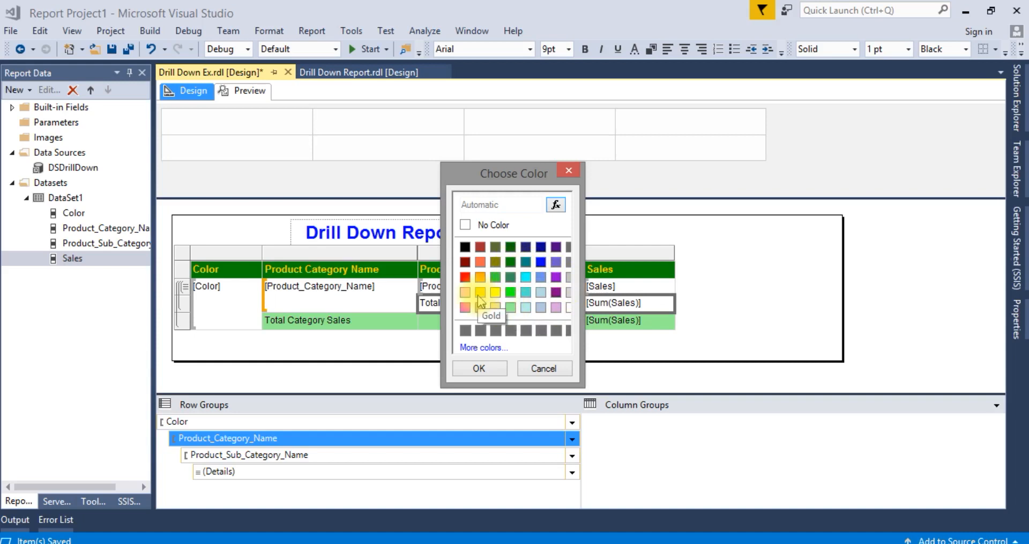
pyautogui.moveTo(512, 283)
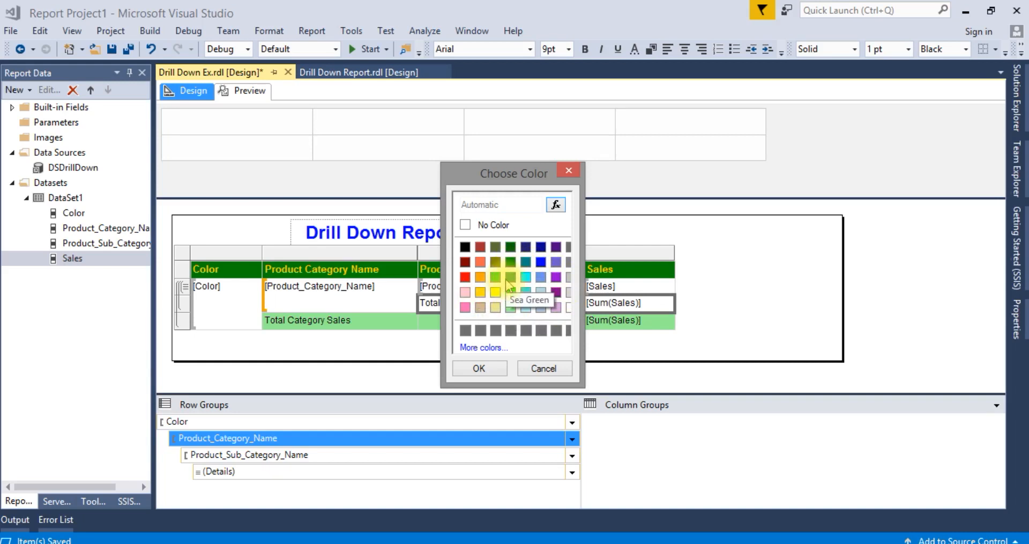
pyautogui.click(496, 278)
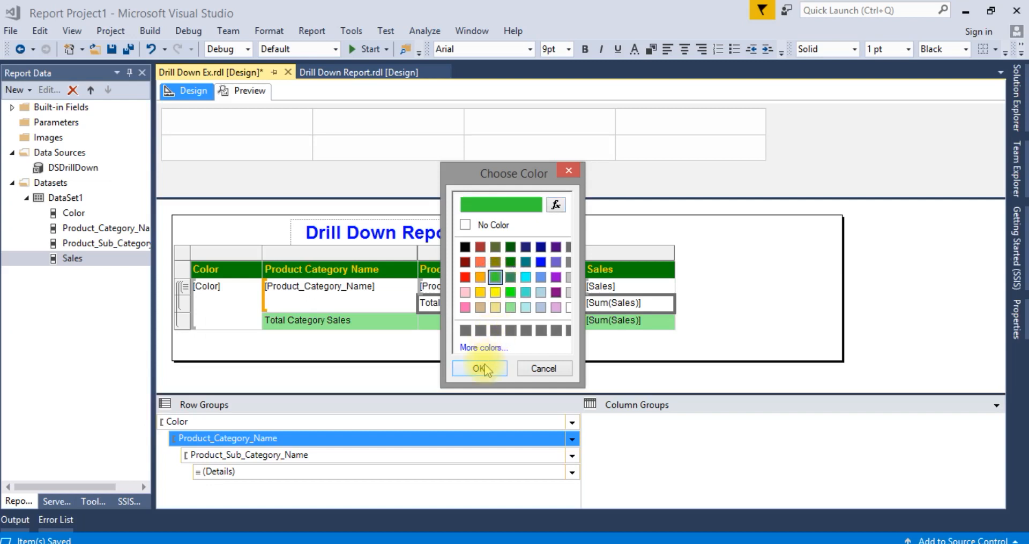
pyautogui.click(478, 367)
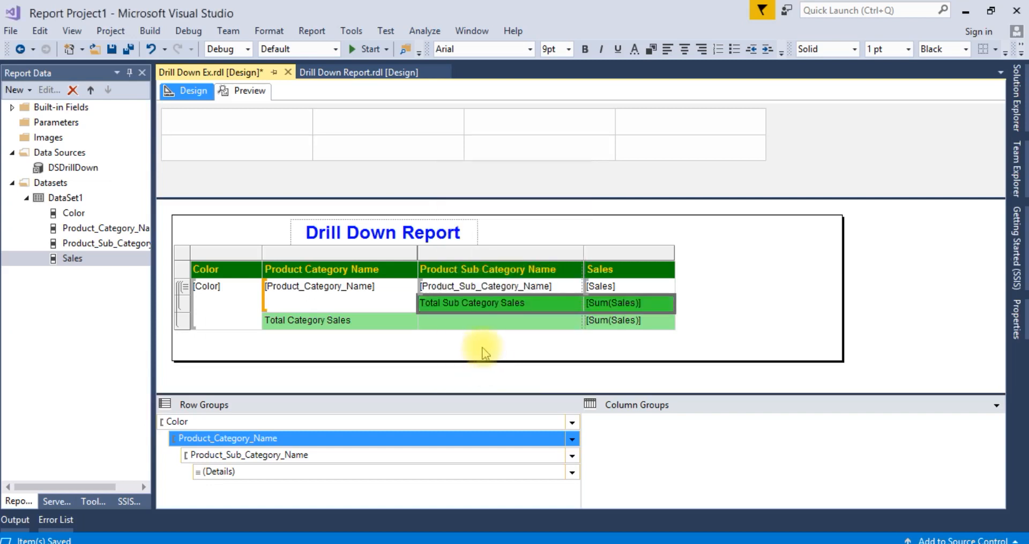
pyautogui.click(613, 321)
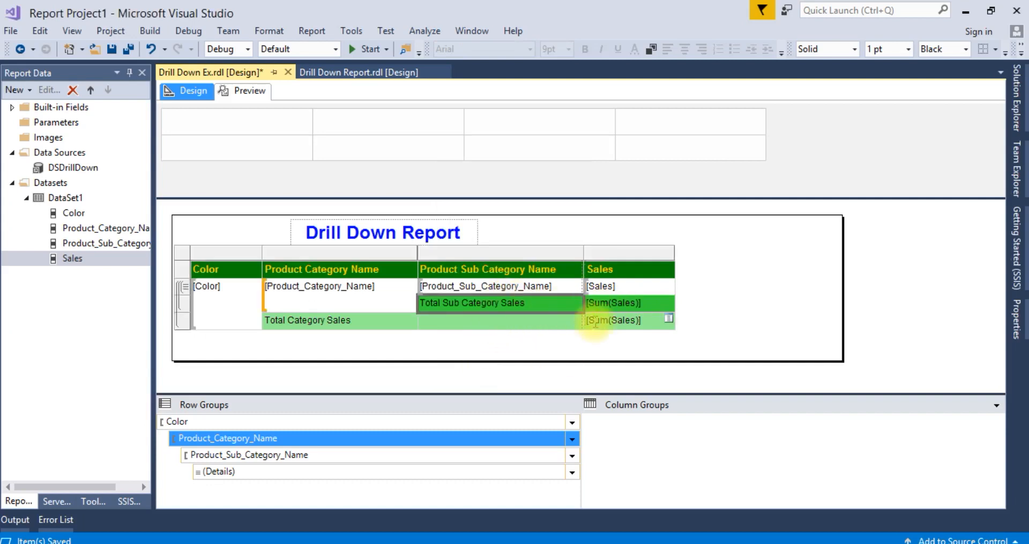
pyautogui.press('ctrl+b')
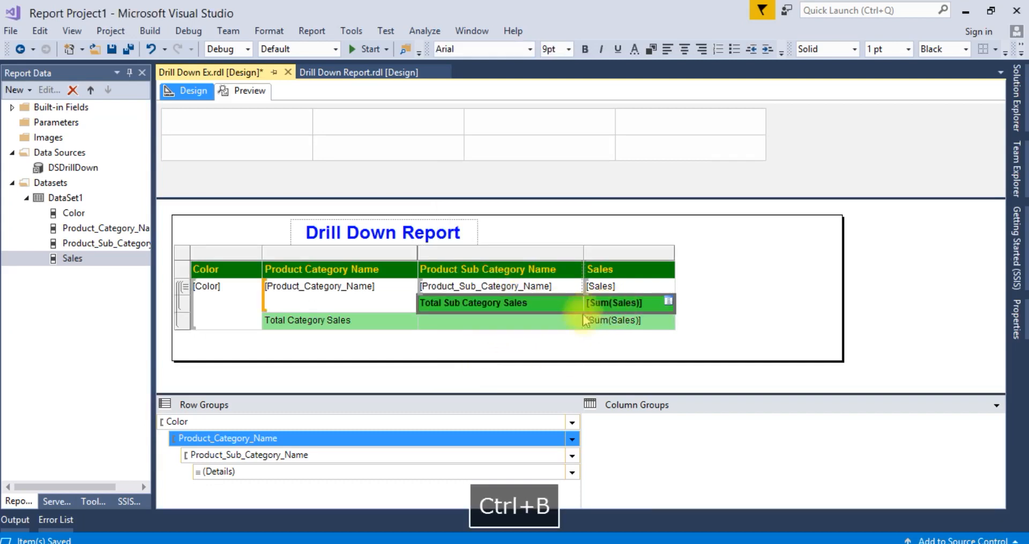
# Step: Make the Total Category Sales subtotal row bold as well
pyautogui.click(610, 321)
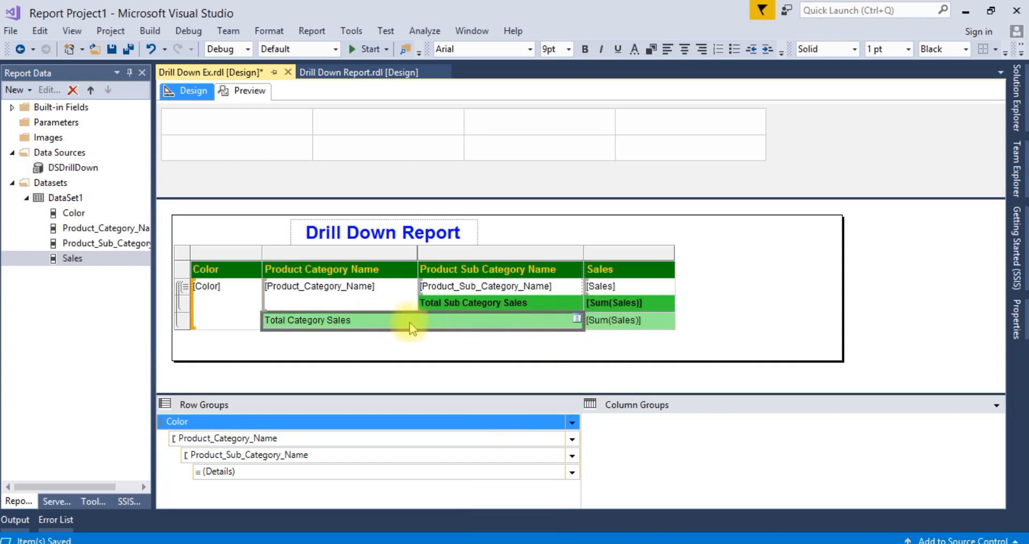
pyautogui.click(380, 320)
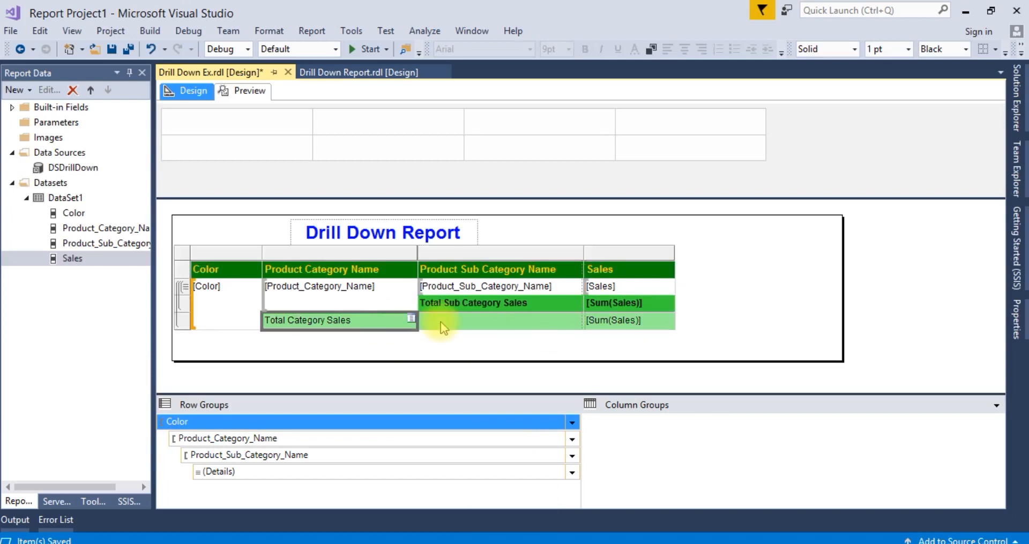
pyautogui.click(610, 321)
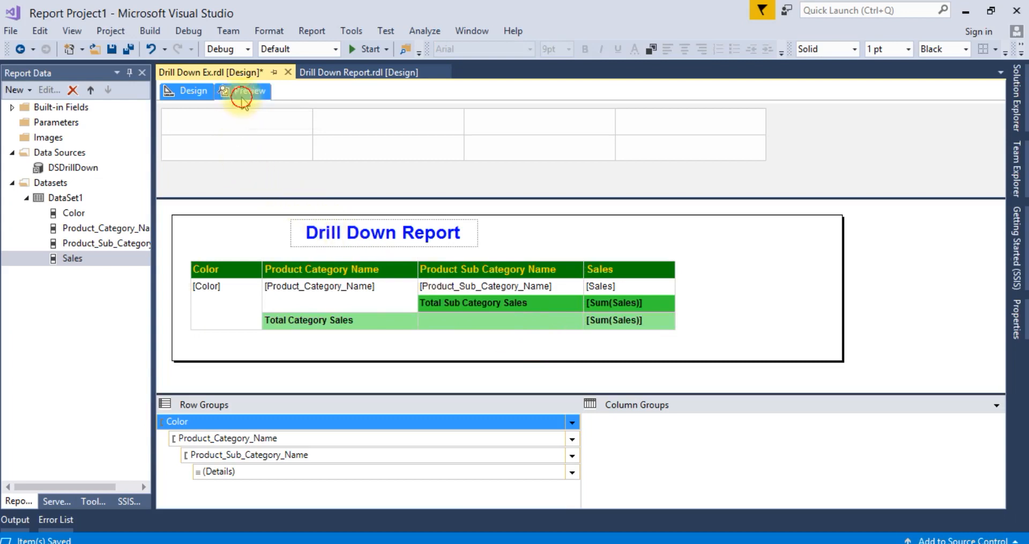
# Step: Preview the report and expand Black, its Accessories and Bikes, and Blue to show subtotals
pyautogui.click(248, 90)
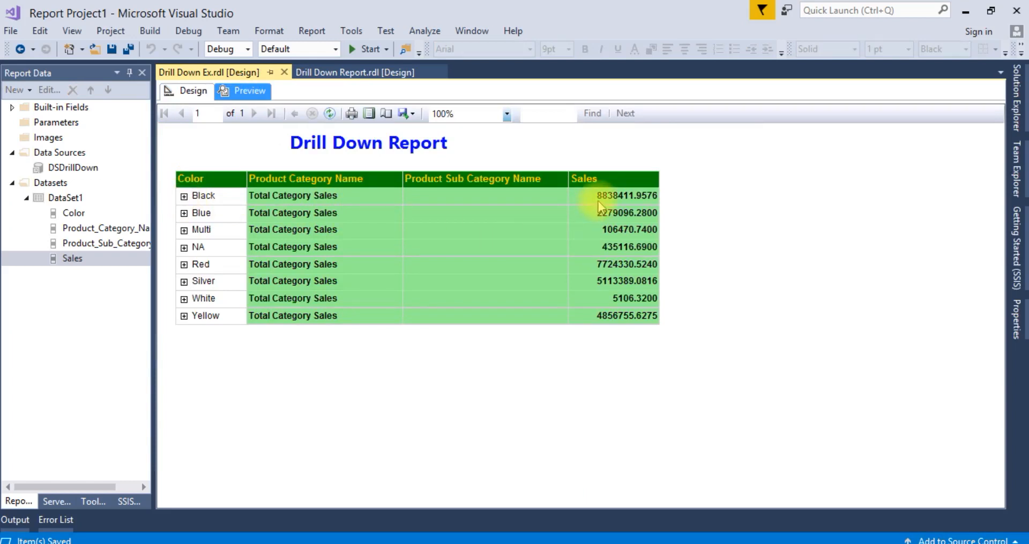
pyautogui.moveTo(246, 210)
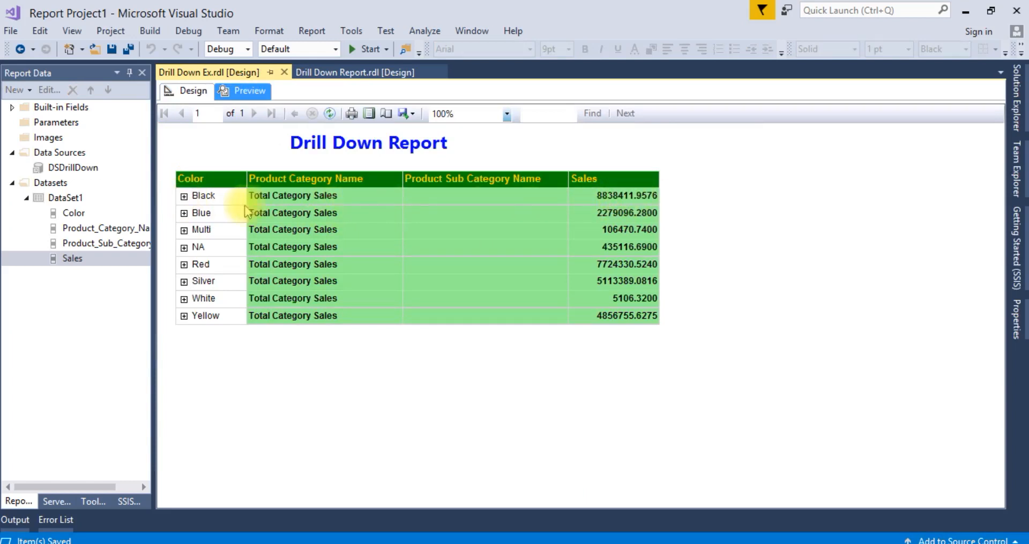
pyautogui.click(184, 195)
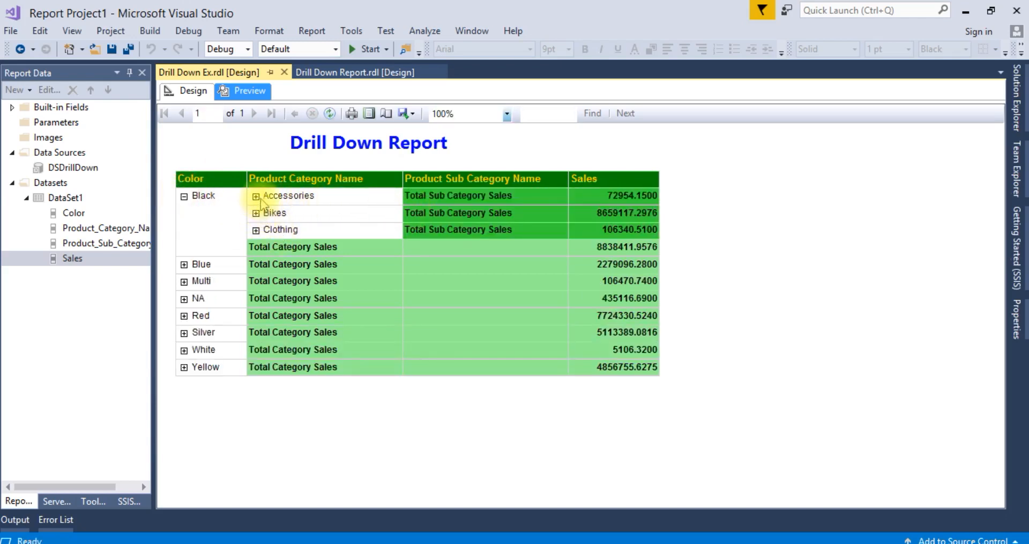
pyautogui.click(255, 196)
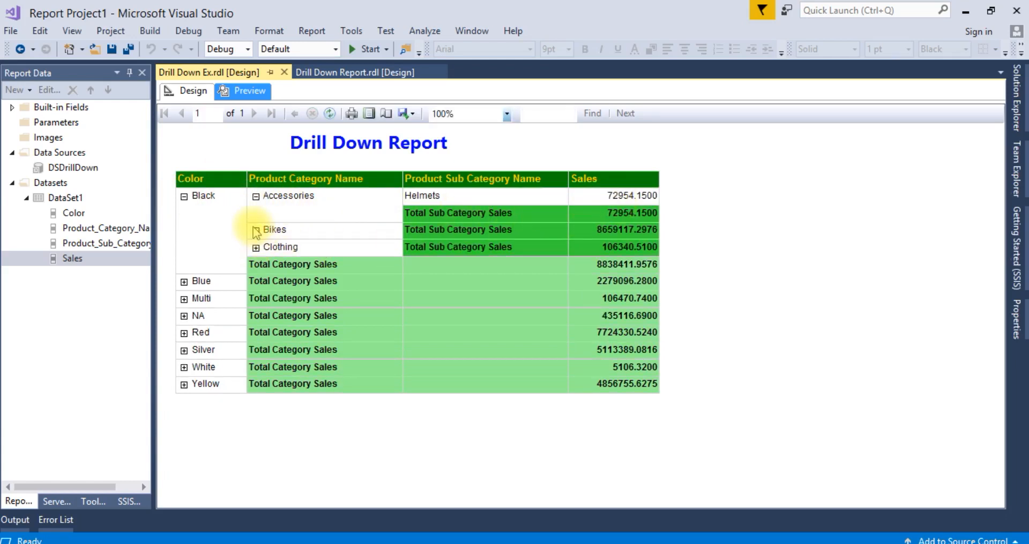
pyautogui.click(256, 229)
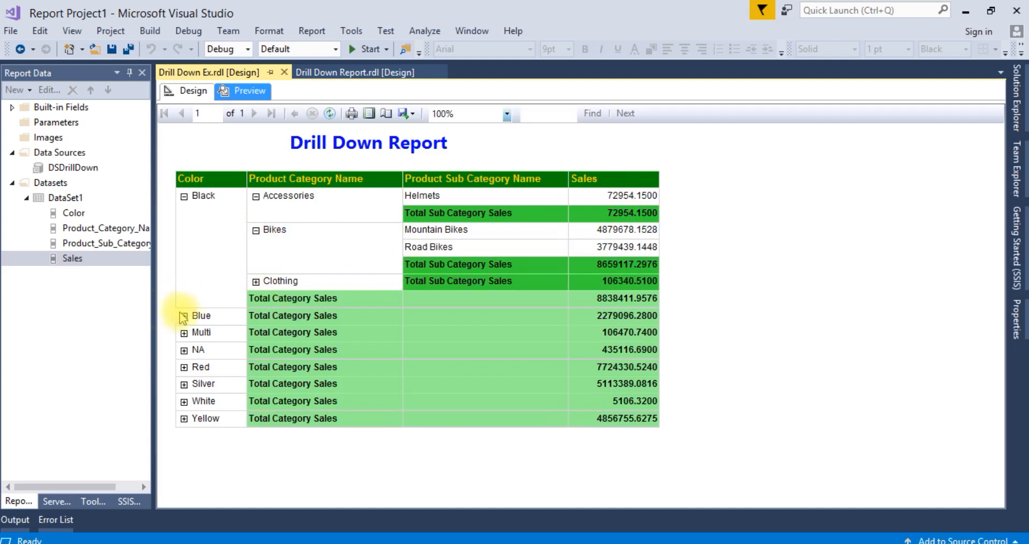
pyautogui.click(184, 315)
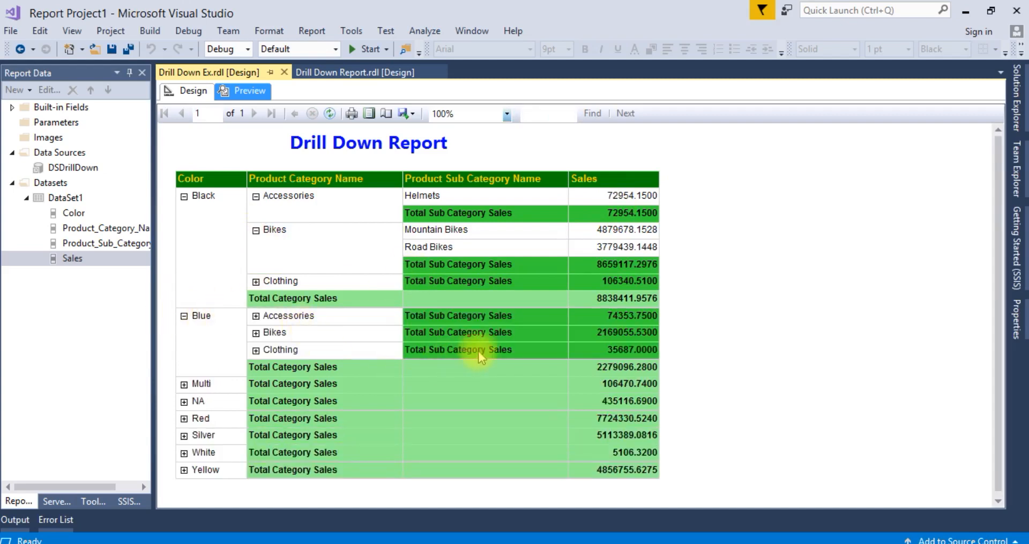
pyautogui.moveTo(491, 469)
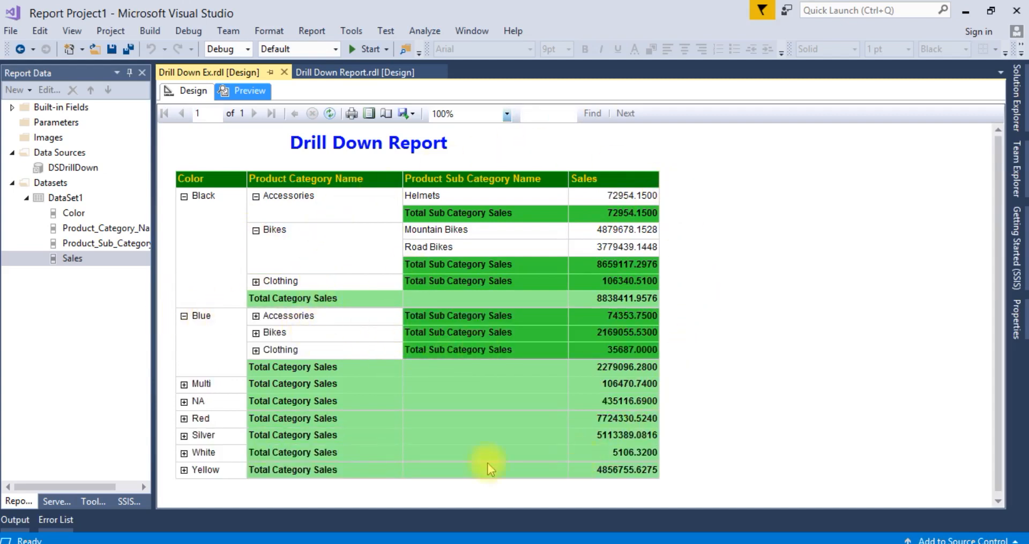
pyautogui.moveTo(282, 374)
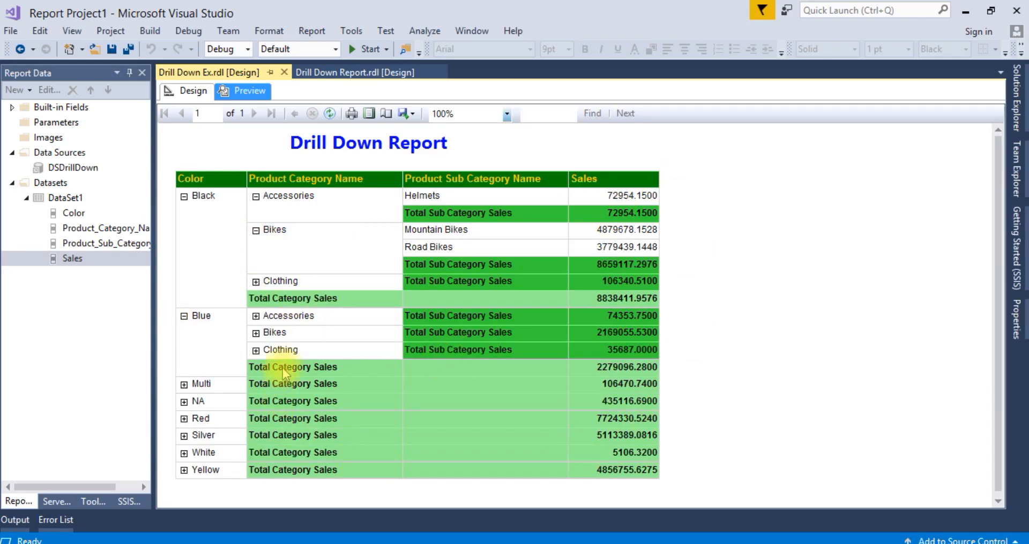